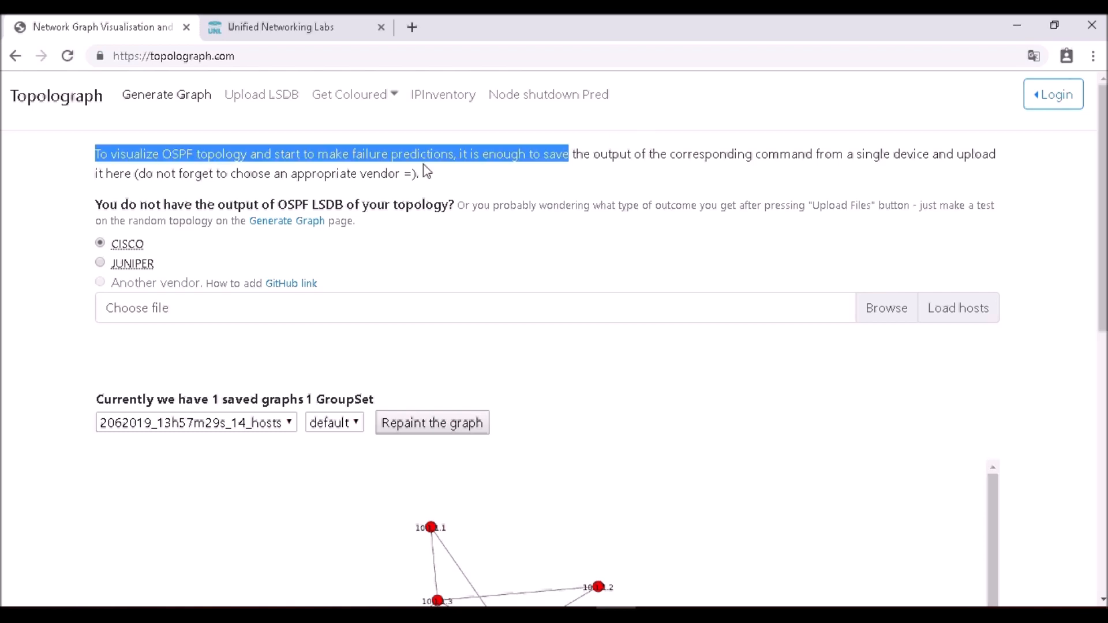
# Step: Return to Topolograph and scroll down to the saved OSPF graph of 10.x nodes
pyautogui.click(309, 173)
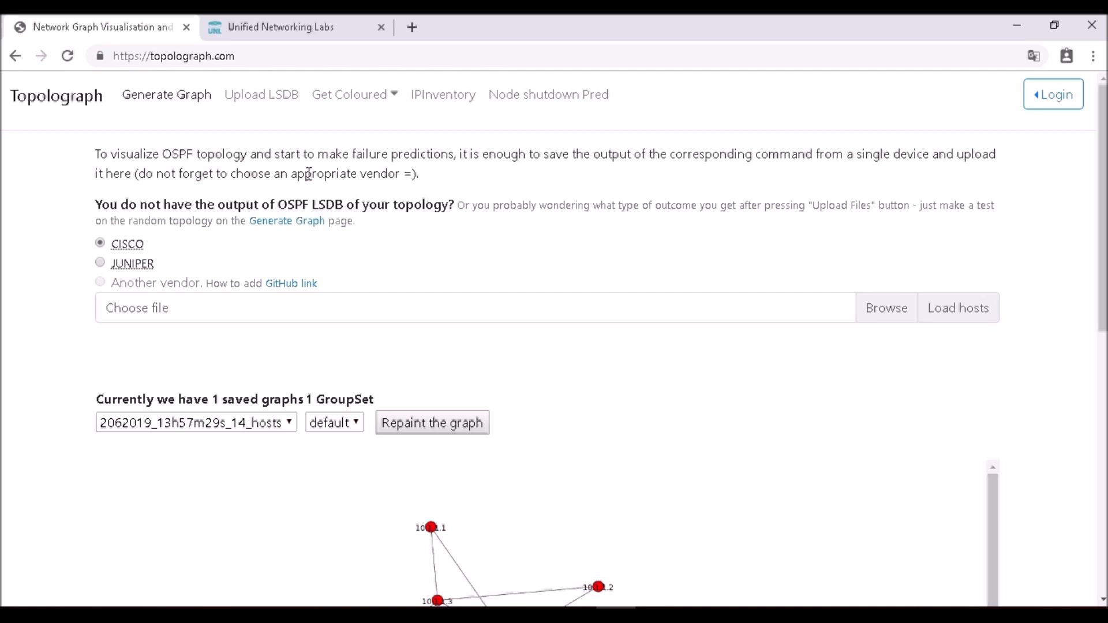
pyautogui.moveTo(518, 105)
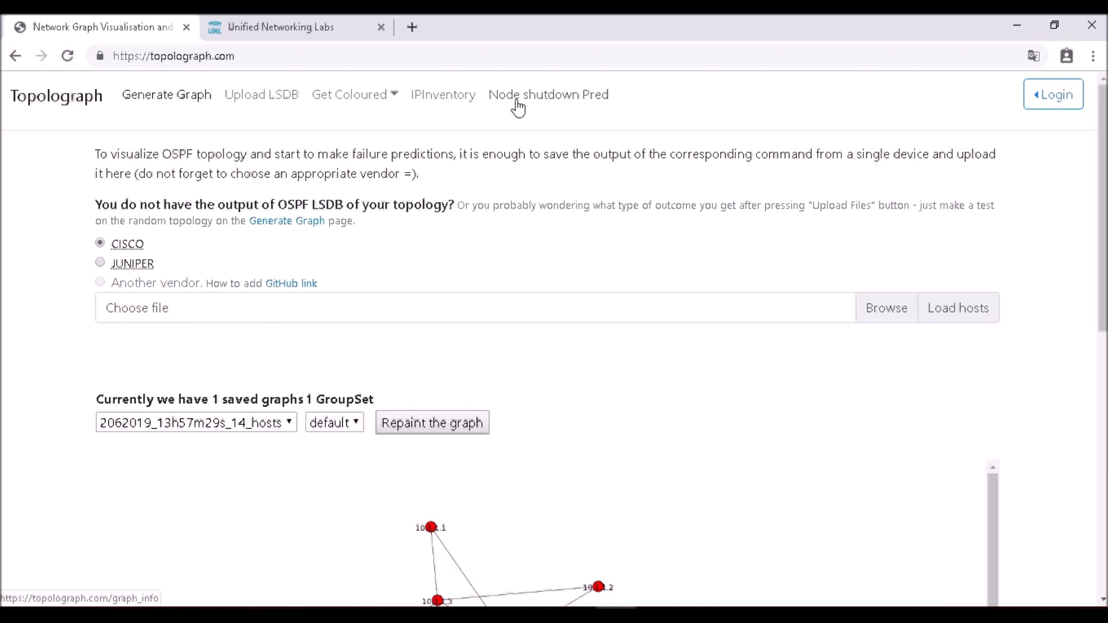
pyautogui.moveTo(513, 110)
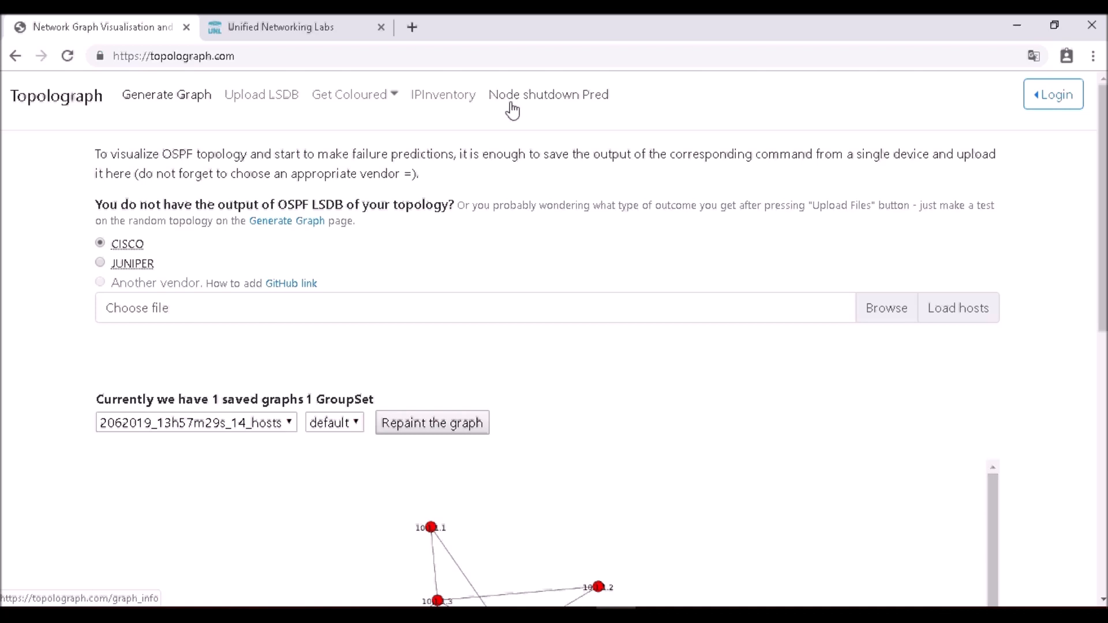
pyautogui.moveTo(247, 104)
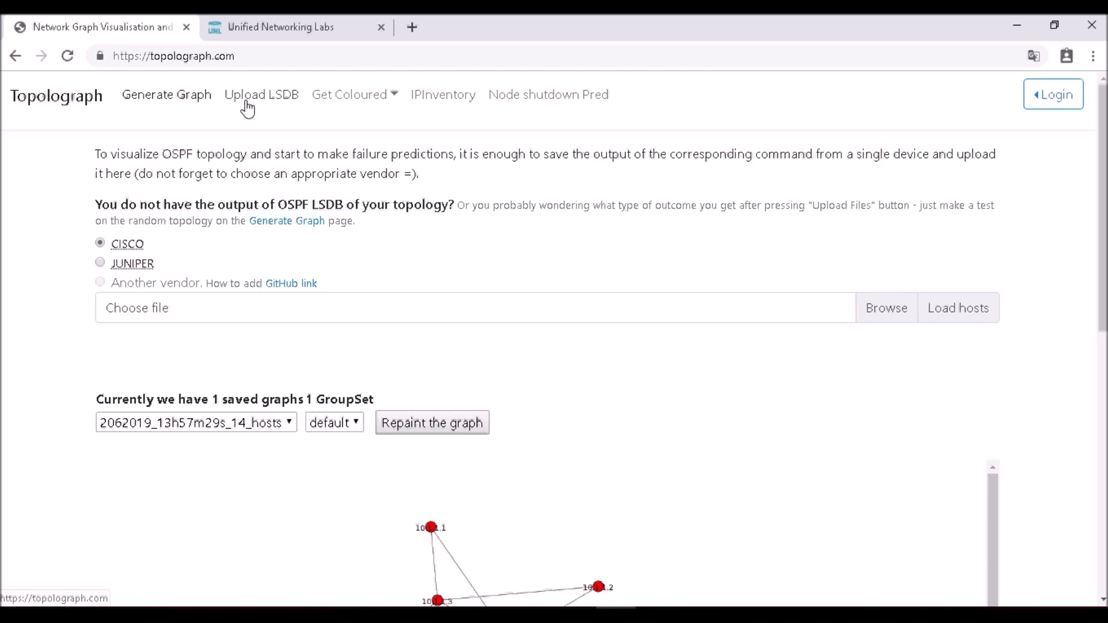
pyautogui.moveTo(138, 254)
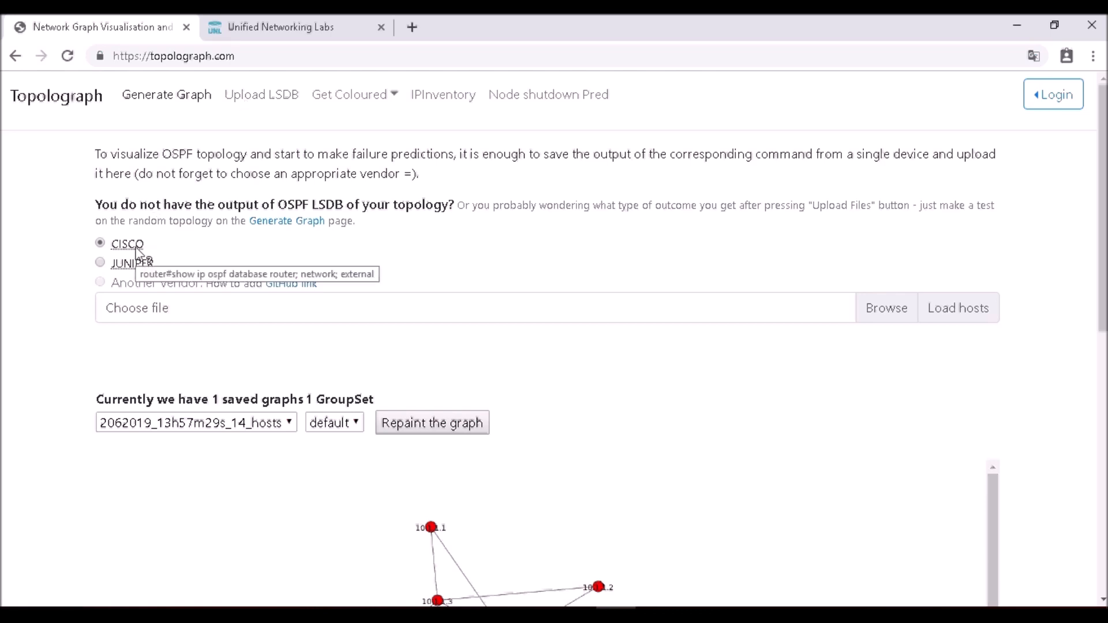
pyautogui.moveTo(132, 264)
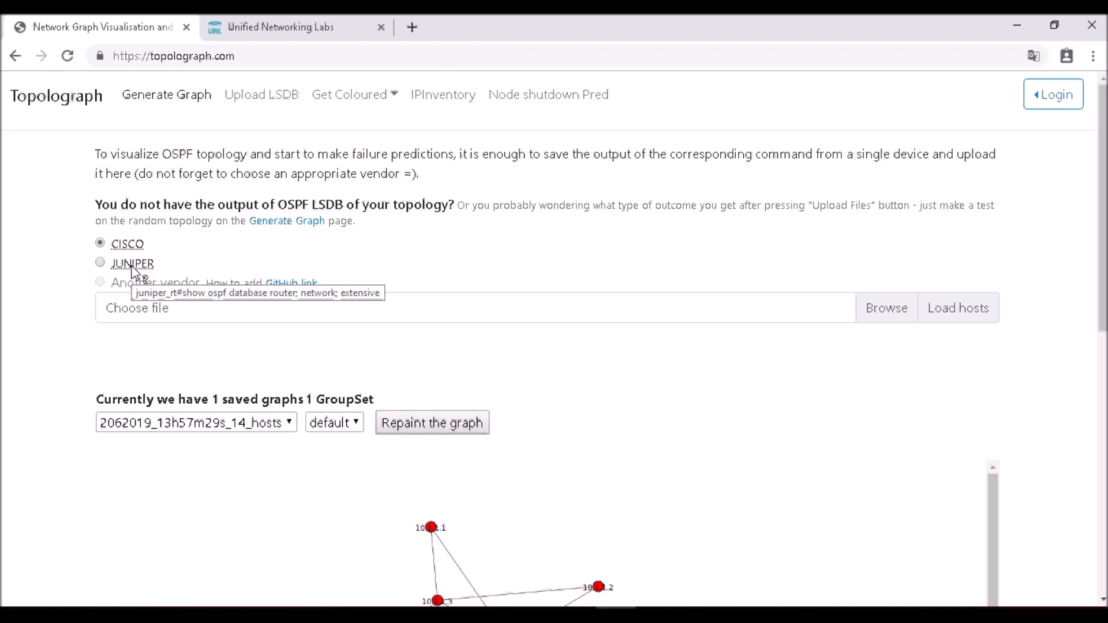
pyautogui.moveTo(144, 316)
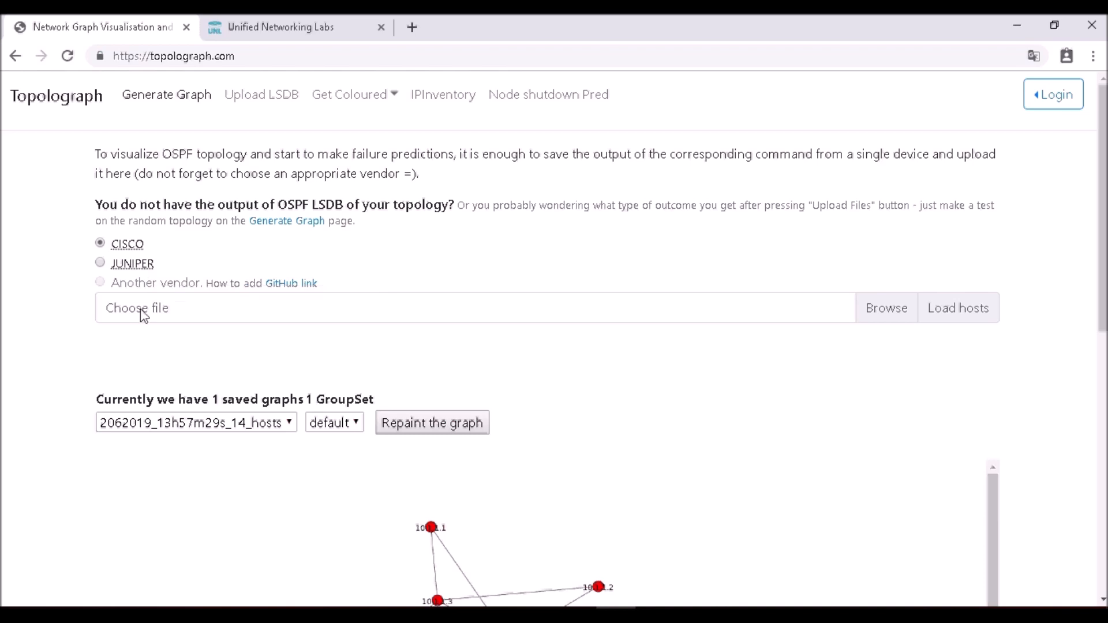
pyautogui.moveTo(142, 315)
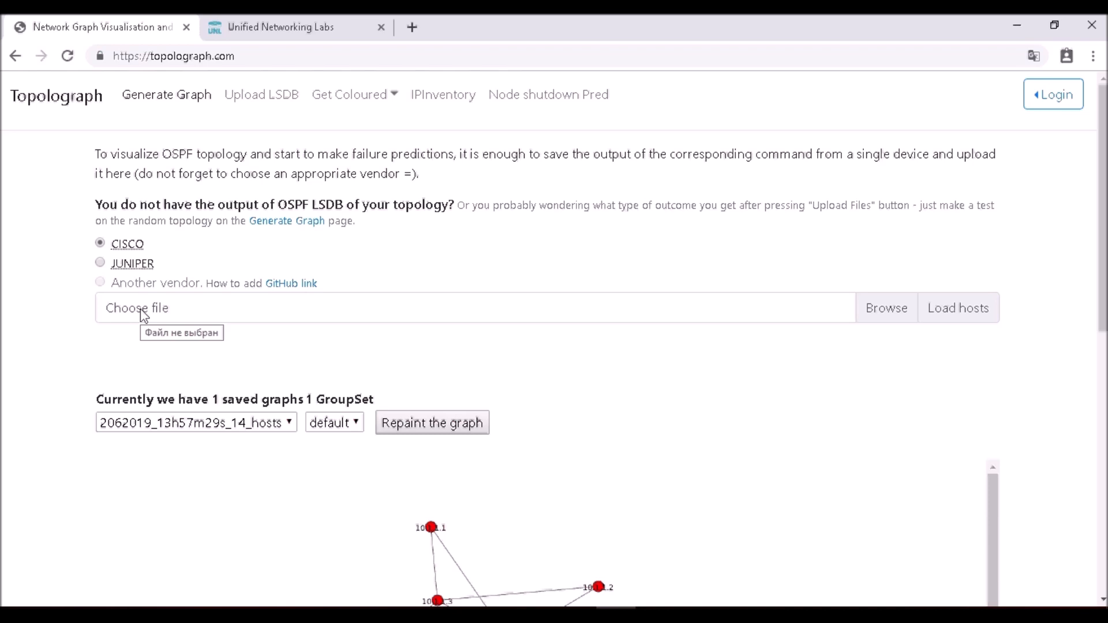
pyautogui.moveTo(148, 302)
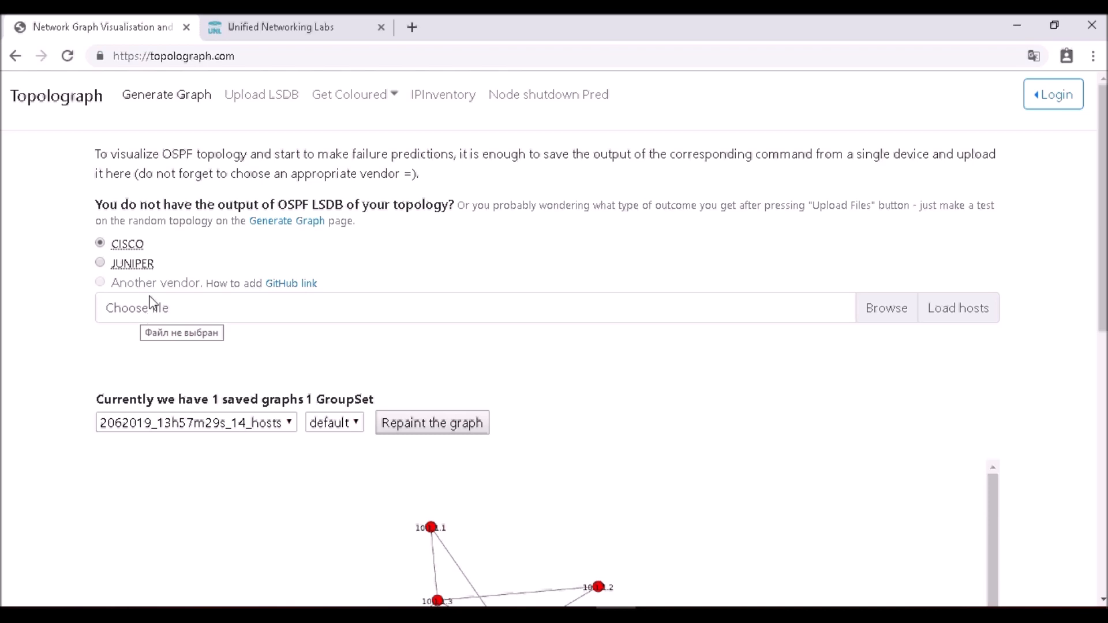
pyautogui.moveTo(136, 249)
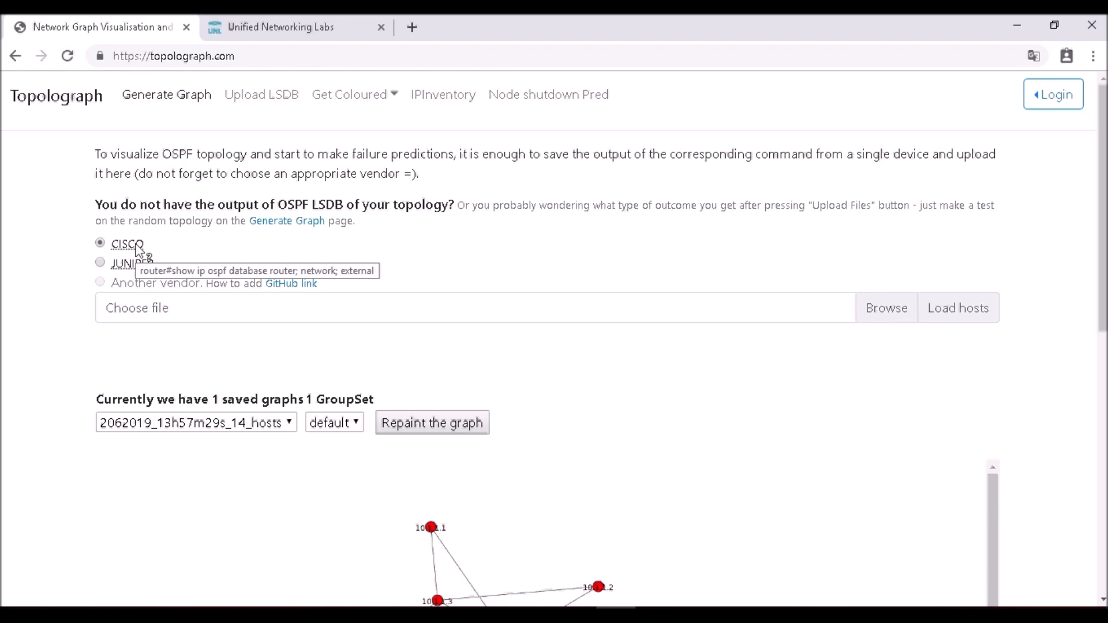
pyautogui.moveTo(159, 267)
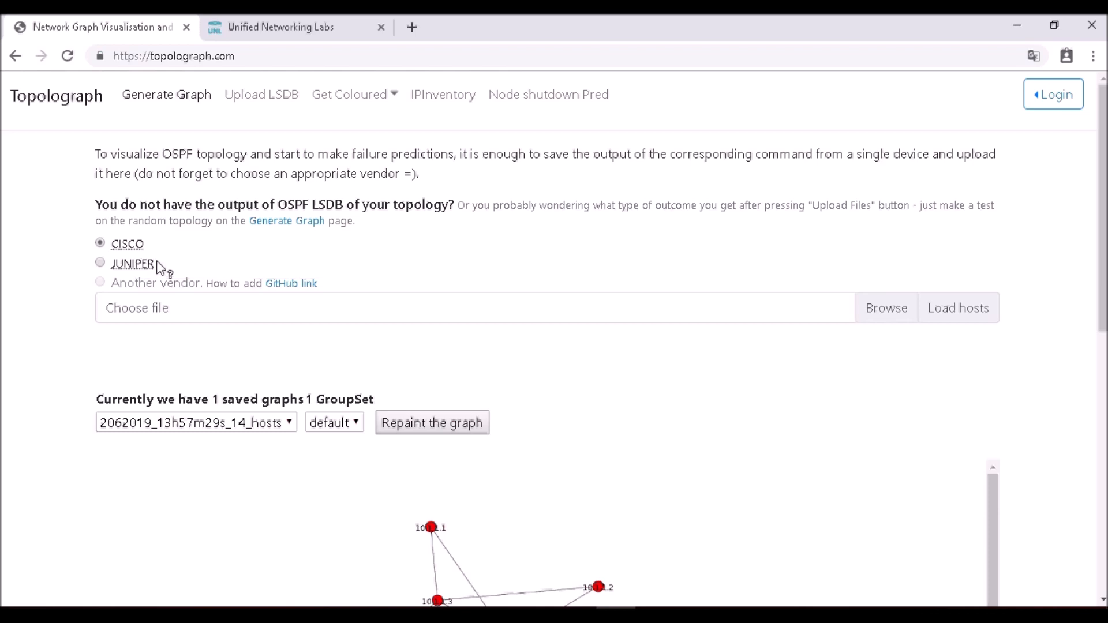
pyautogui.click(296, 27)
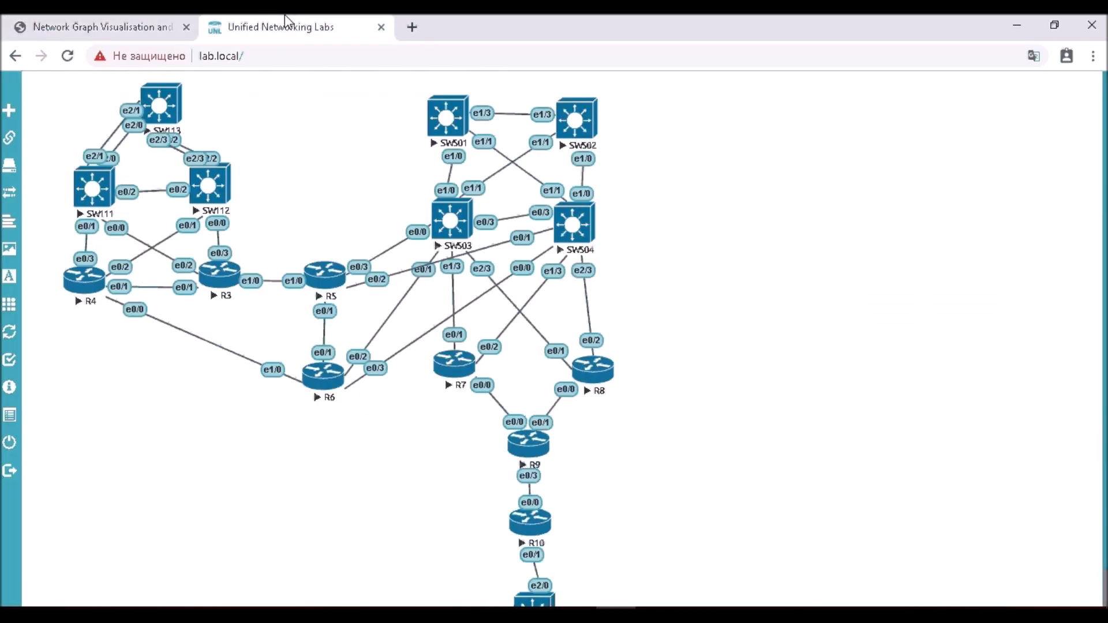
pyautogui.moveTo(434, 161)
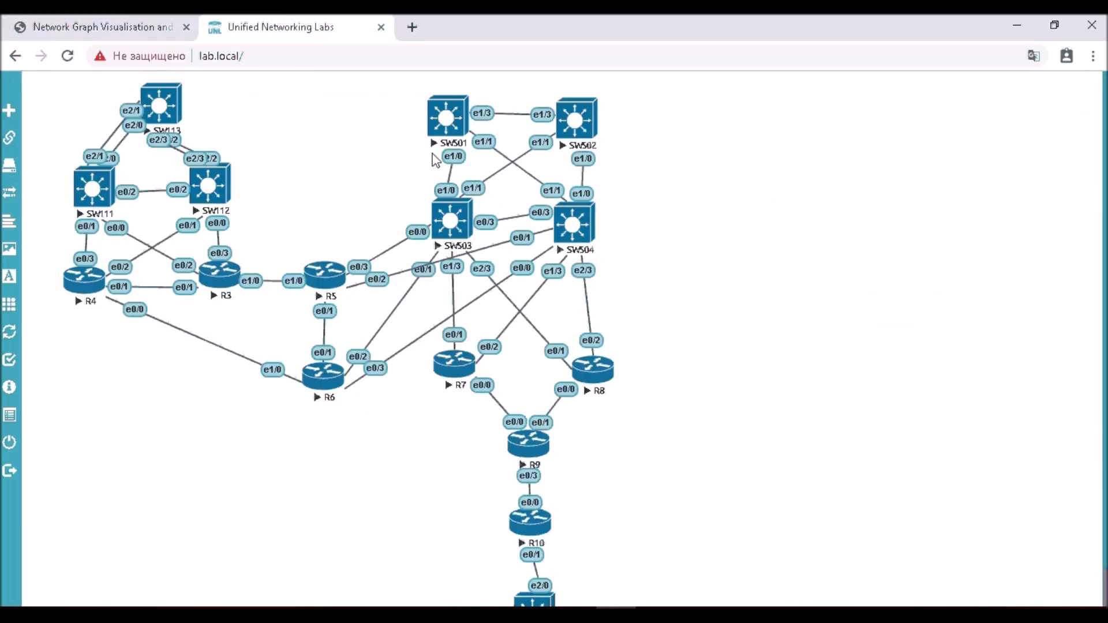
pyautogui.moveTo(603, 321)
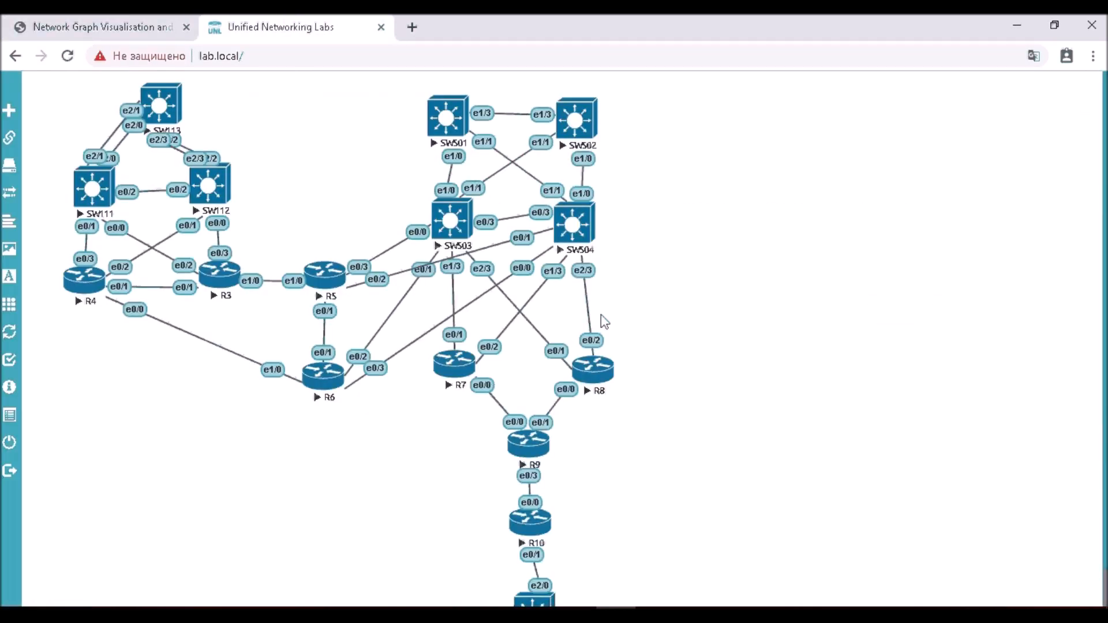
pyautogui.moveTo(248, 172)
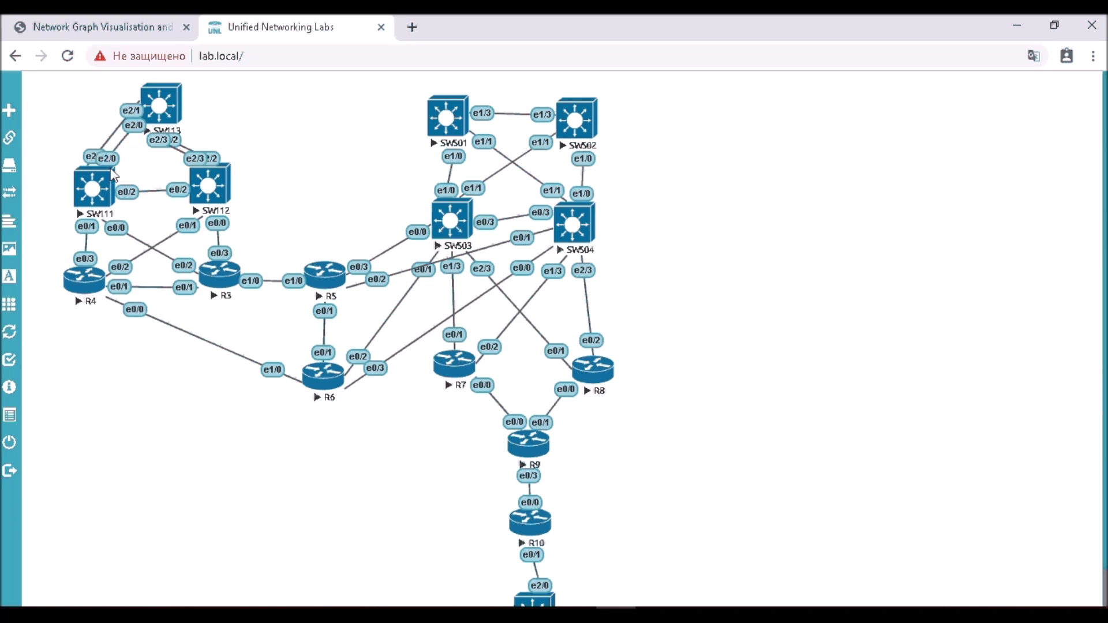
pyautogui.moveTo(159, 223)
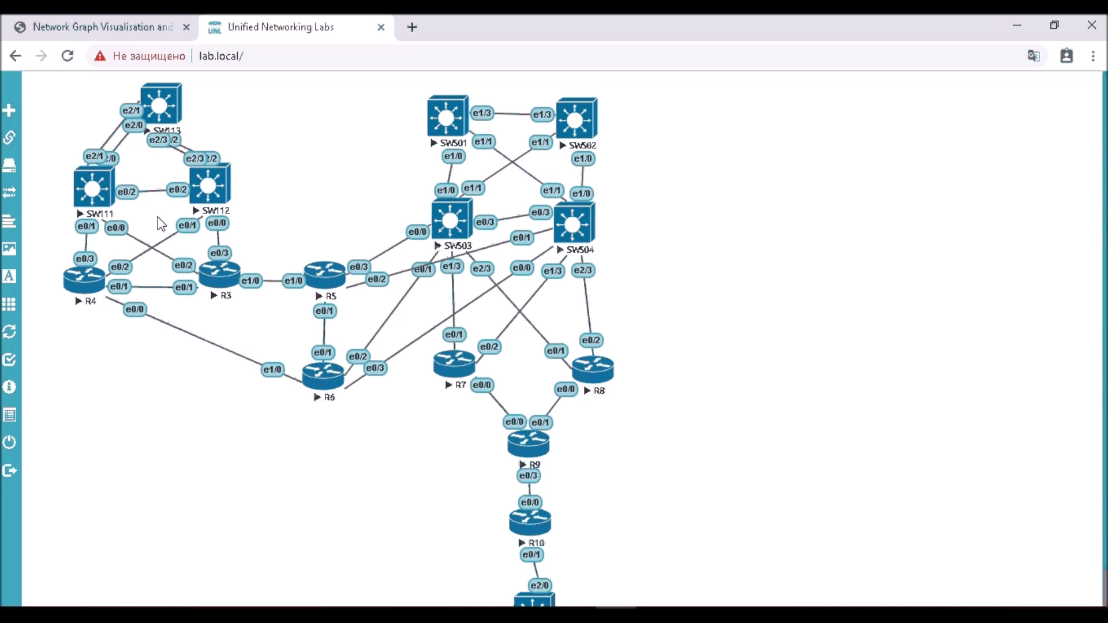
pyautogui.moveTo(357, 374)
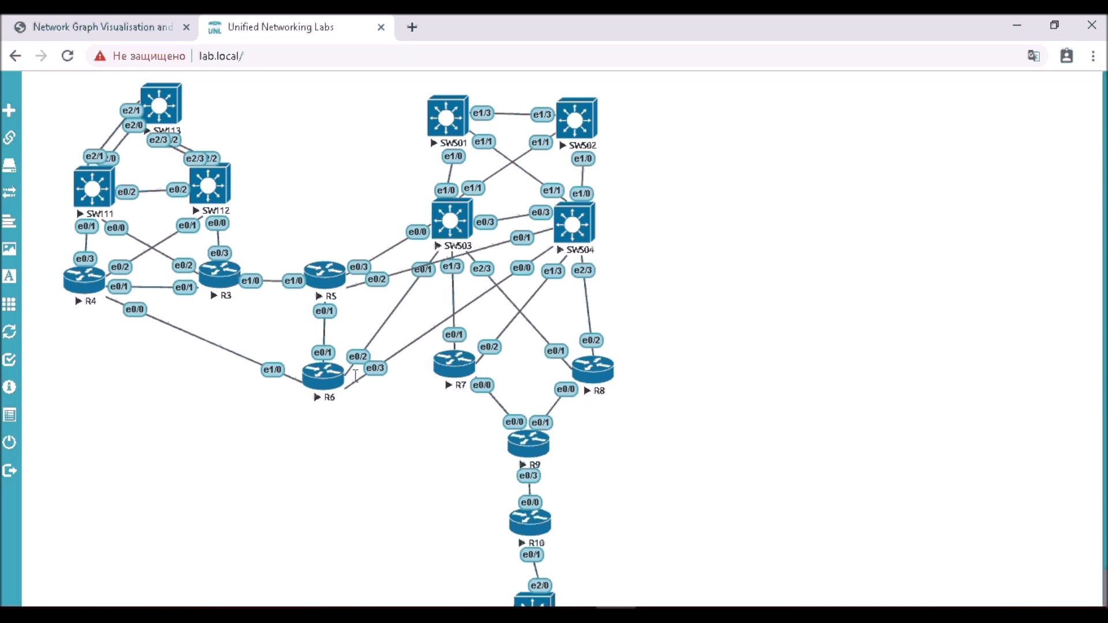
pyautogui.moveTo(119, 359)
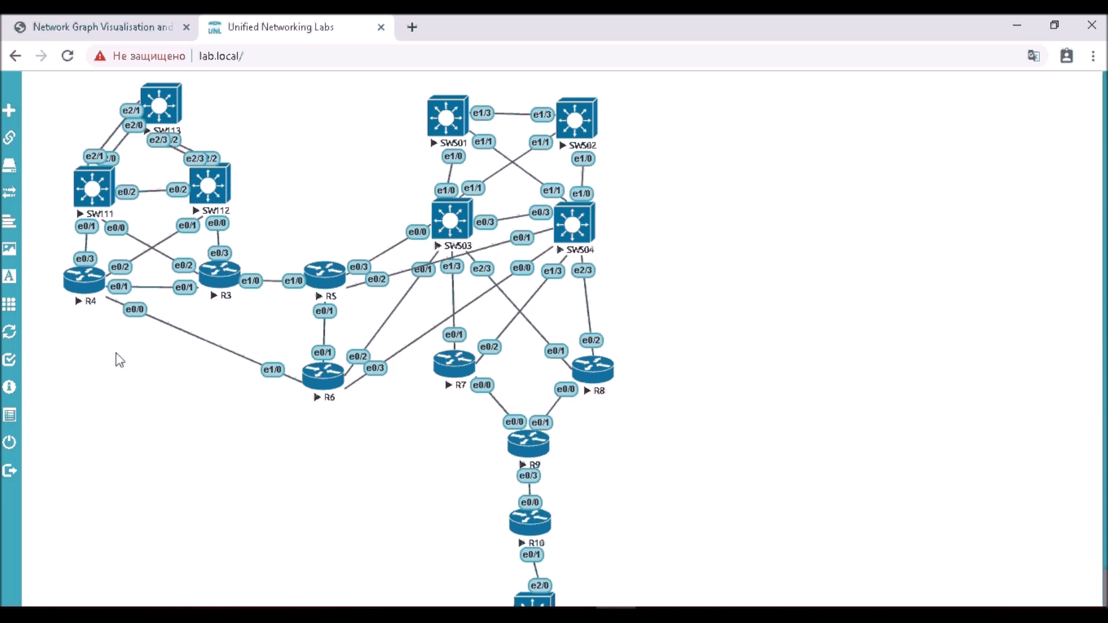
pyautogui.moveTo(117, 350)
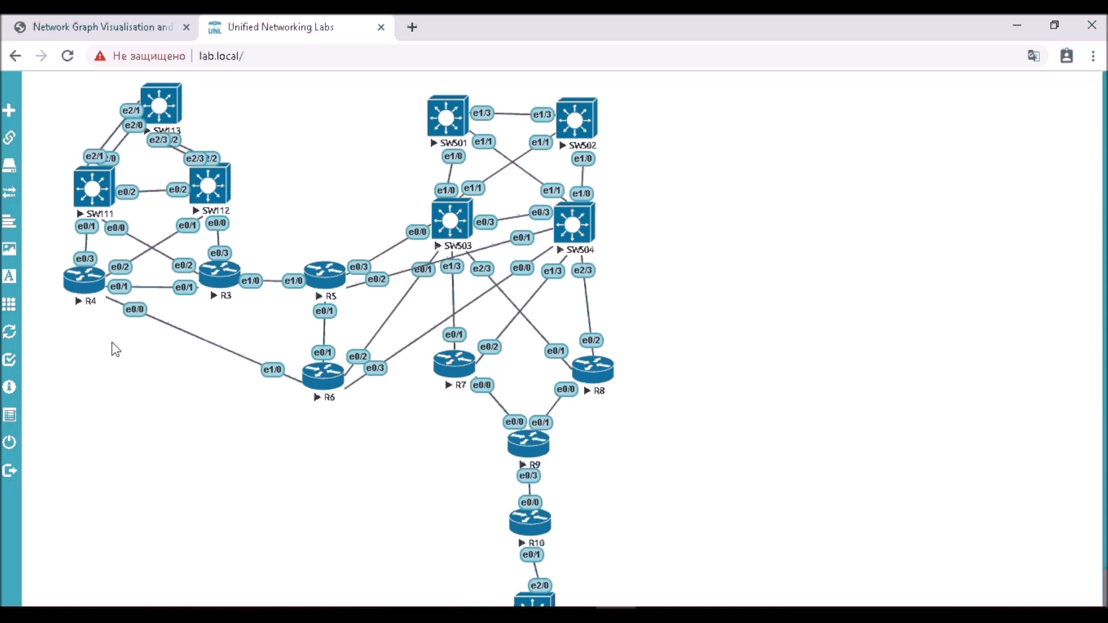
pyautogui.moveTo(87, 289)
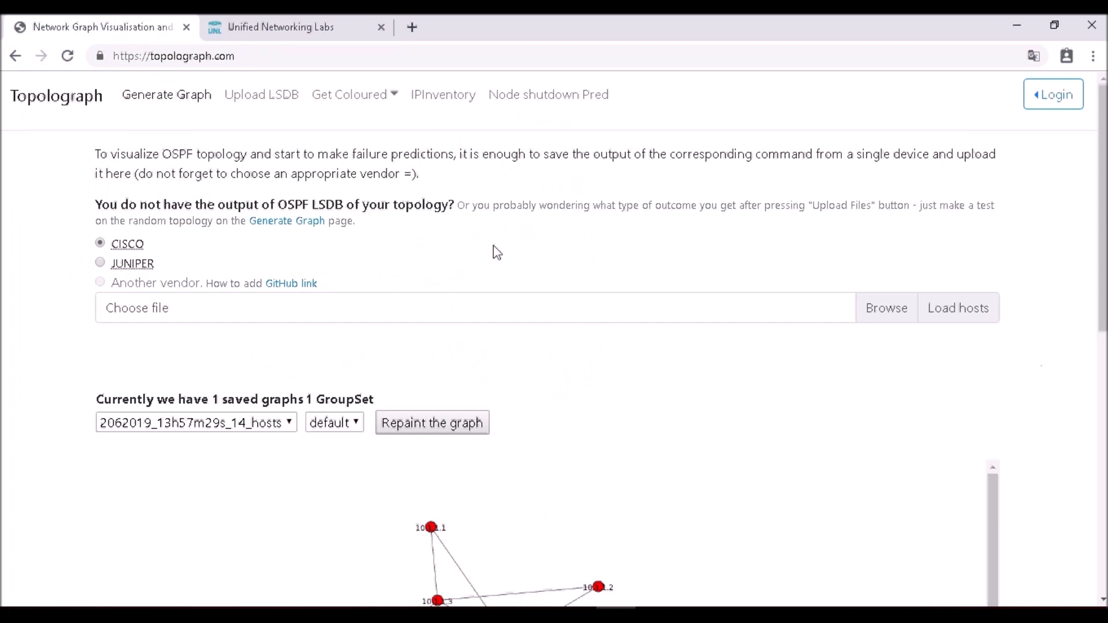
pyautogui.scroll(-3)
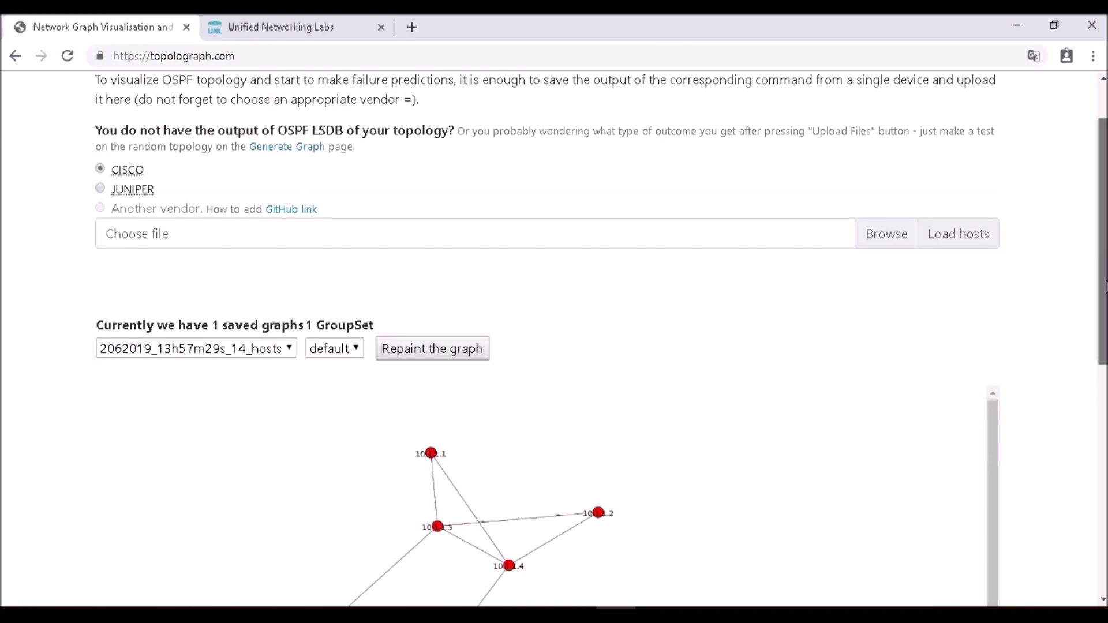
pyautogui.scroll(-3)
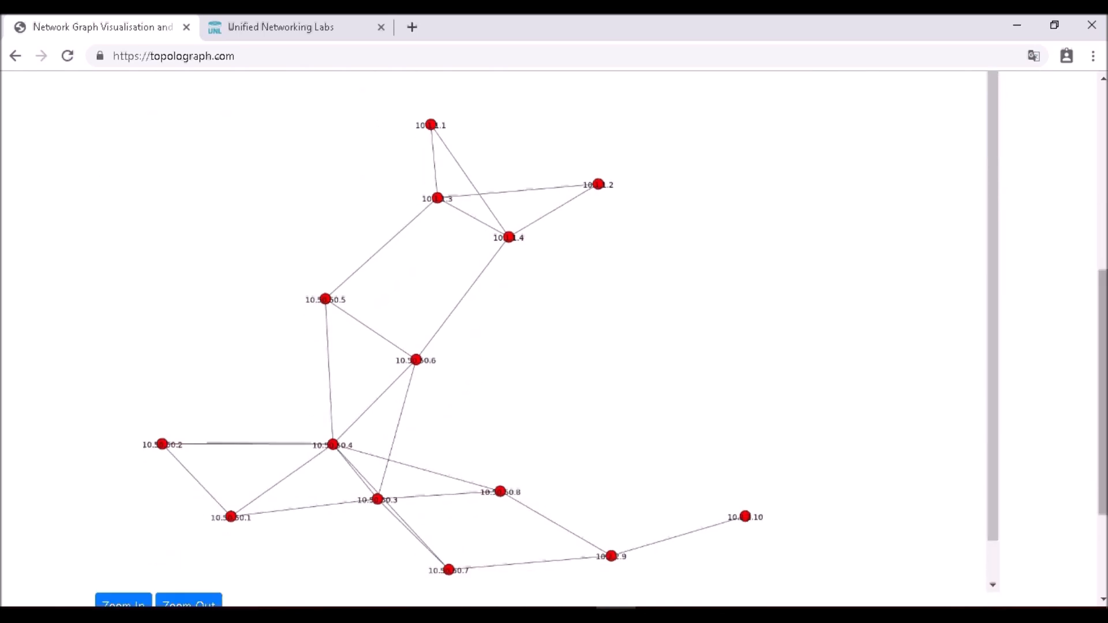
pyautogui.moveTo(765, 398)
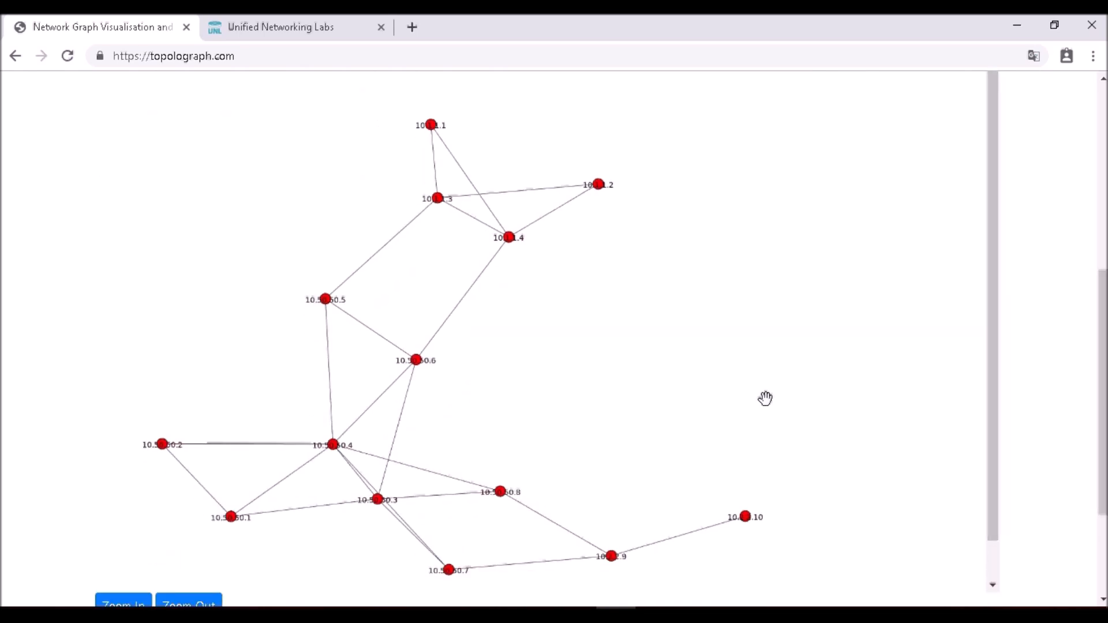
pyautogui.moveTo(438, 135)
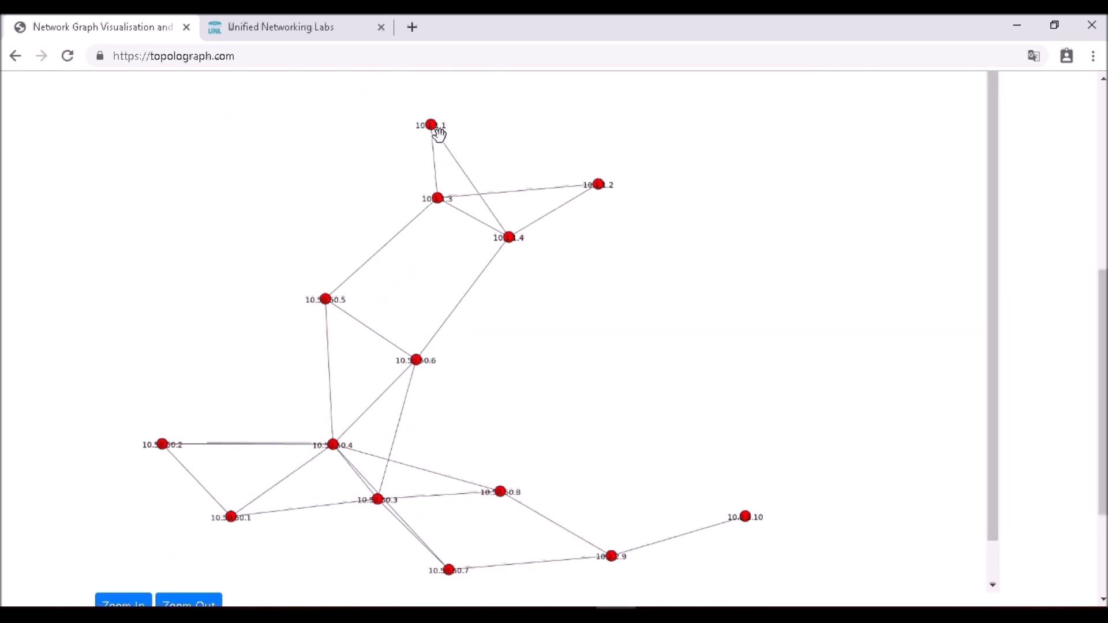
pyautogui.moveTo(449, 135)
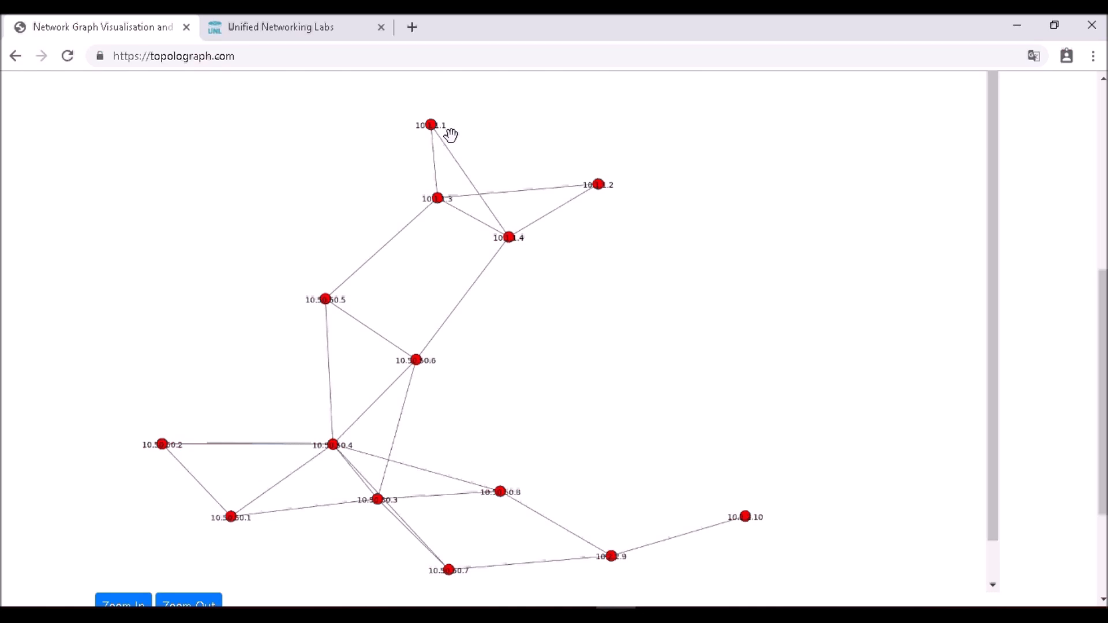
pyautogui.moveTo(602, 195)
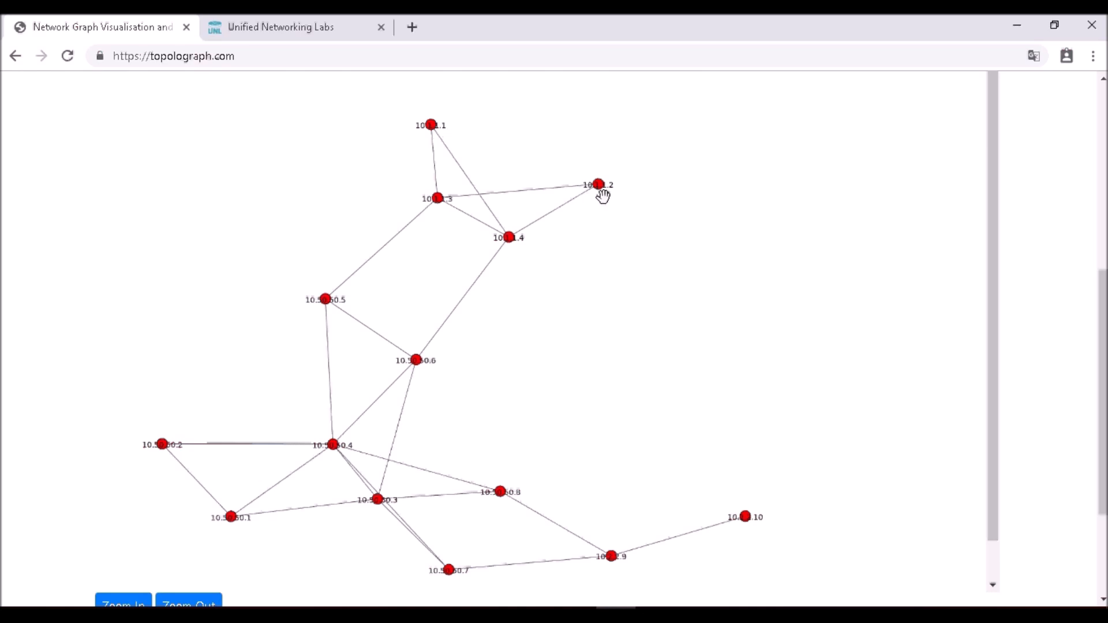
pyautogui.moveTo(451, 212)
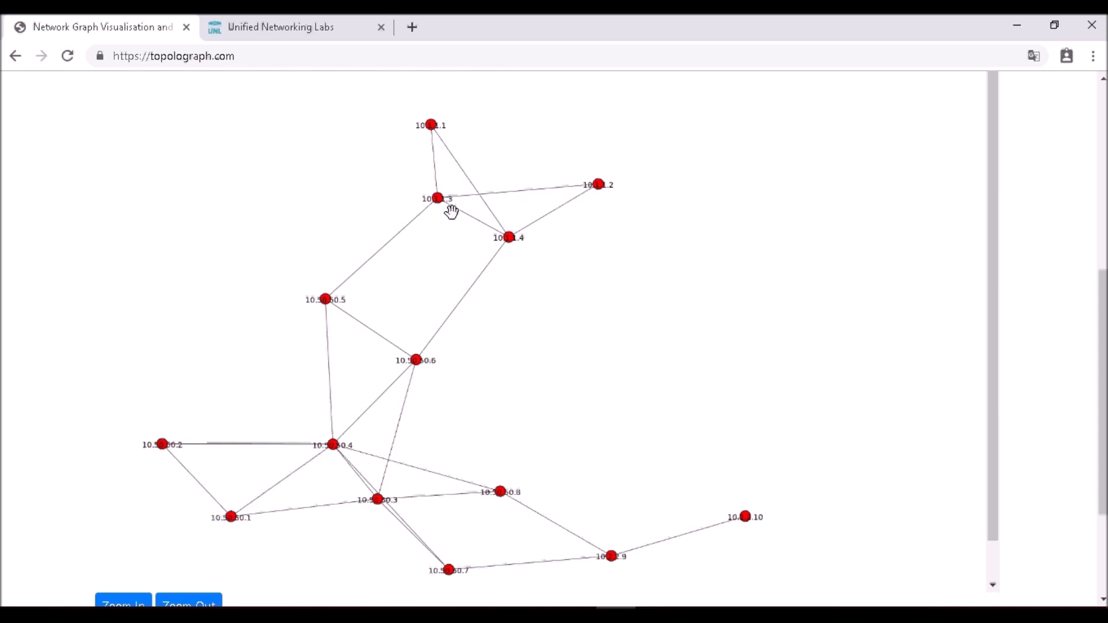
pyautogui.moveTo(434, 194)
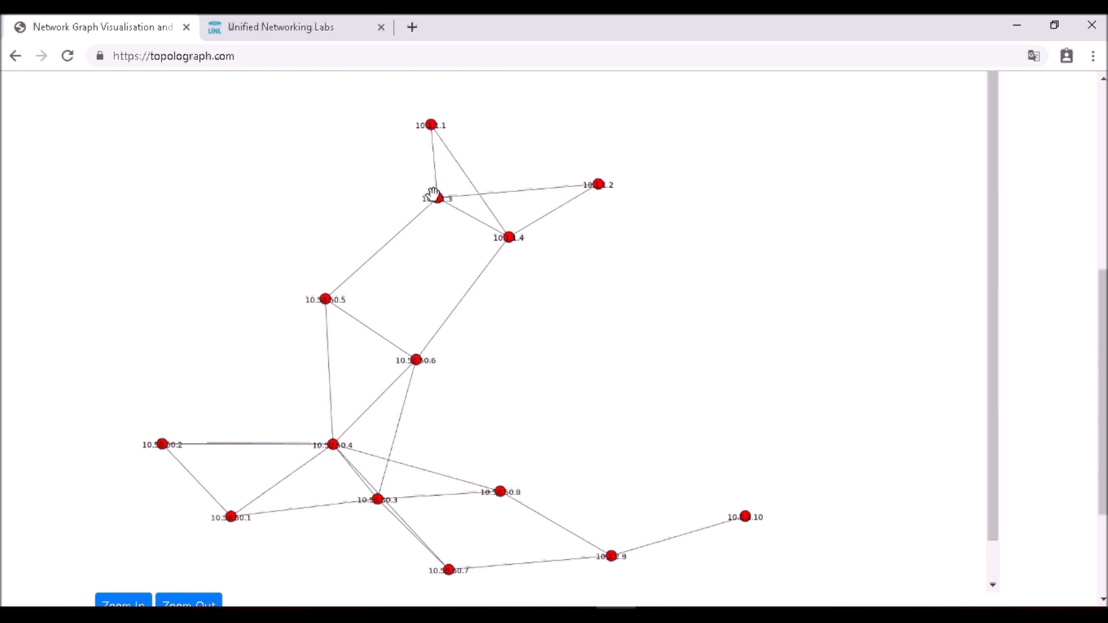
# Step: Switch to the Unified Networking Labs diagram of routers R3–R10 and their switches
pyautogui.click(297, 27)
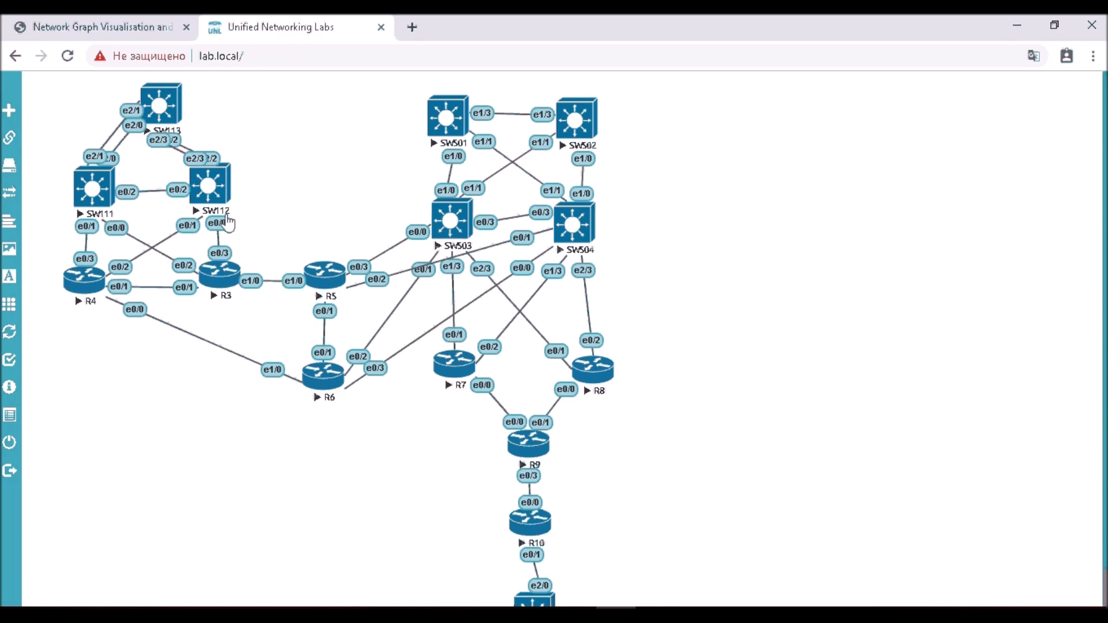
pyautogui.moveTo(92, 187)
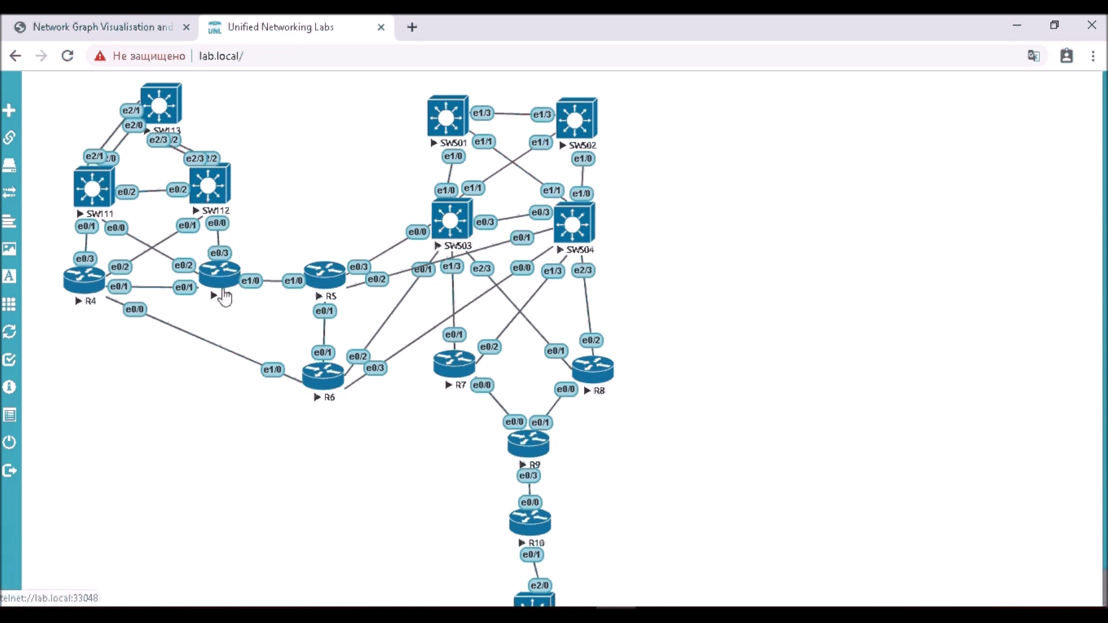
pyautogui.moveTo(214, 308)
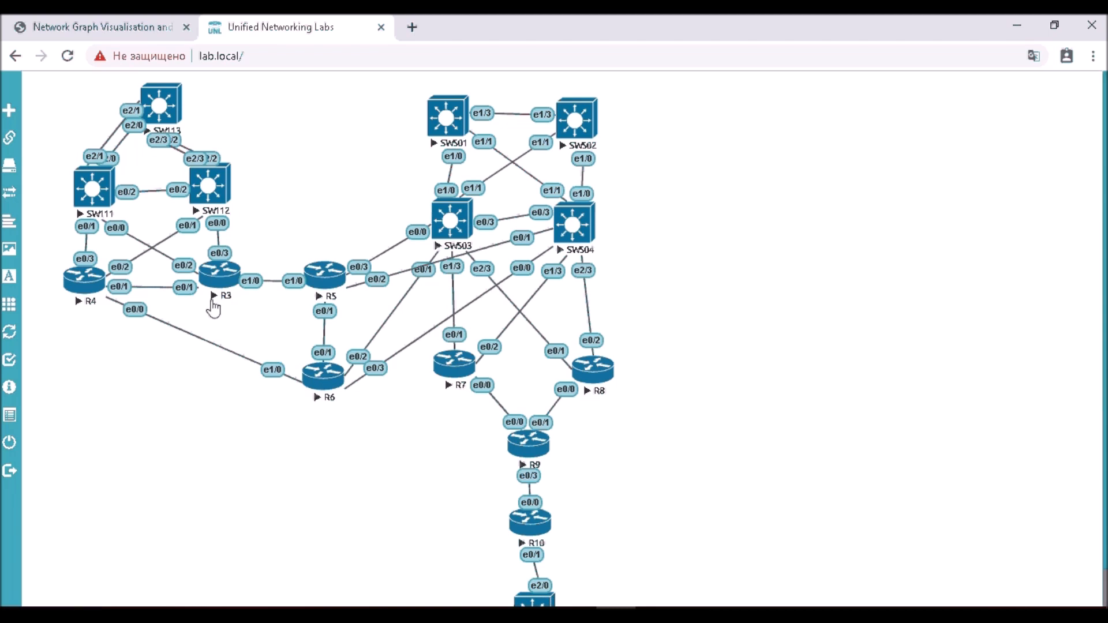
pyautogui.moveTo(83, 283)
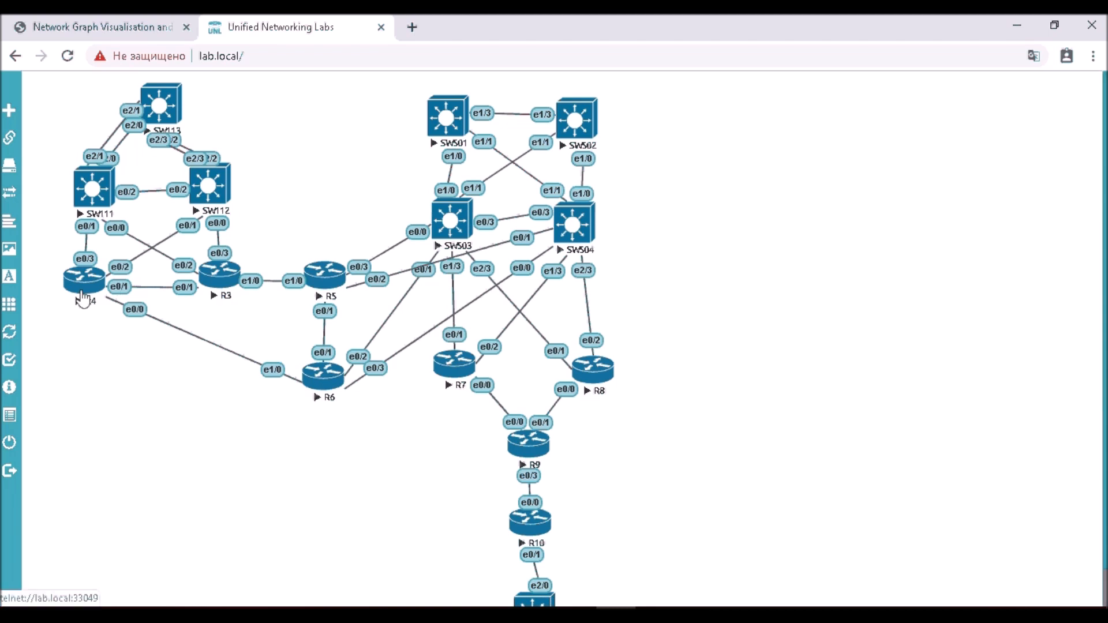
pyautogui.moveTo(243, 318)
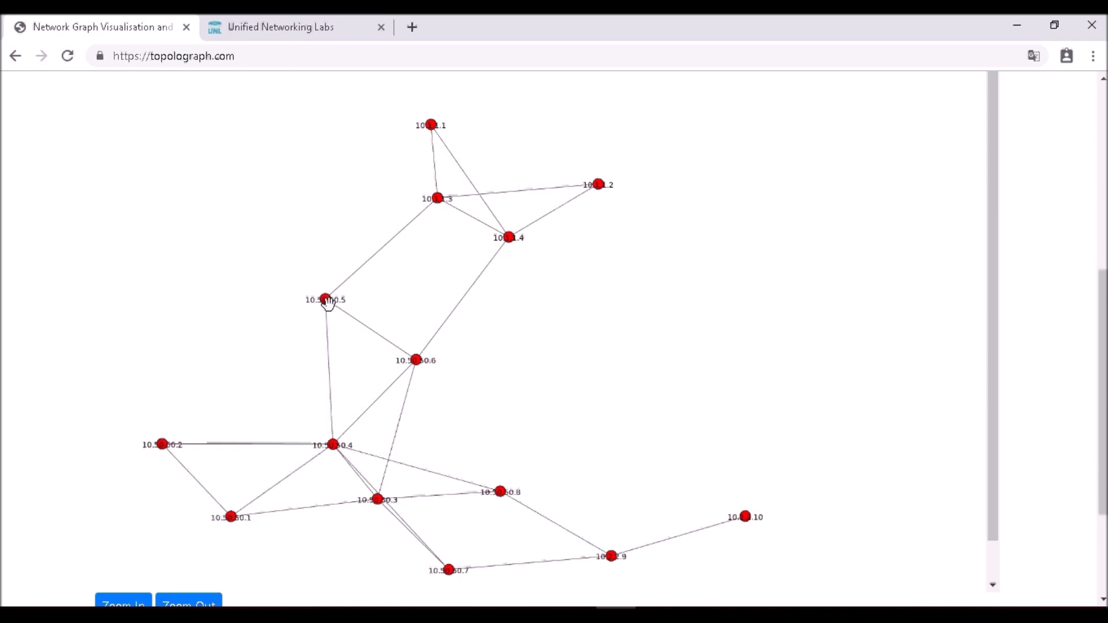
pyautogui.moveTo(446, 380)
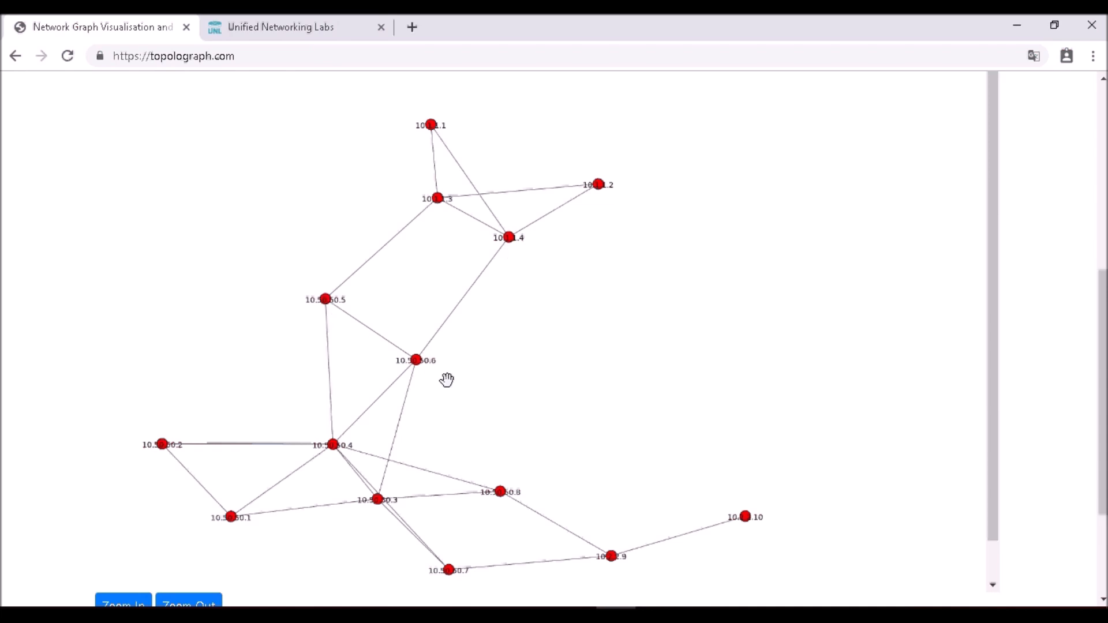
pyautogui.moveTo(443, 390)
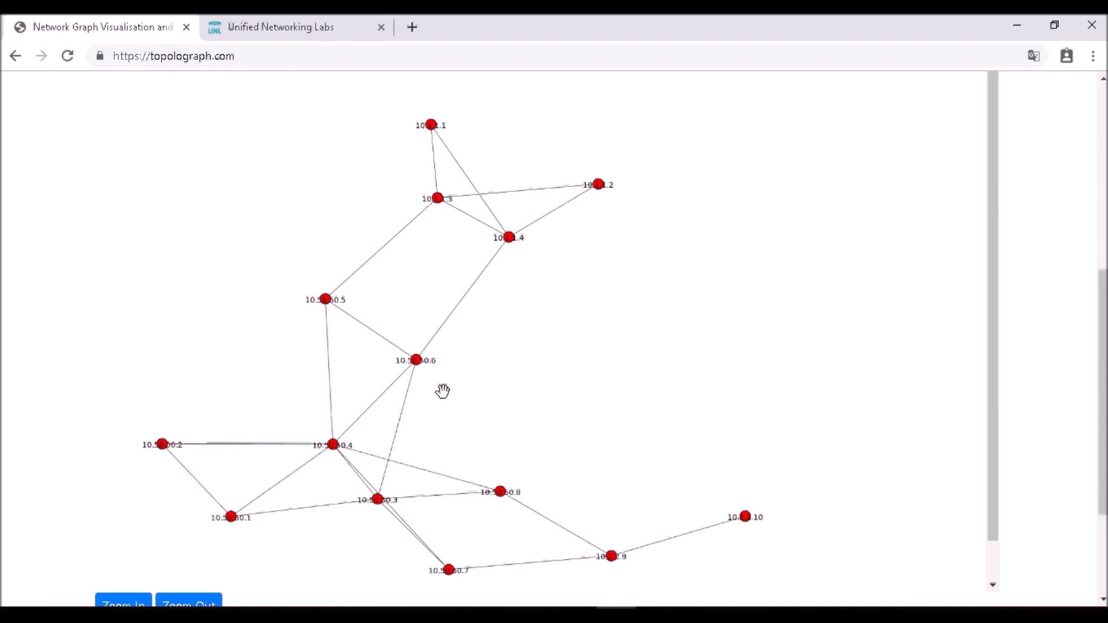
pyautogui.moveTo(365, 436)
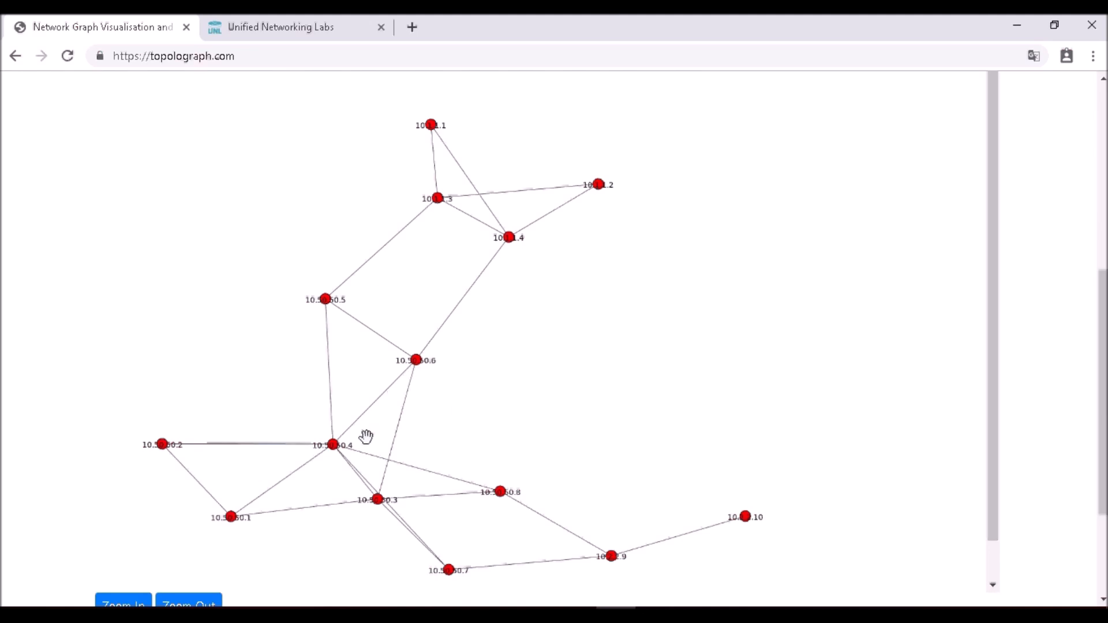
pyautogui.moveTo(308, 44)
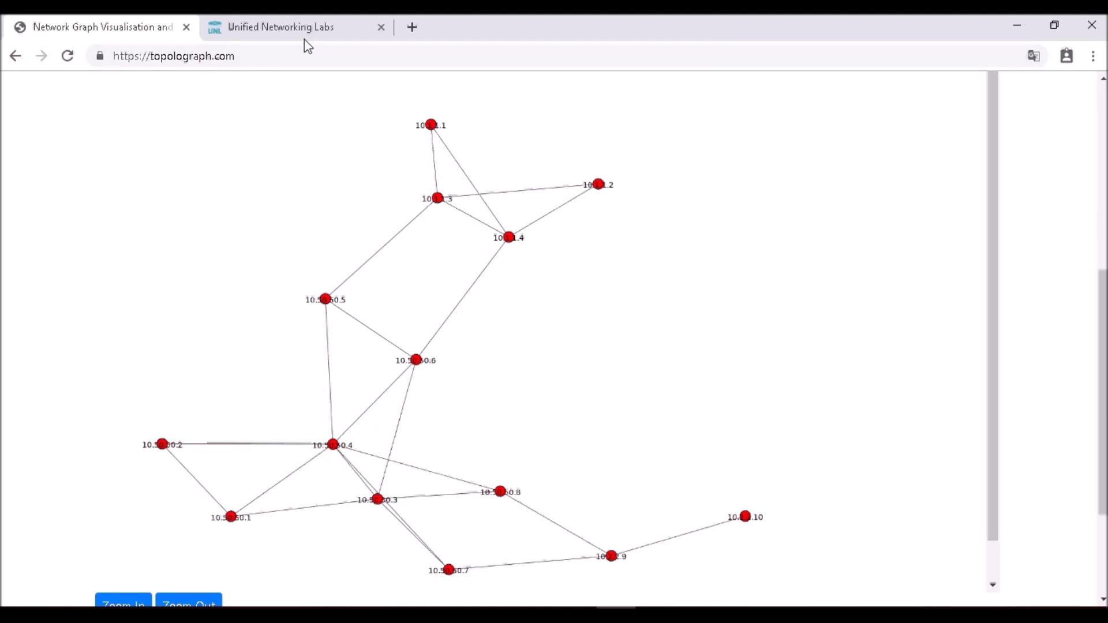
pyautogui.click(280, 27)
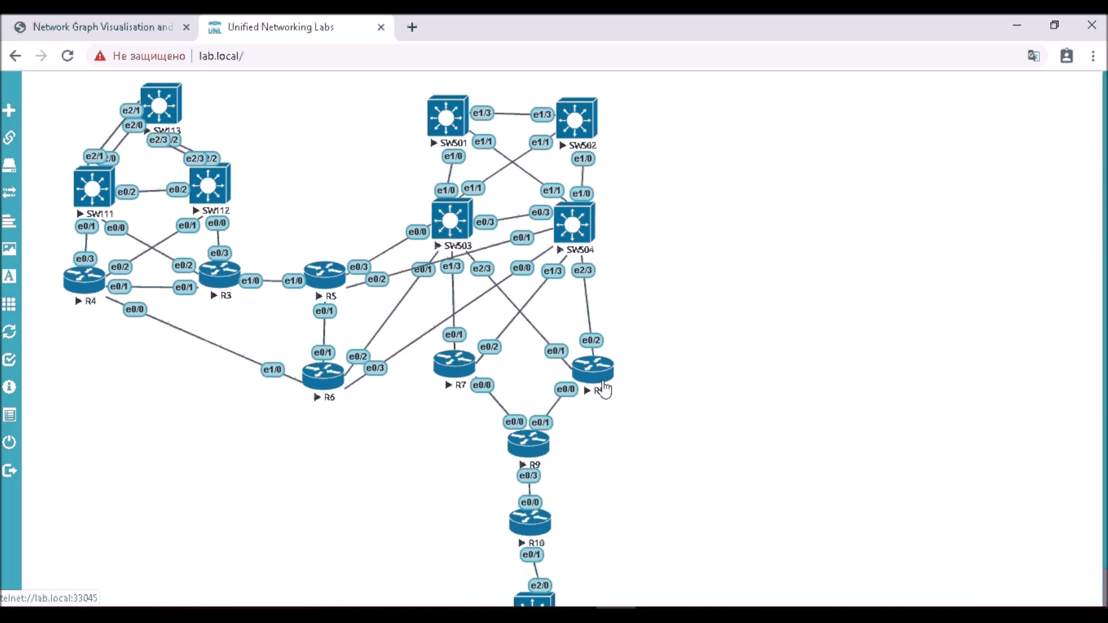
pyautogui.click(102, 27)
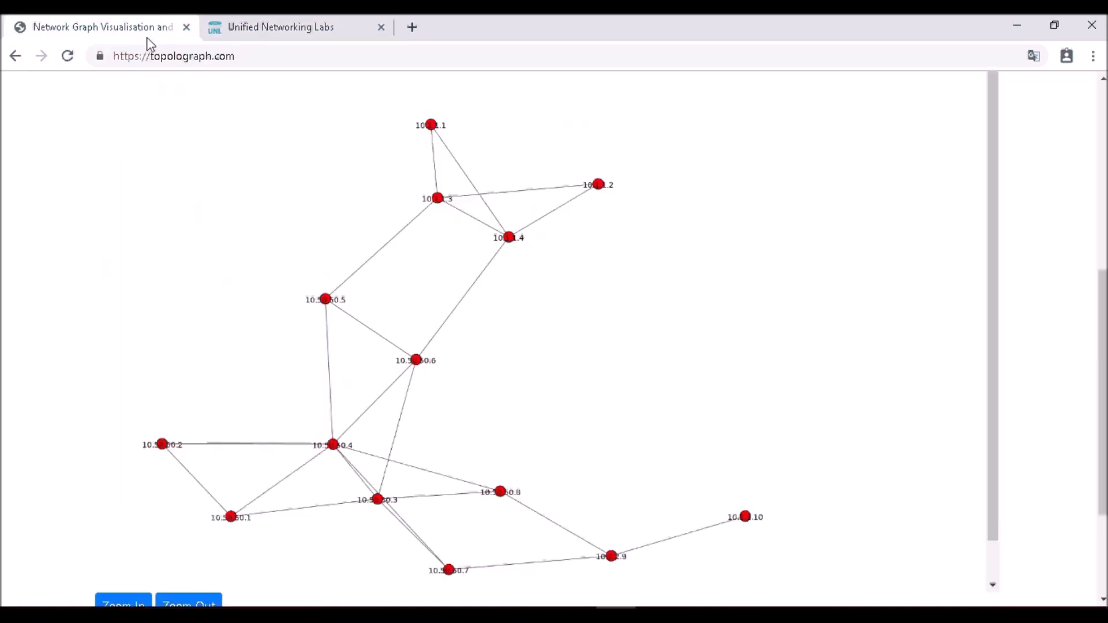
pyautogui.moveTo(319, 493)
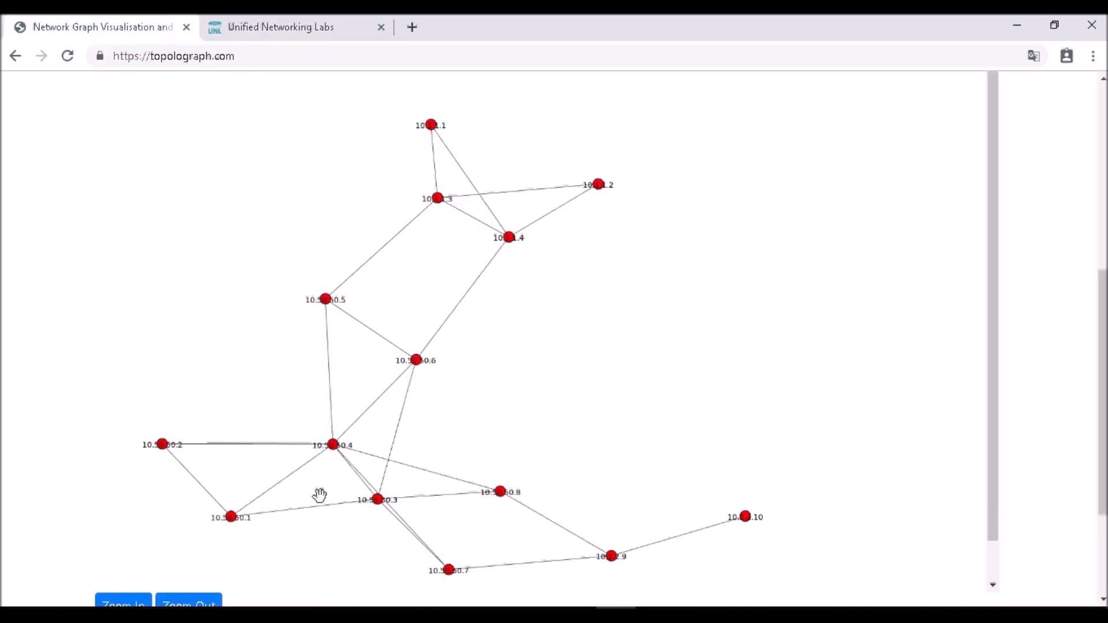
pyautogui.moveTo(456, 576)
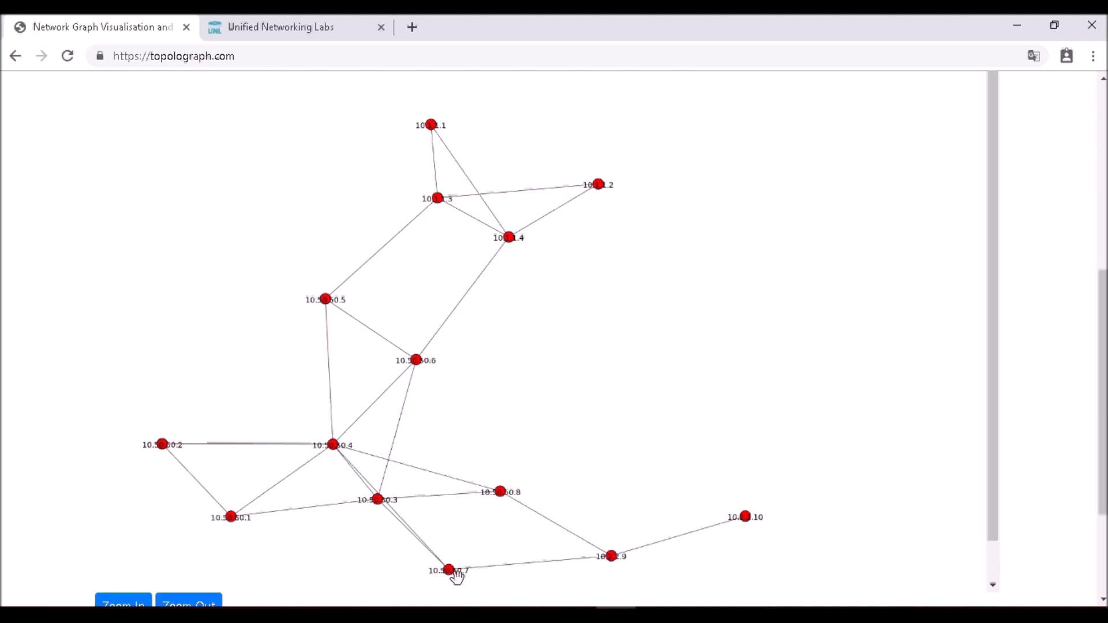
pyautogui.moveTo(506, 510)
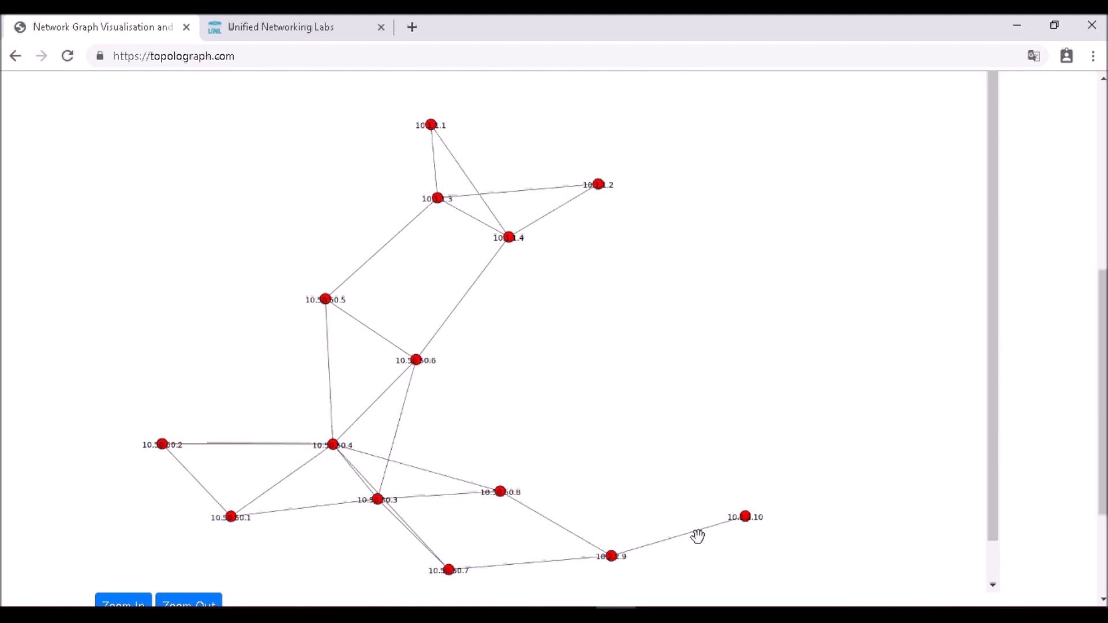
pyautogui.moveTo(751, 527)
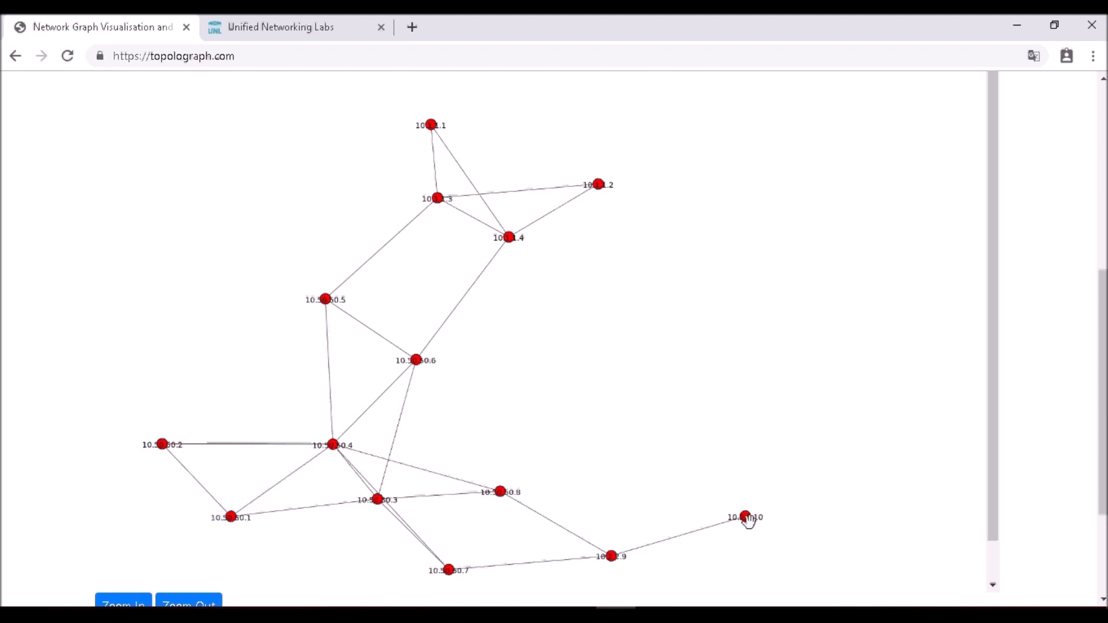
pyautogui.moveTo(626, 558)
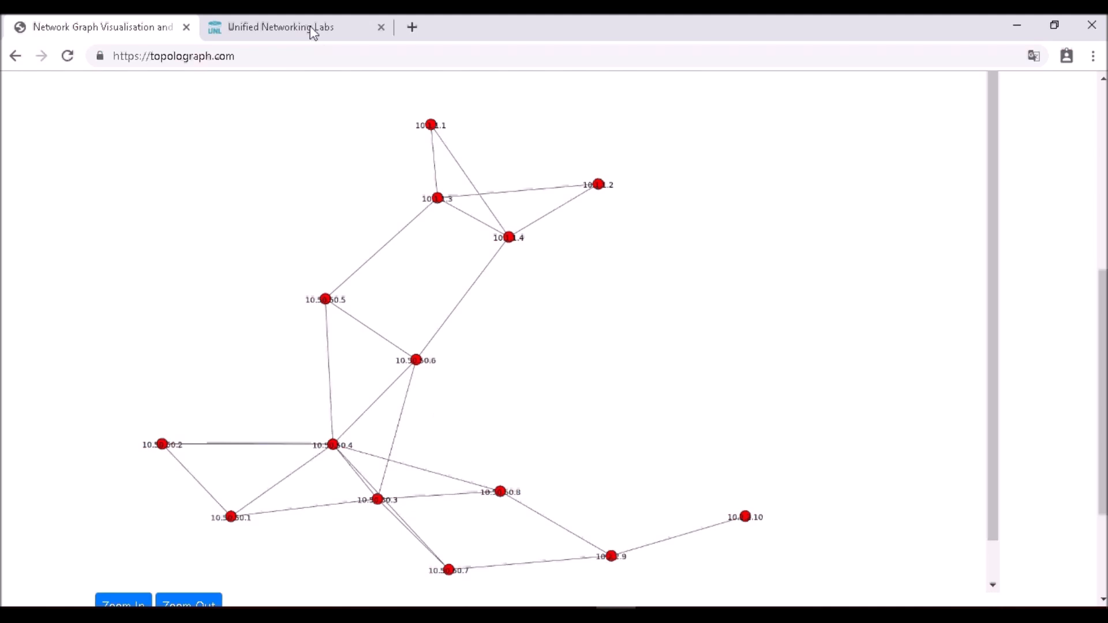
pyautogui.click(280, 27)
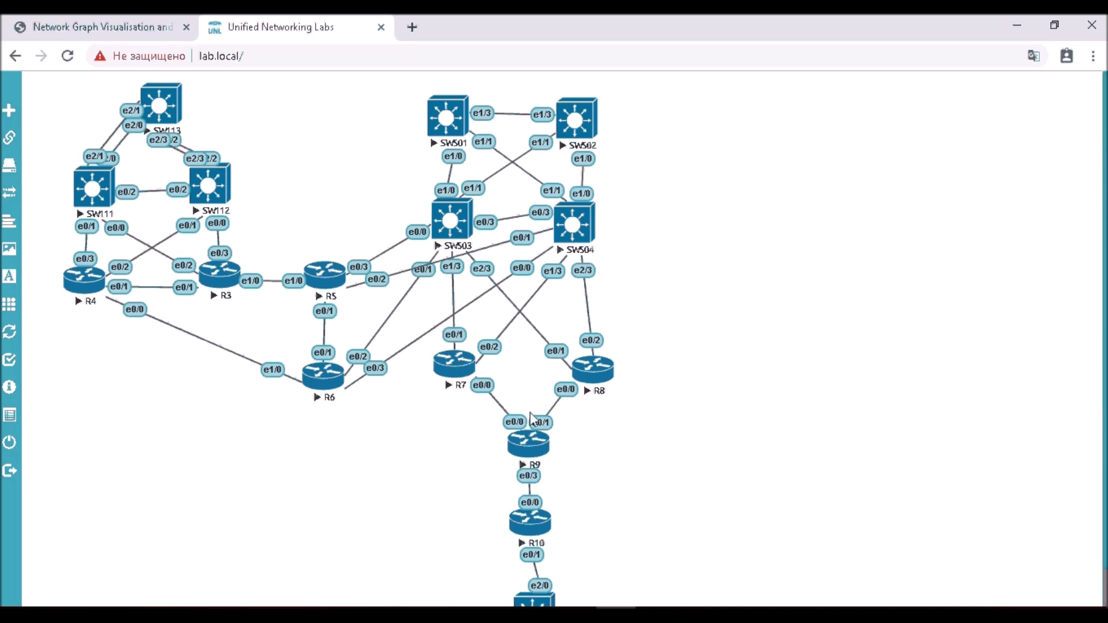
pyautogui.moveTo(583, 366)
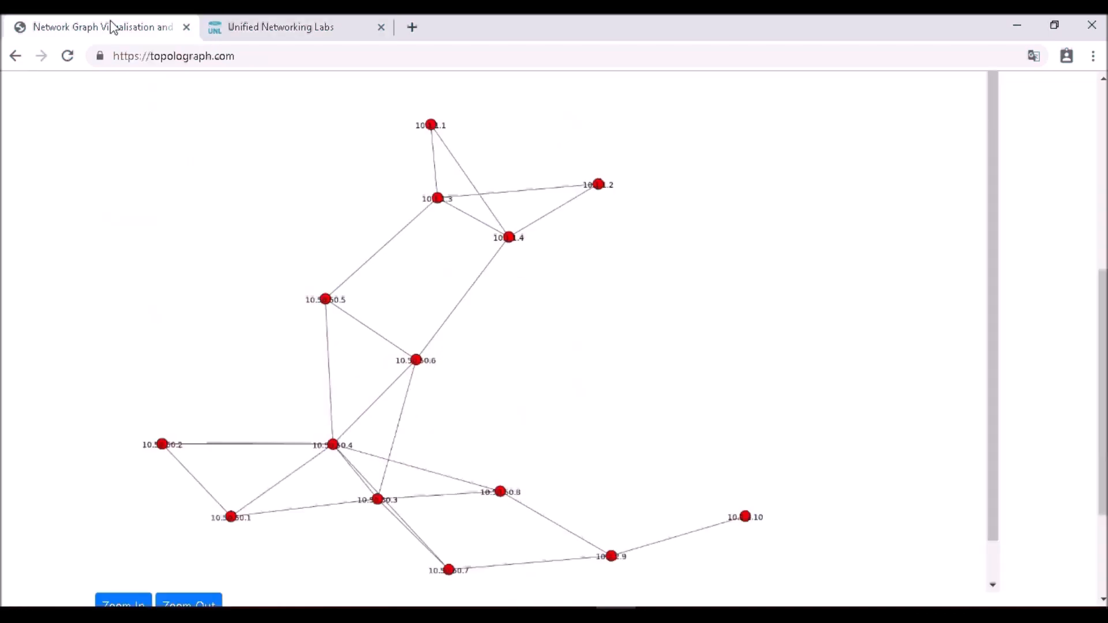
pyautogui.moveTo(716, 303)
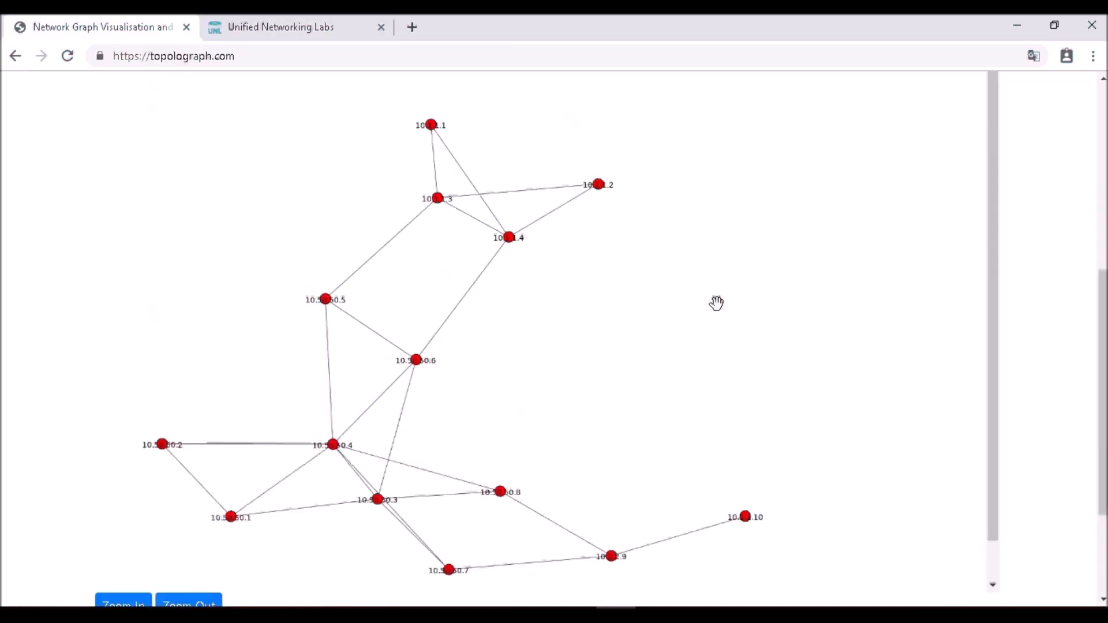
pyautogui.moveTo(800, 360)
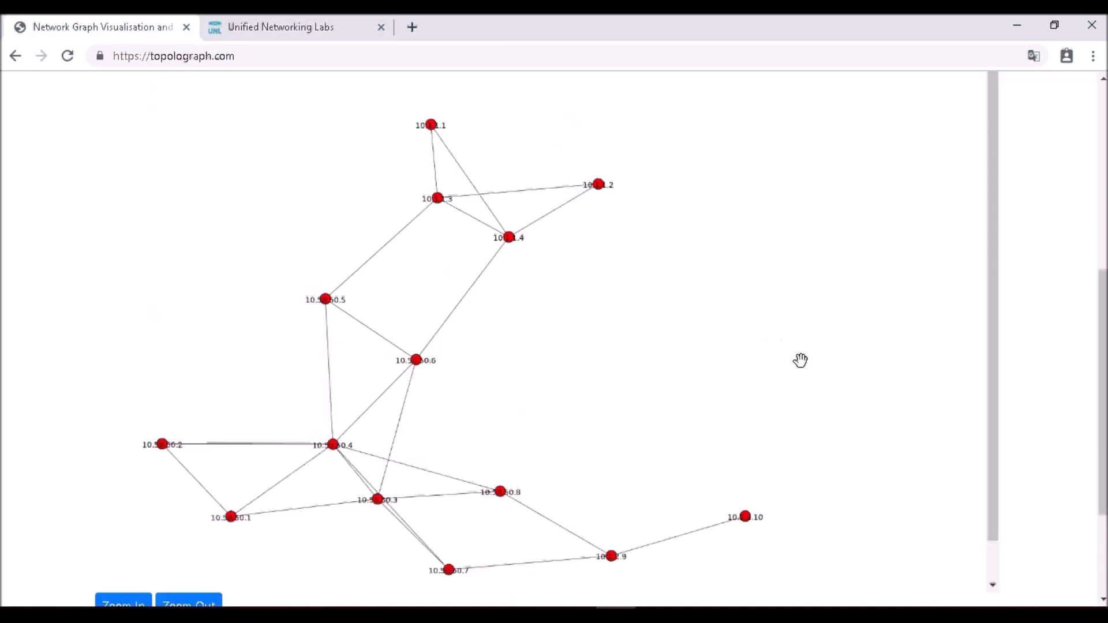
pyautogui.moveTo(963, 449)
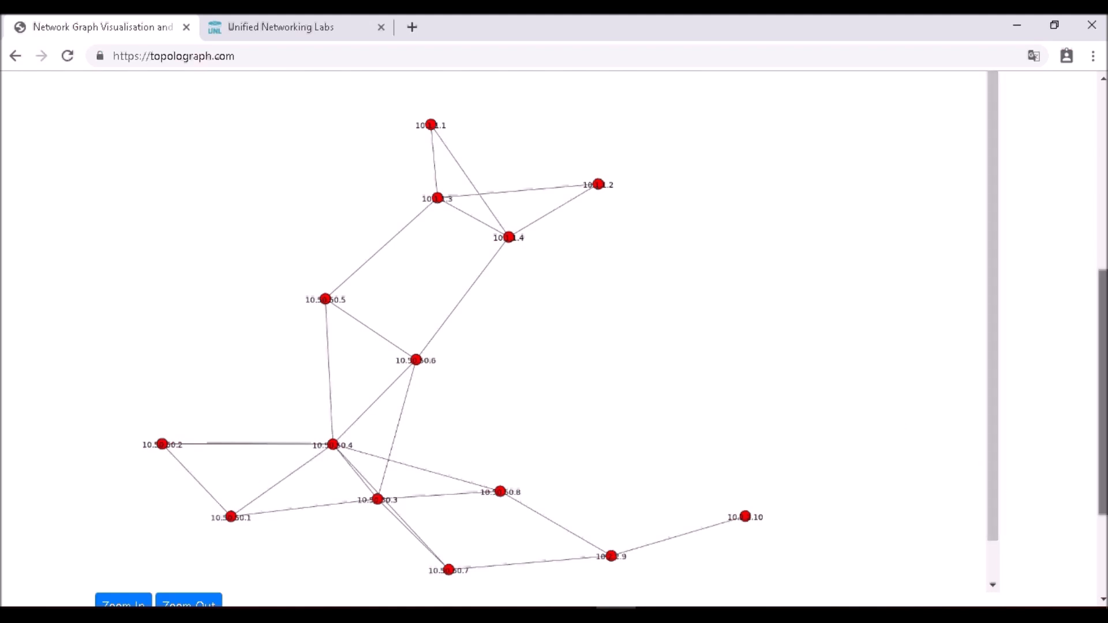
# Step: Scroll to the top of Topolograph and go to the random network graph generator page
pyautogui.scroll(3)
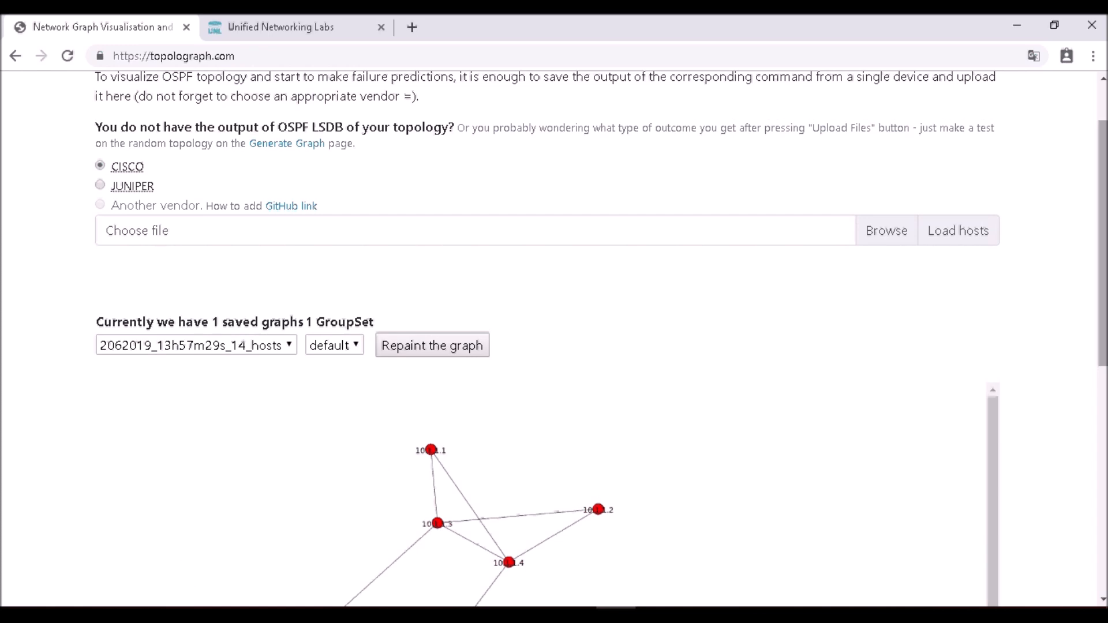
pyautogui.moveTo(884, 268)
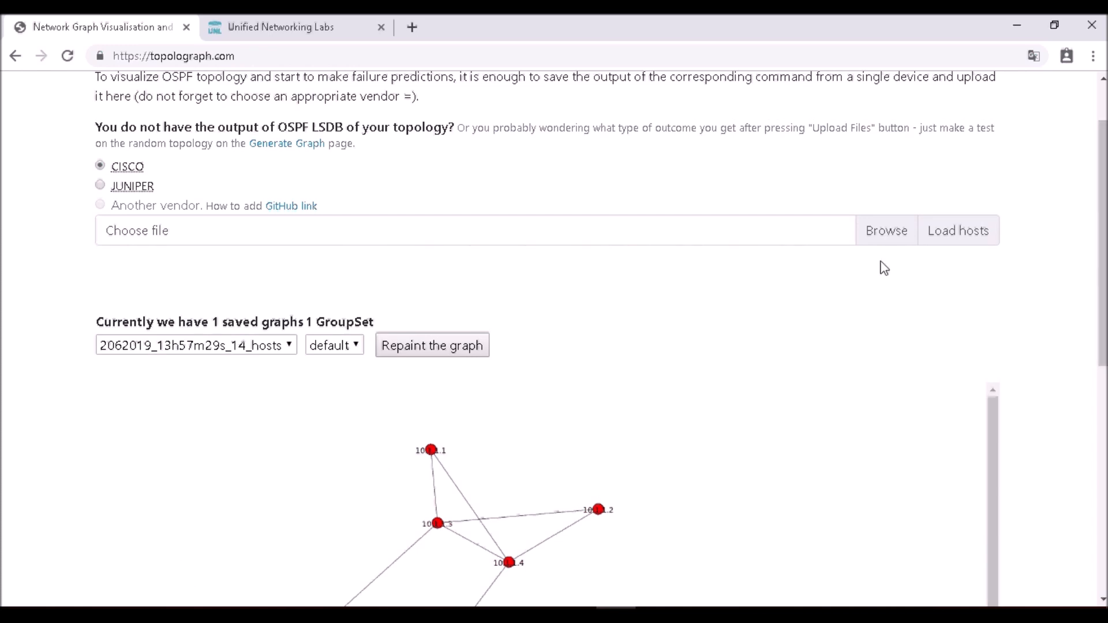
pyautogui.scroll(3)
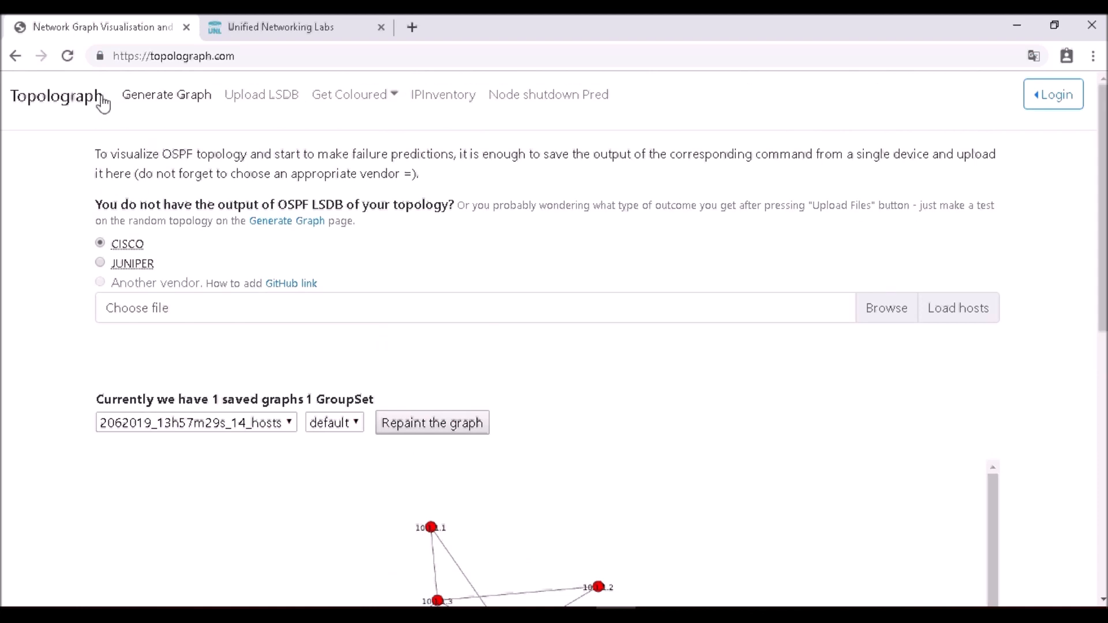
pyautogui.click(166, 94)
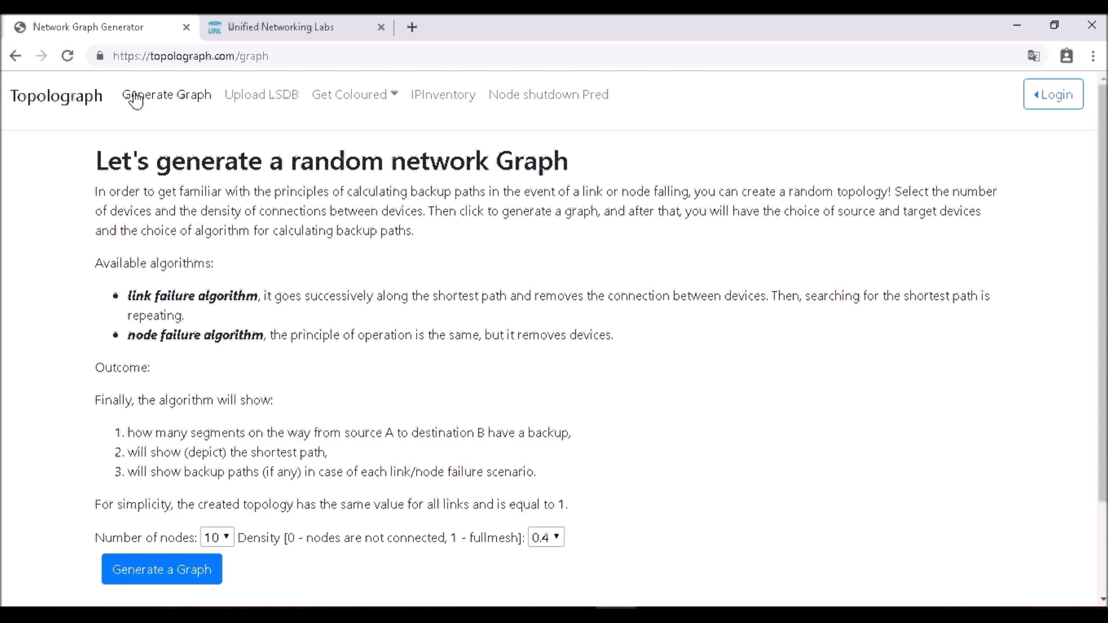
pyautogui.moveTo(227, 500)
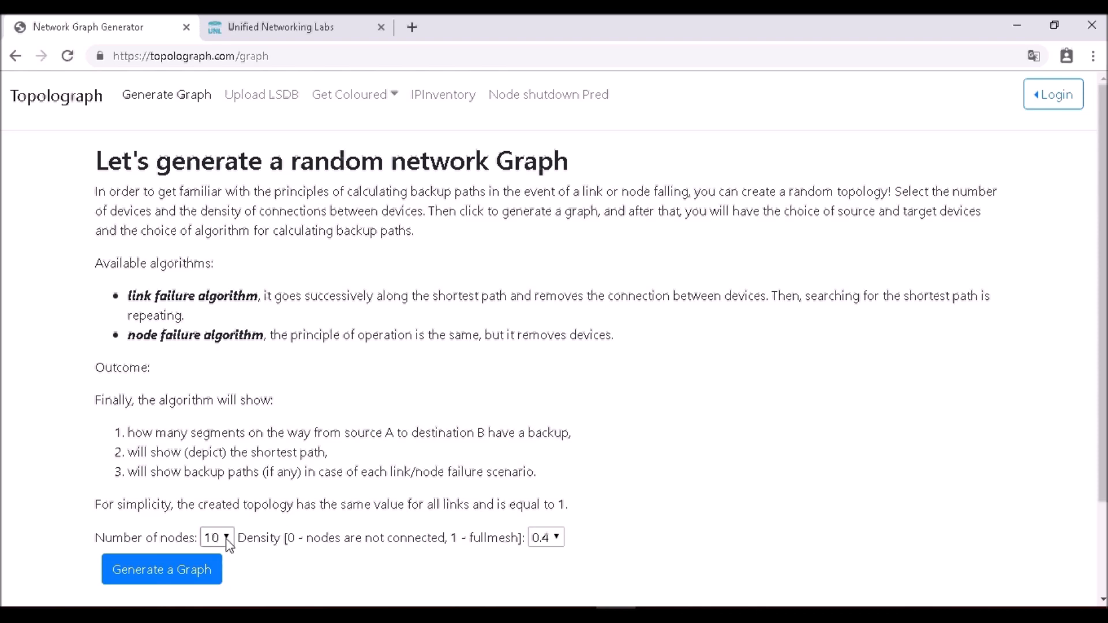
# Step: Change the generator's number of nodes to 11, keeping density 0.4
pyautogui.click(217, 537)
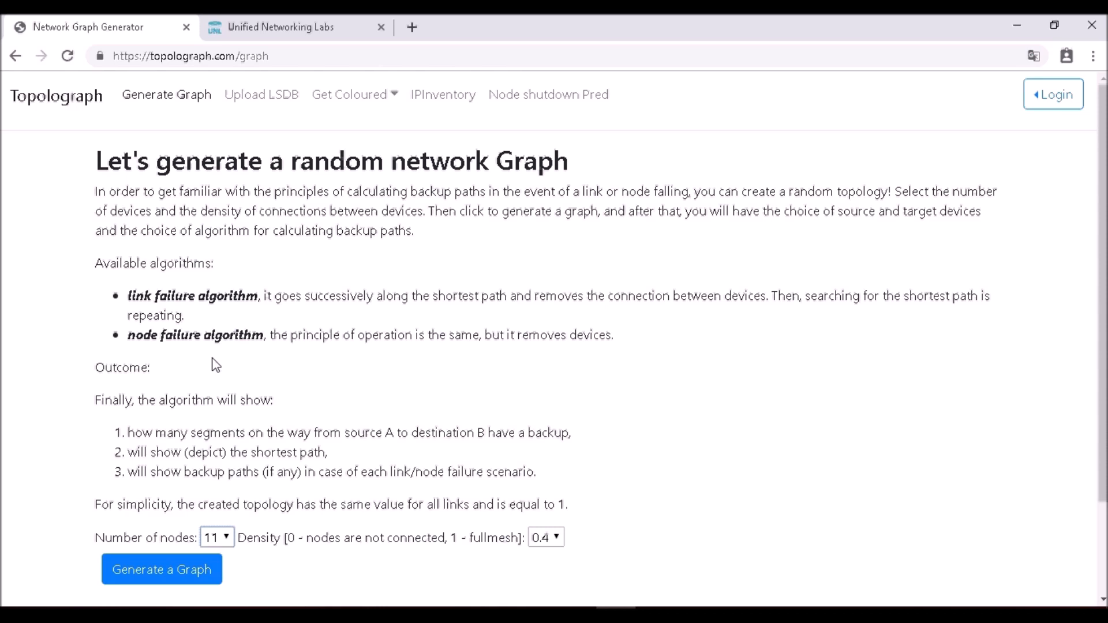
pyautogui.moveTo(262, 520)
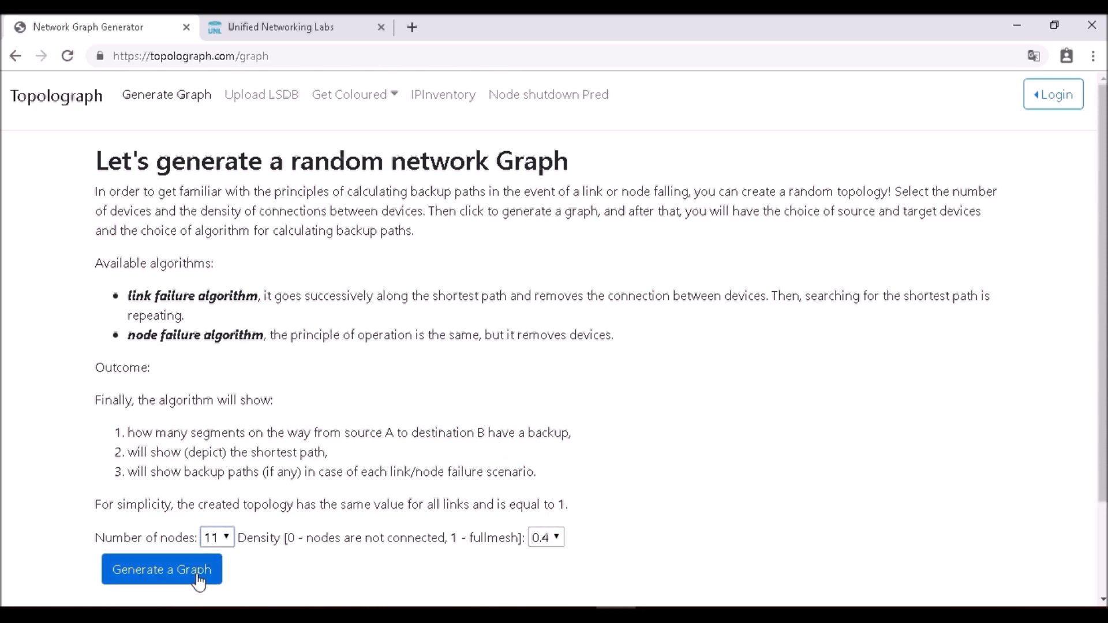
# Step: Generate the random 11-node graph and scroll down through it to the backup path form
pyautogui.click(161, 569)
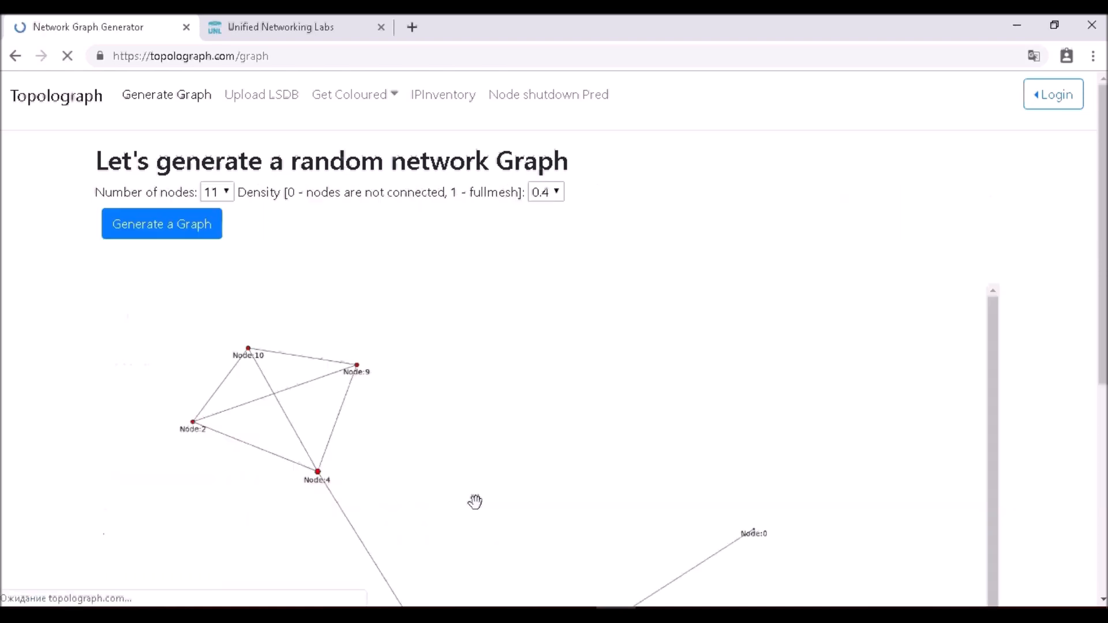
pyautogui.moveTo(870, 365)
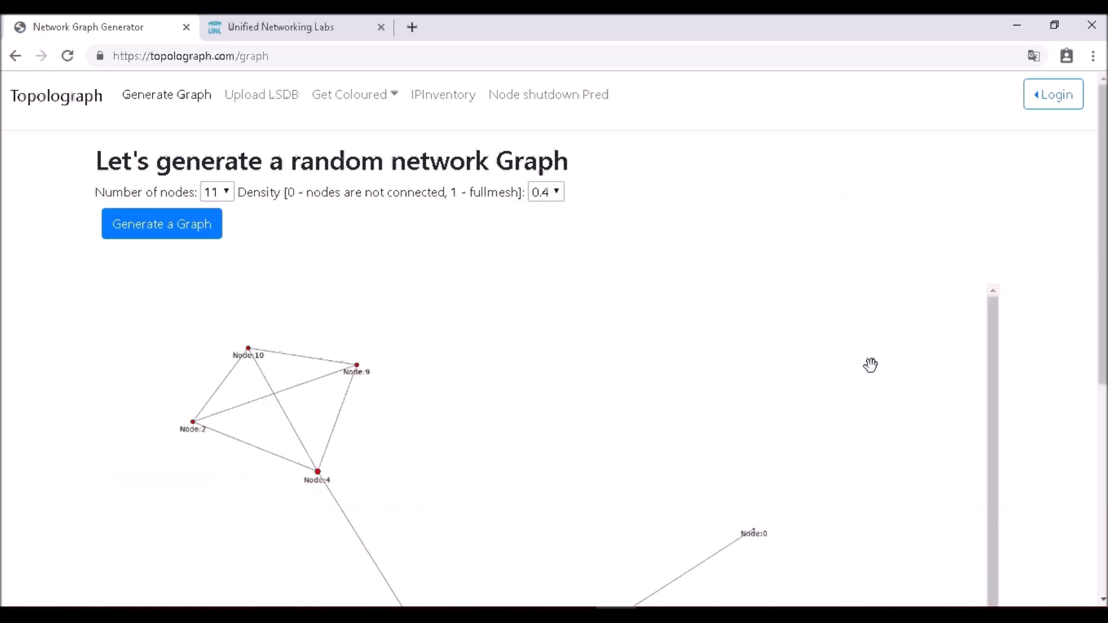
pyautogui.scroll(-3)
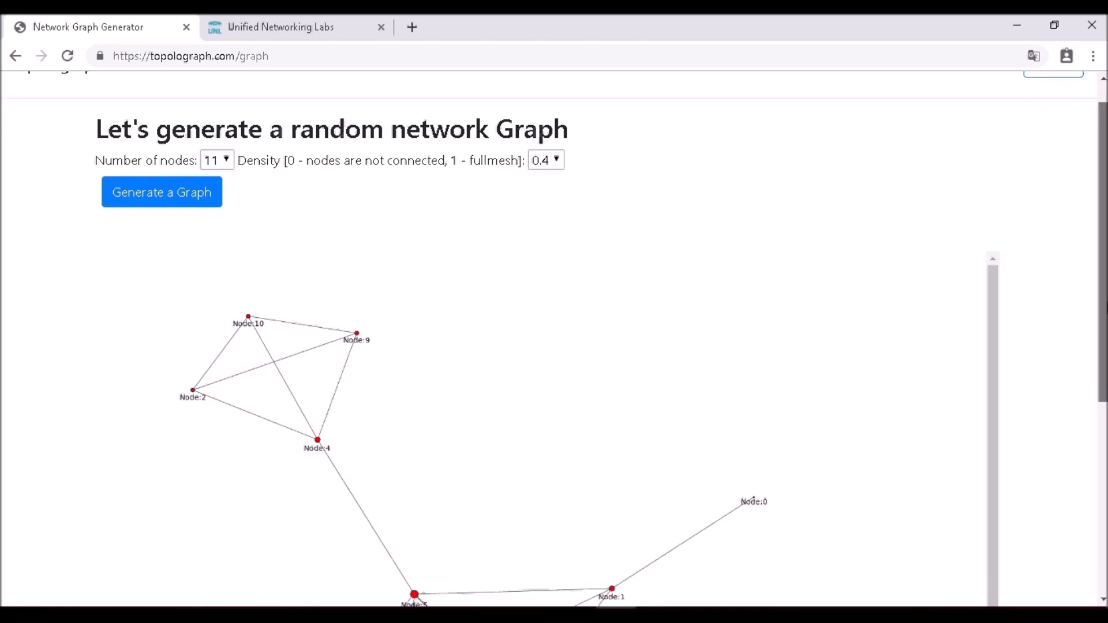
pyautogui.scroll(-3)
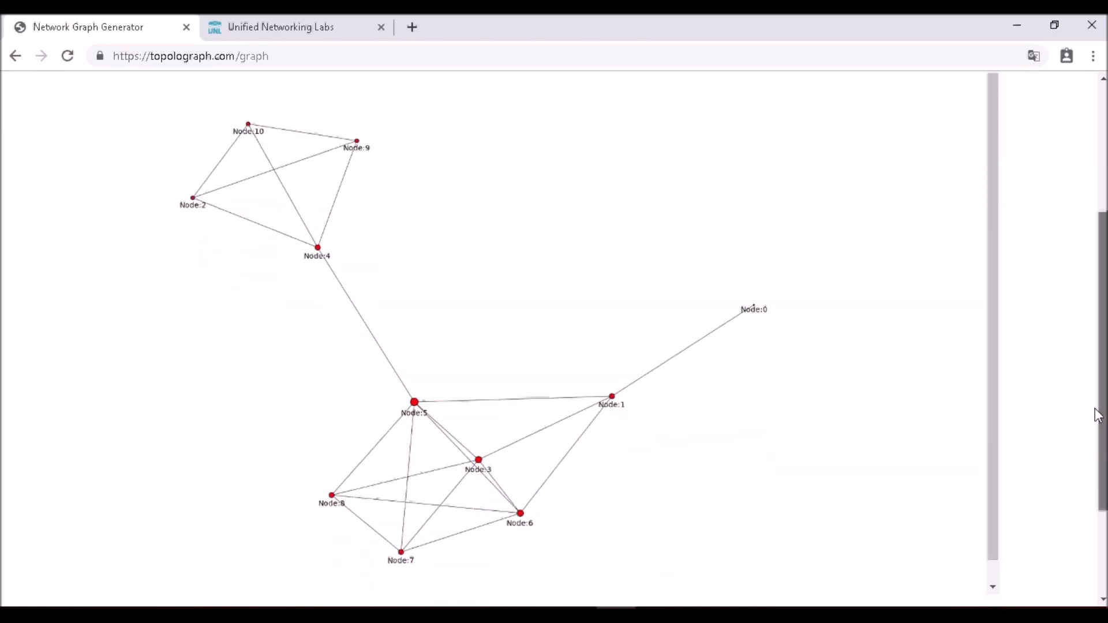
pyautogui.scroll(-3)
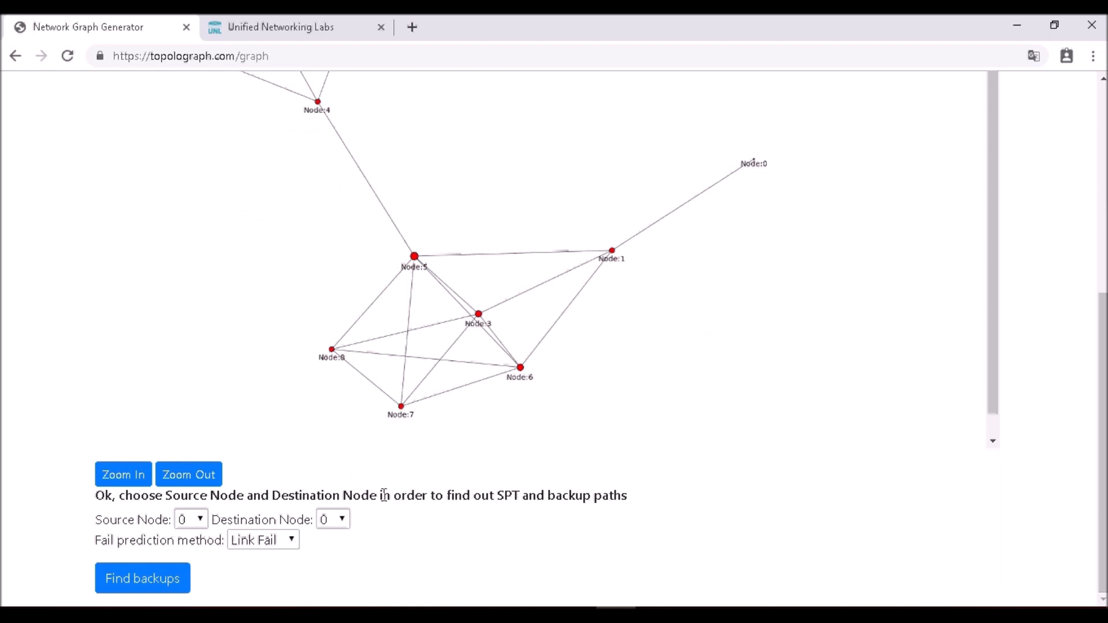
pyautogui.moveTo(959, 340)
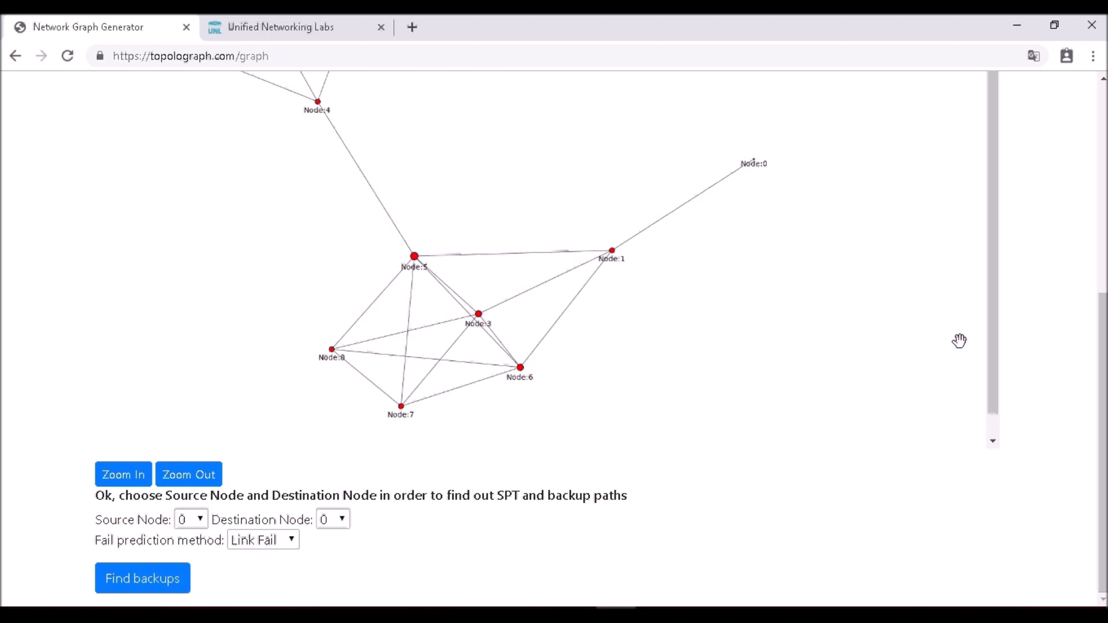
pyautogui.moveTo(1085, 378)
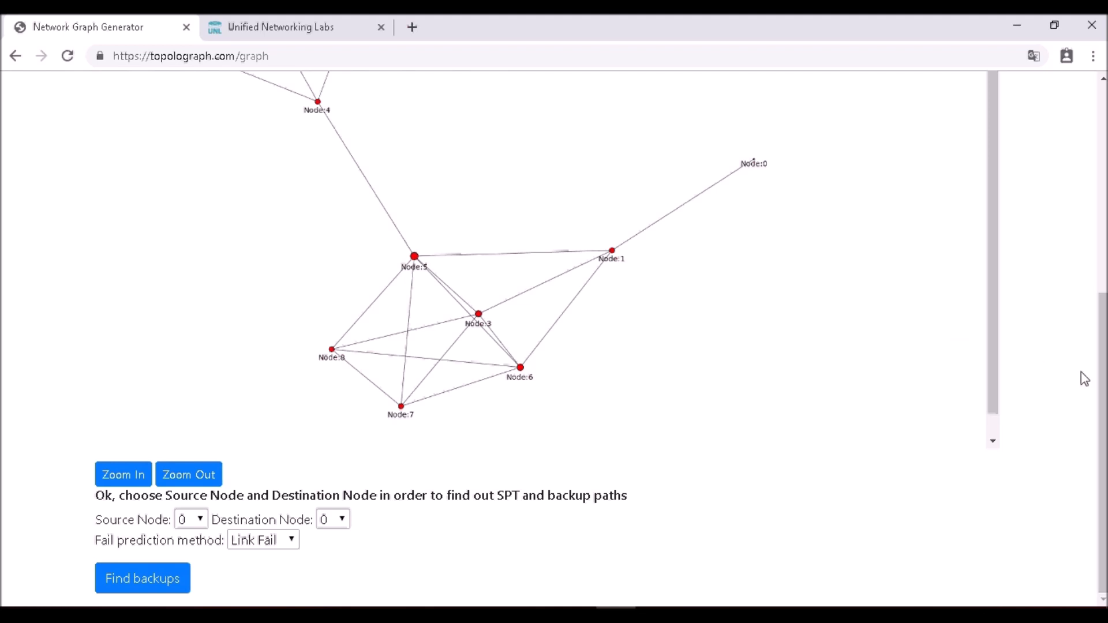
pyautogui.scroll(-3)
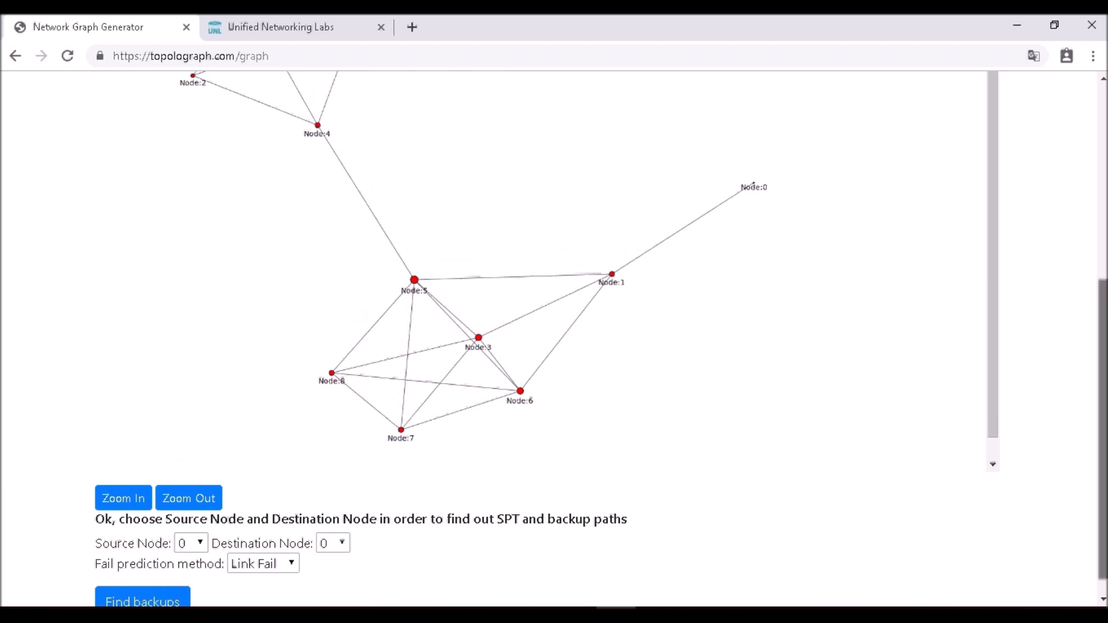
pyautogui.moveTo(999, 407)
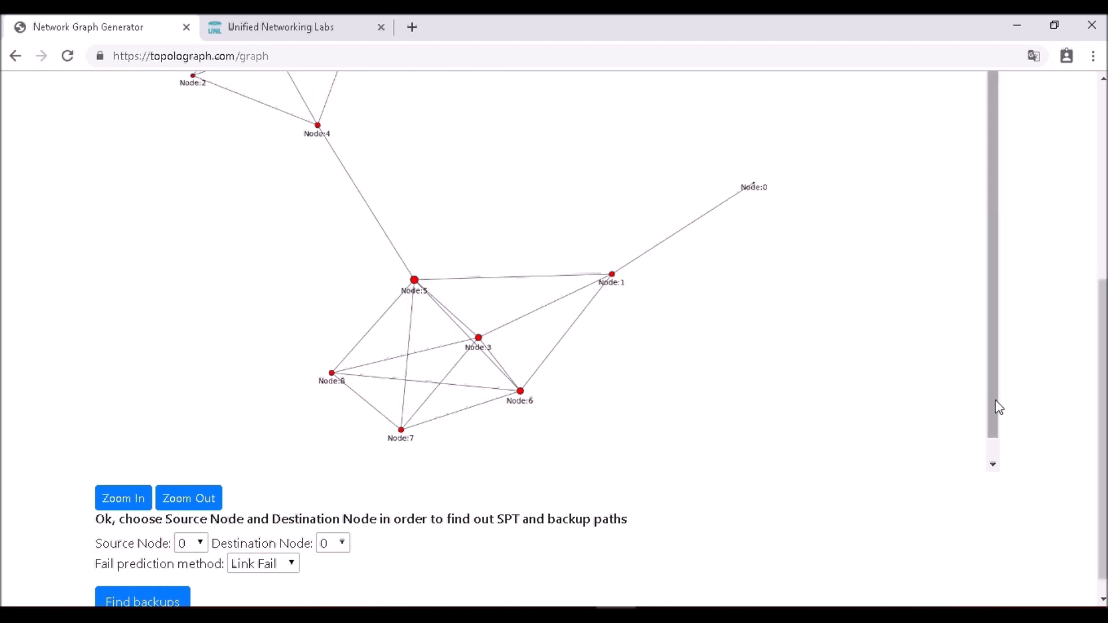
pyautogui.moveTo(764, 204)
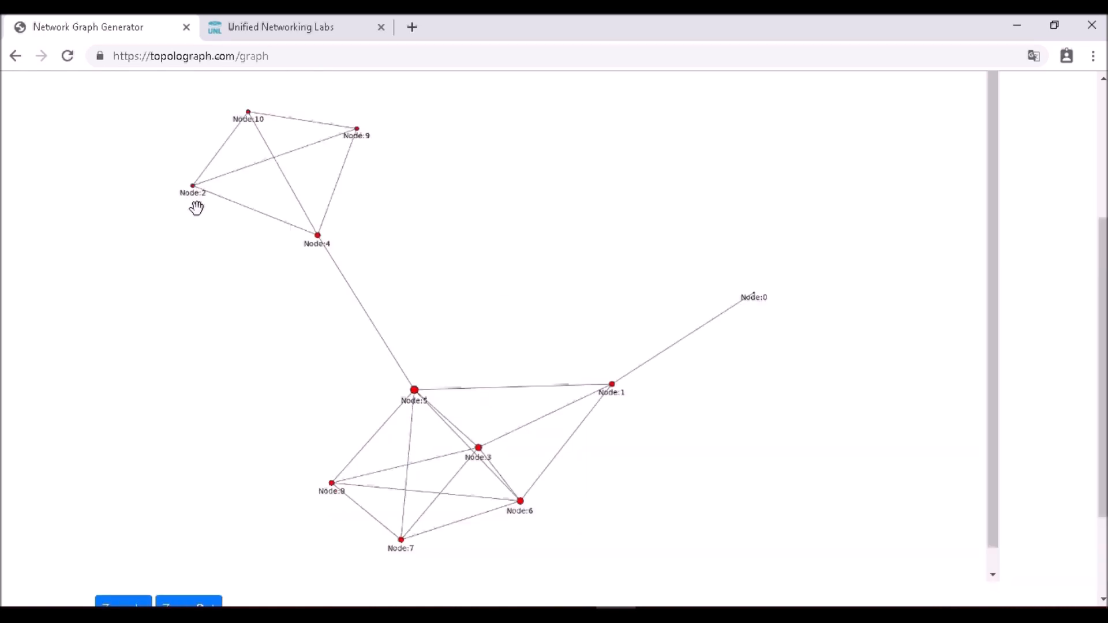
pyautogui.scroll(-3)
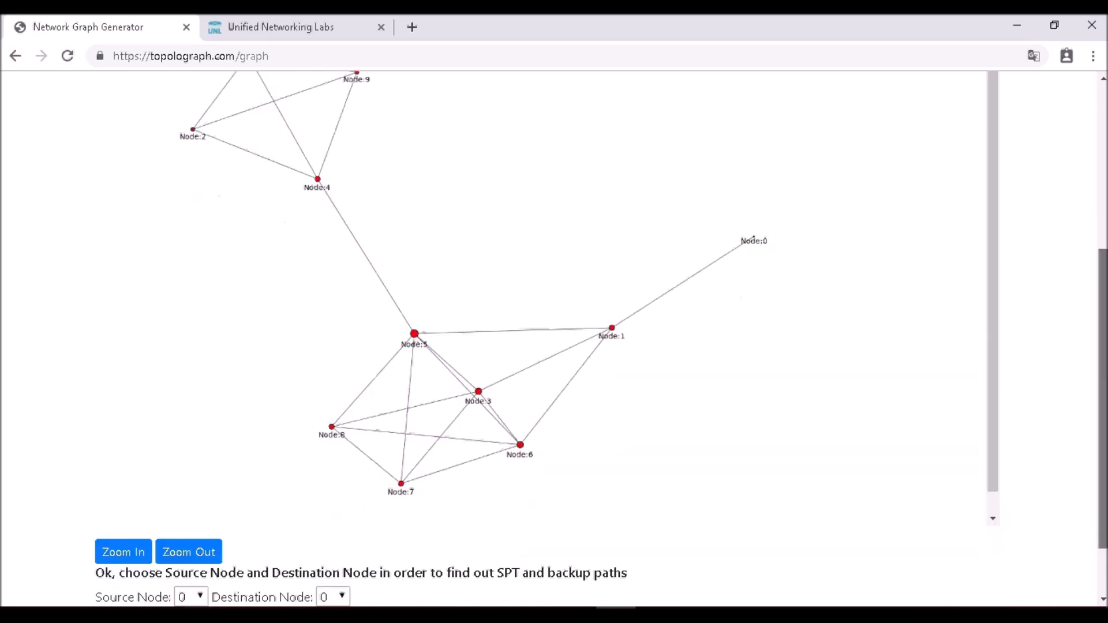
# Step: Set node 2 as destination for the link-fail backup search from node 0
pyautogui.click(333, 535)
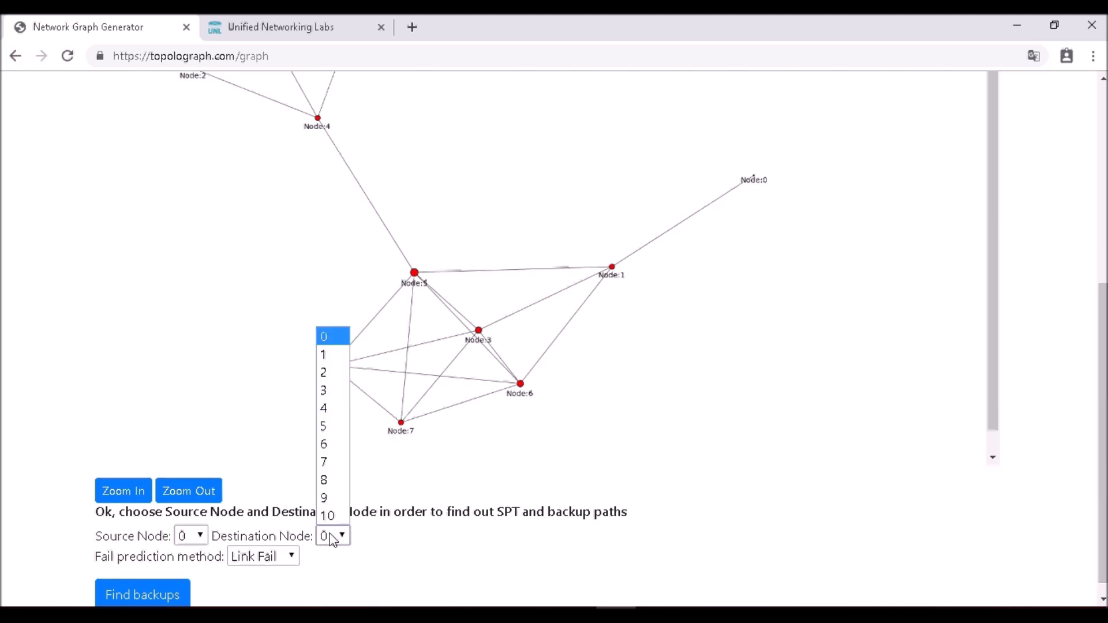
pyautogui.click(324, 372)
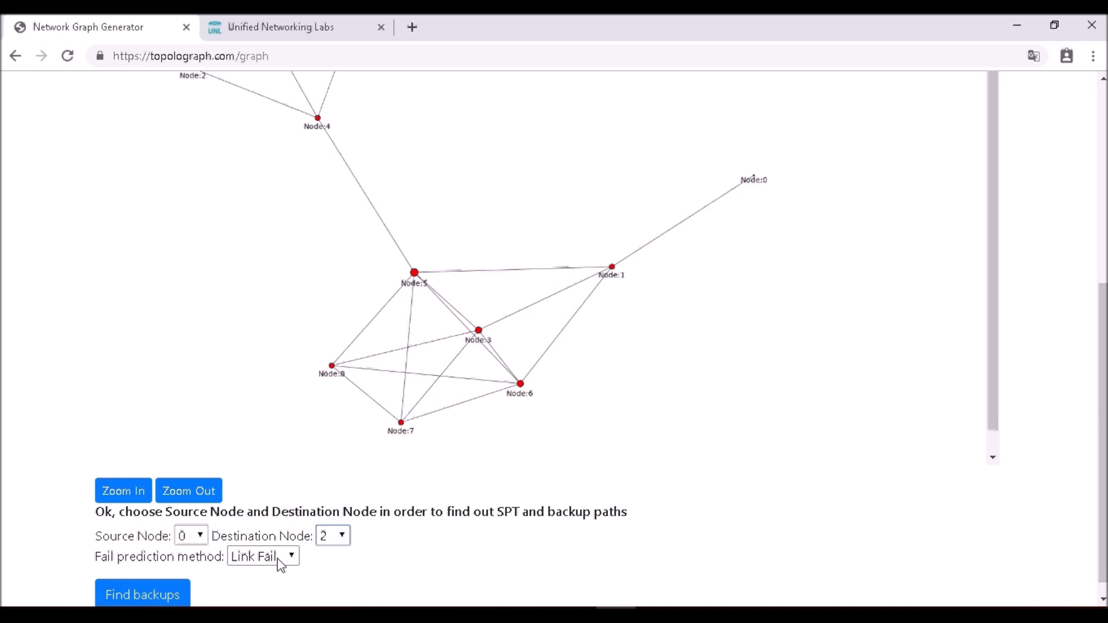
pyautogui.moveTo(201, 582)
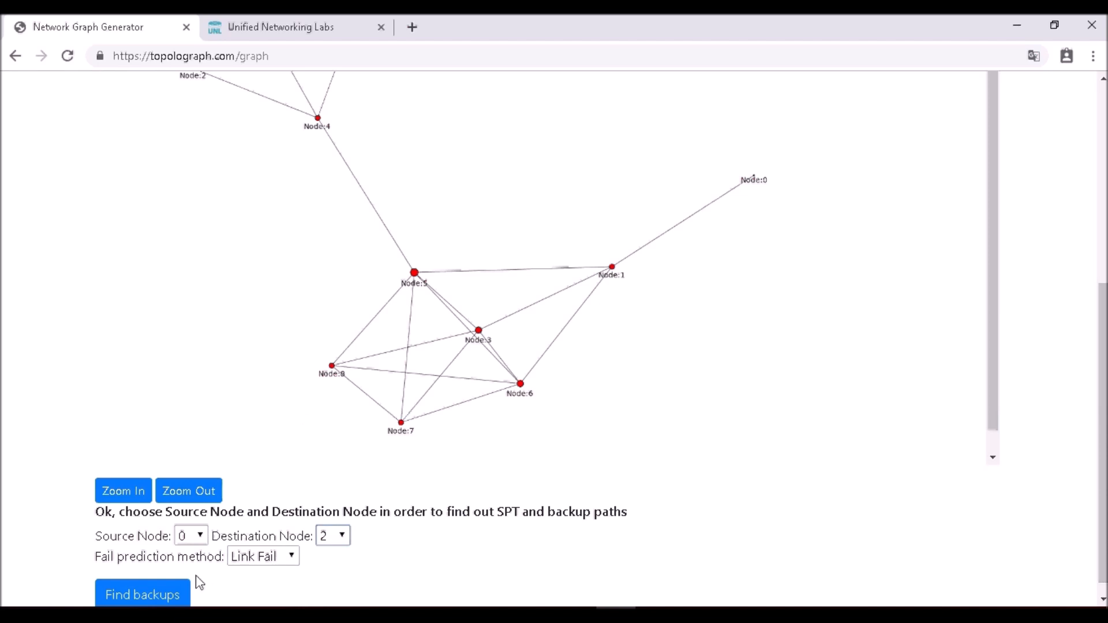
pyautogui.scroll(3)
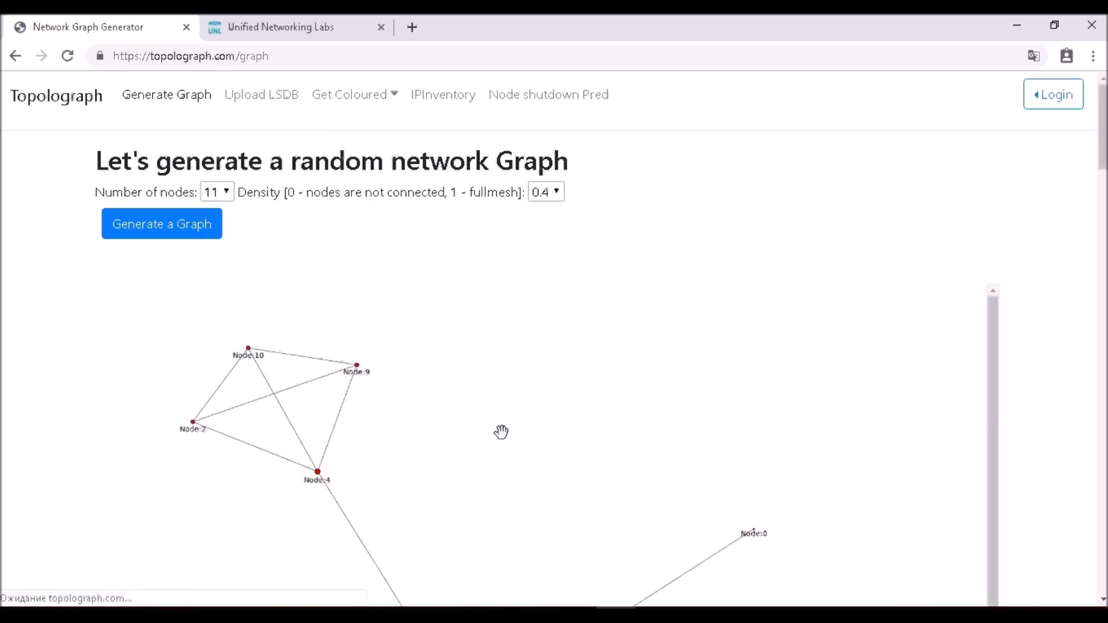
pyautogui.moveTo(904, 322)
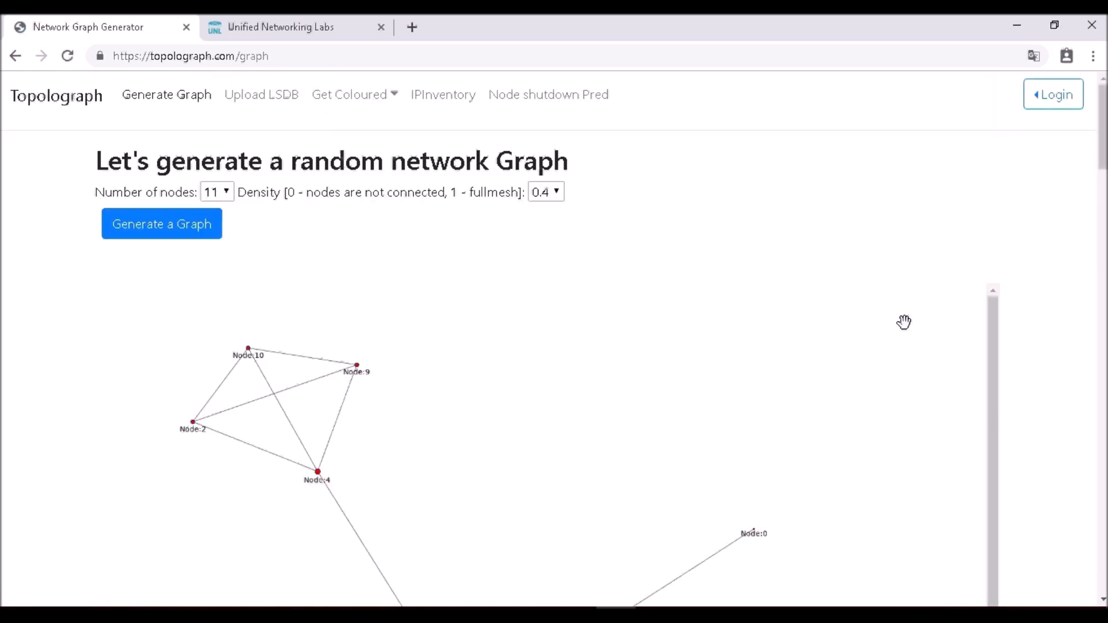
pyautogui.scroll(-3)
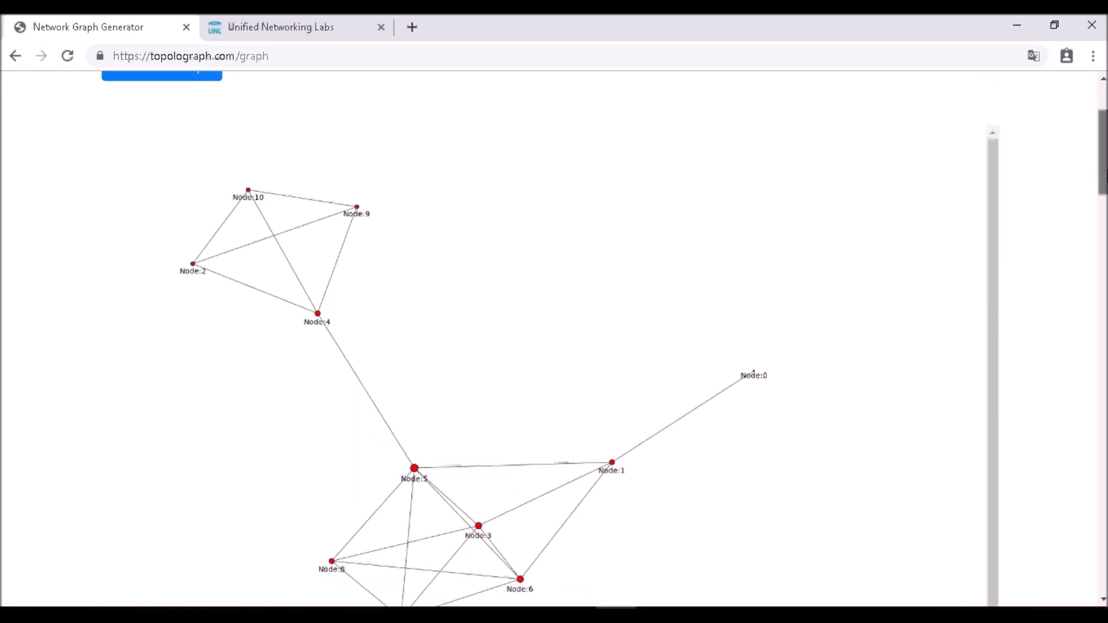
# Step: Scroll the results to the Shortest Path Tree with cost 5 via nodes 0-1-5-4-2
pyautogui.scroll(-3)
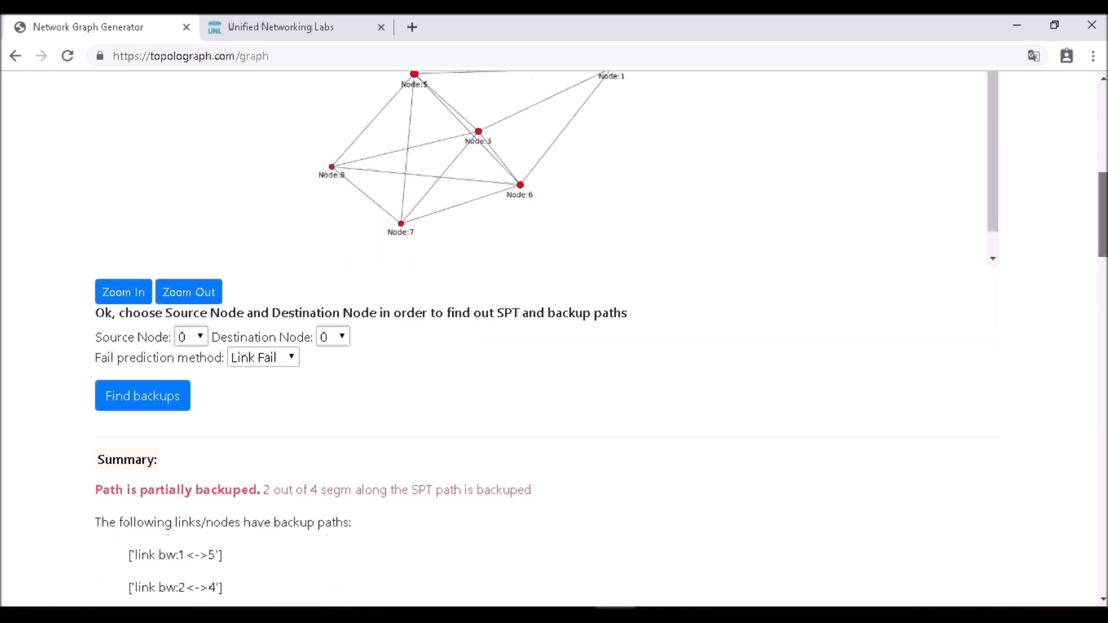
pyautogui.scroll(-3)
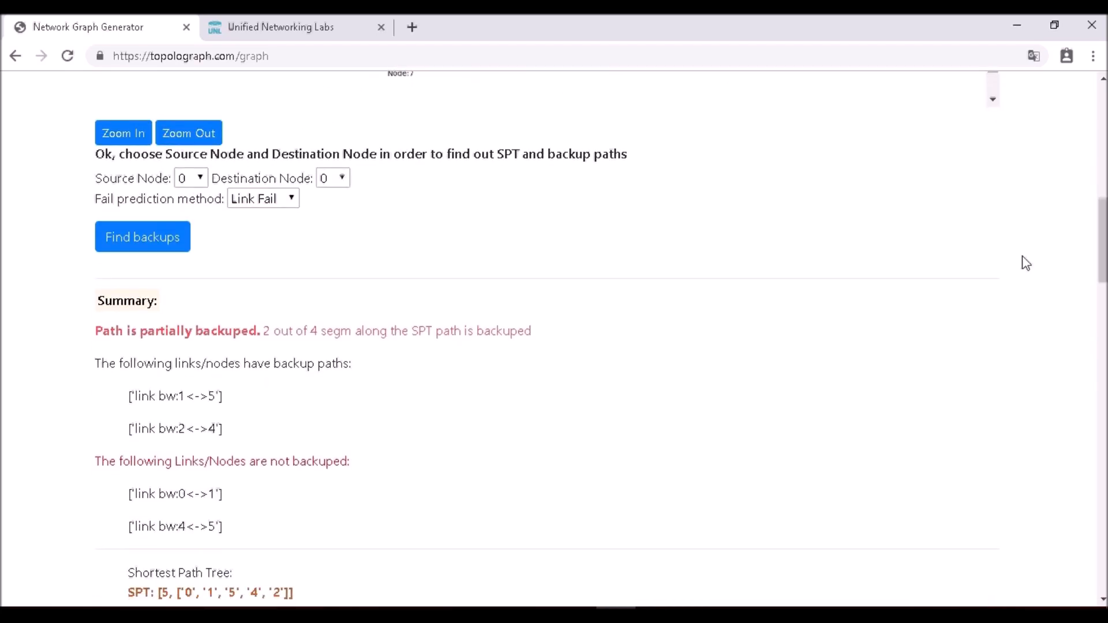
pyautogui.moveTo(187, 317)
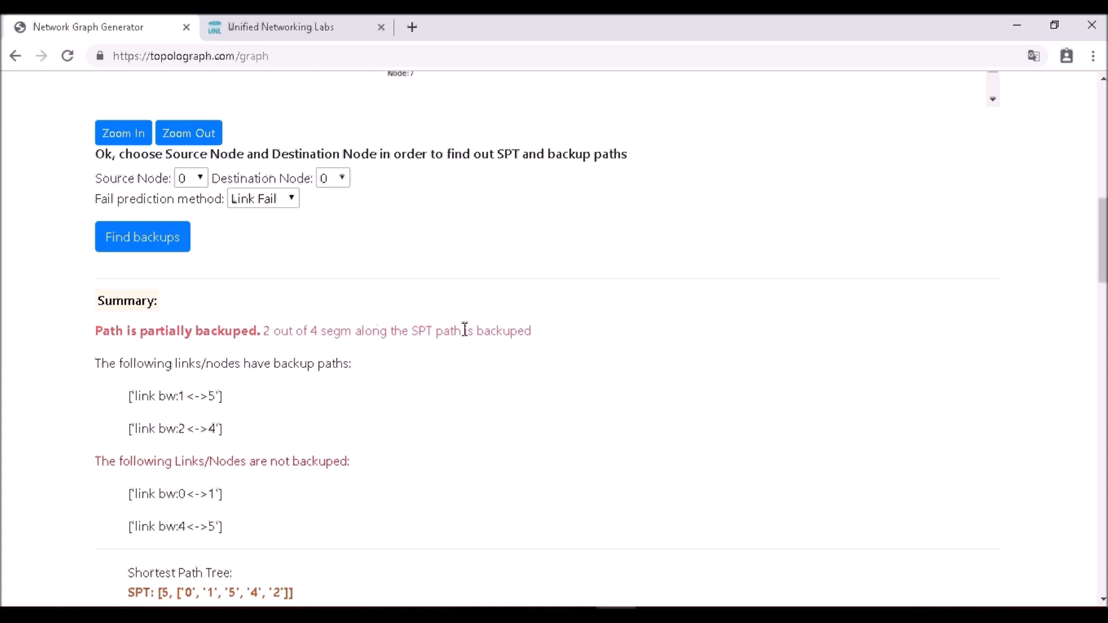
pyautogui.moveTo(598, 332)
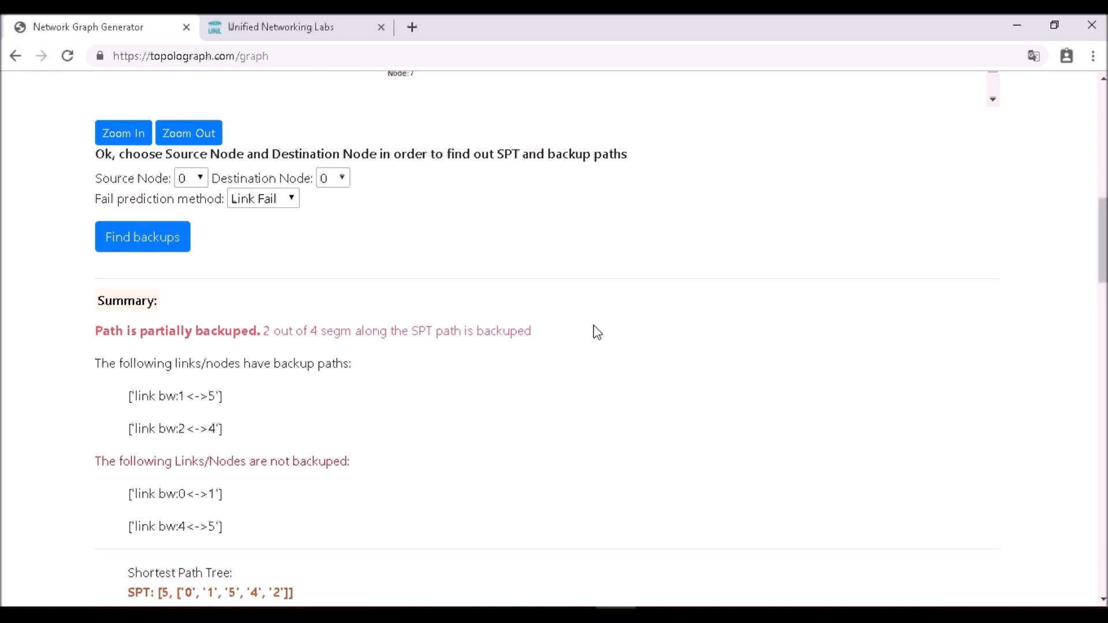
pyautogui.moveTo(947, 372)
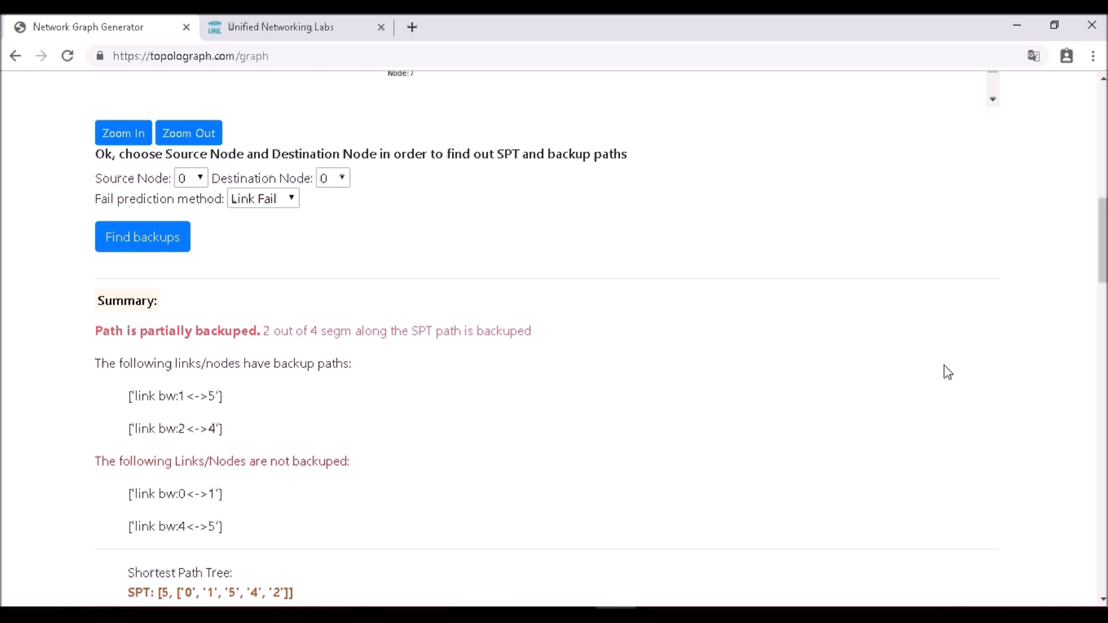
pyautogui.scroll(-3)
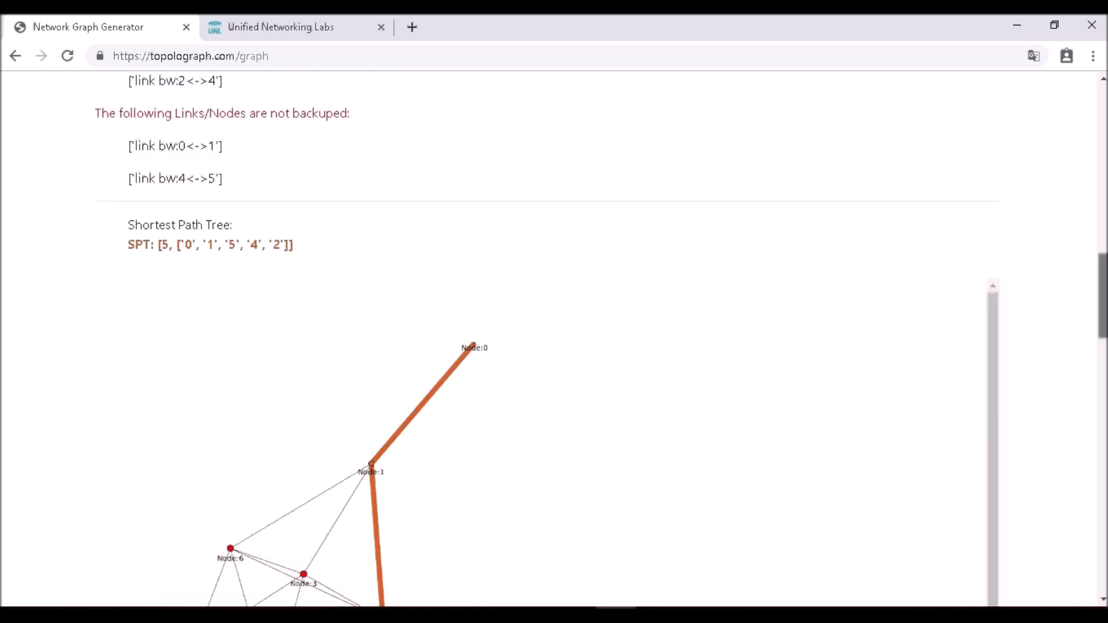
pyautogui.scroll(-3)
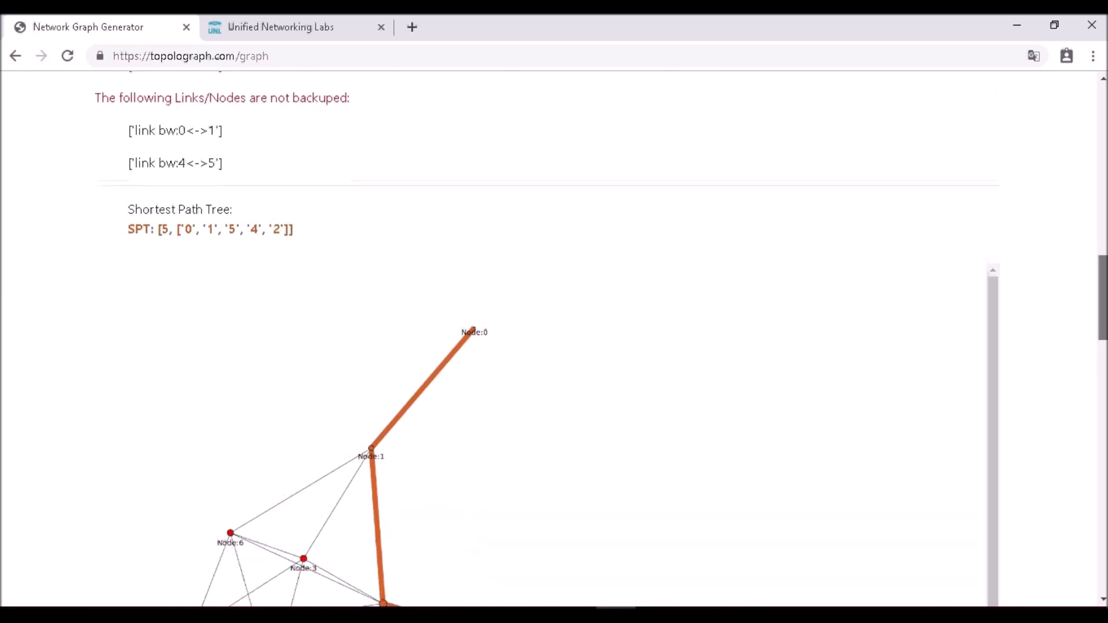
pyautogui.scroll(-3)
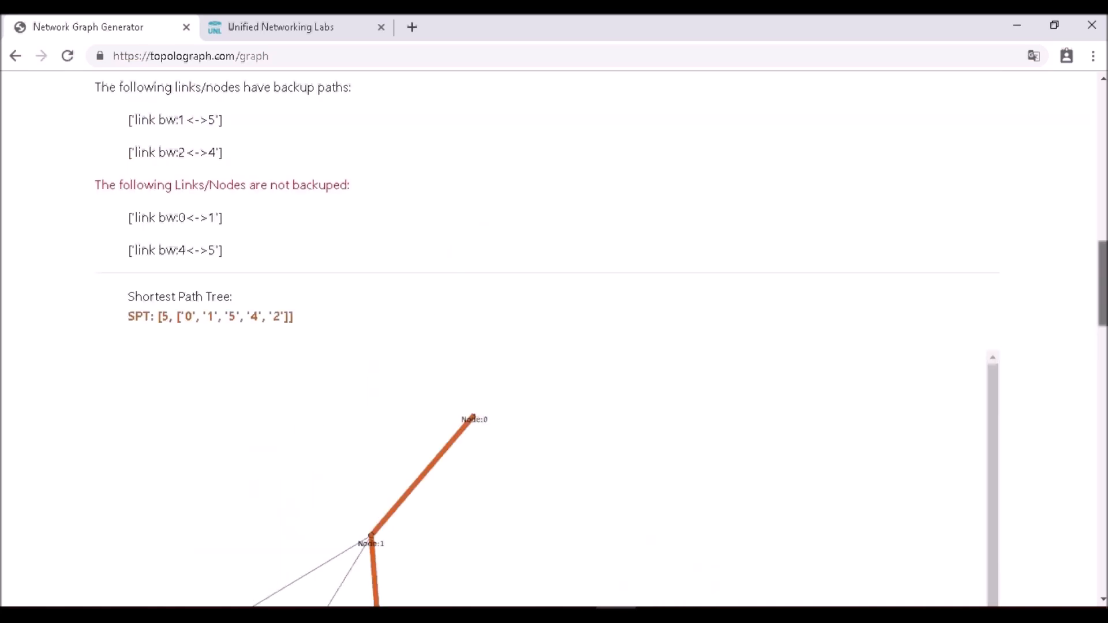
pyautogui.scroll(-3)
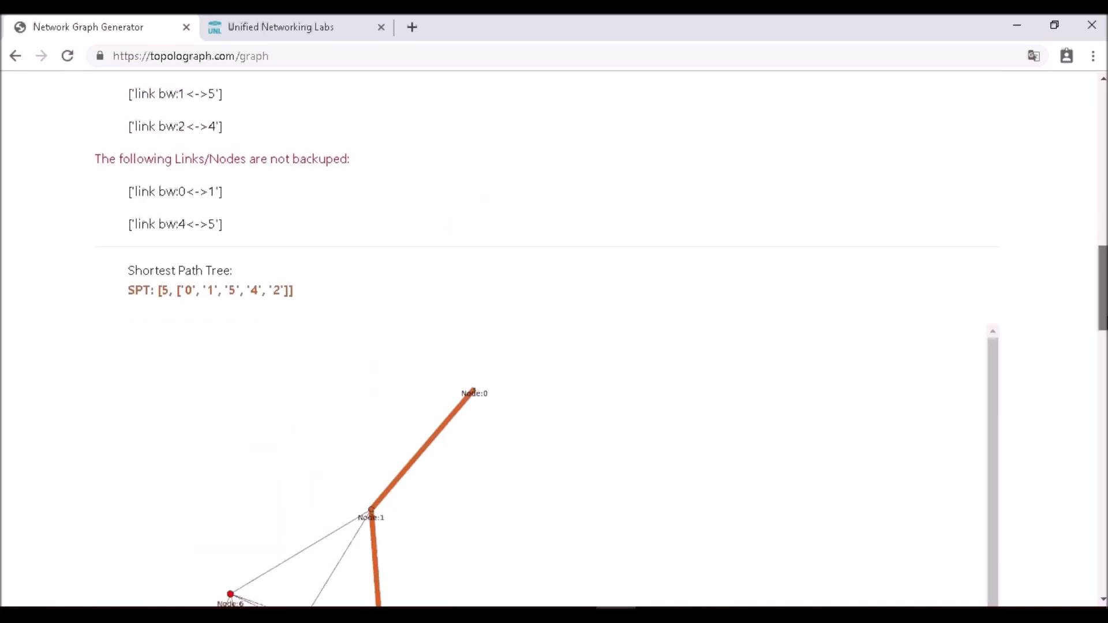
pyautogui.scroll(3)
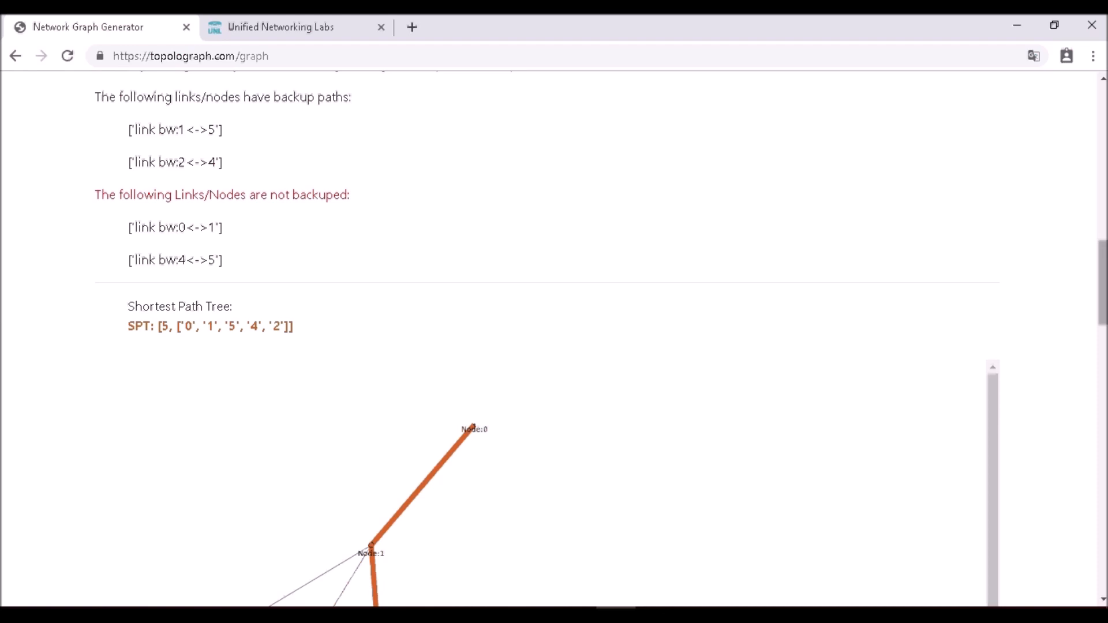
pyautogui.scroll(-3)
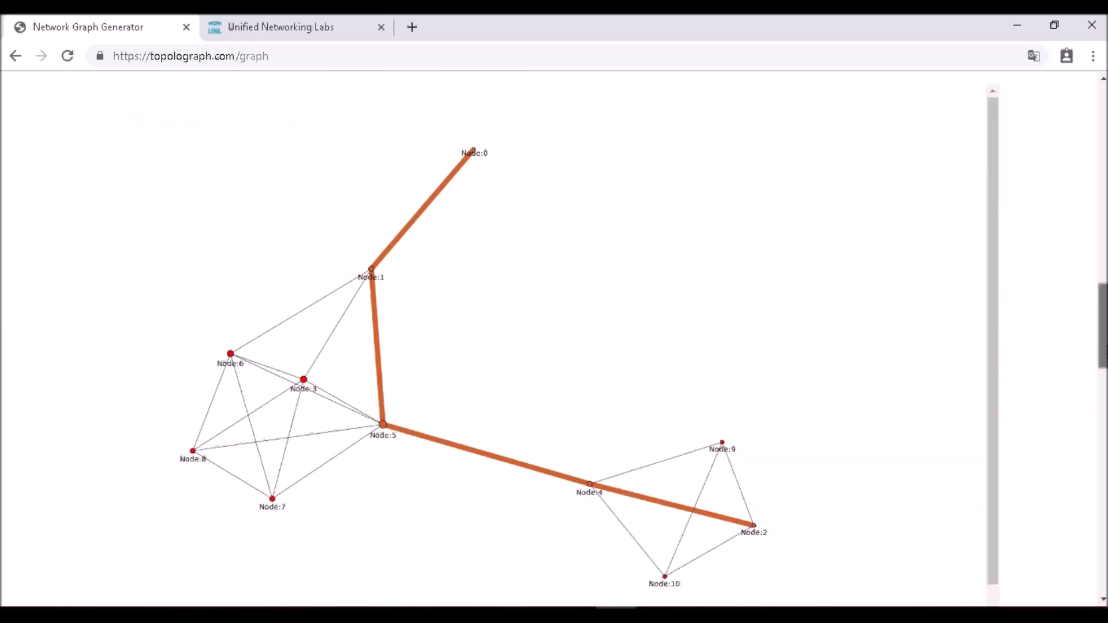
pyautogui.scroll(-3)
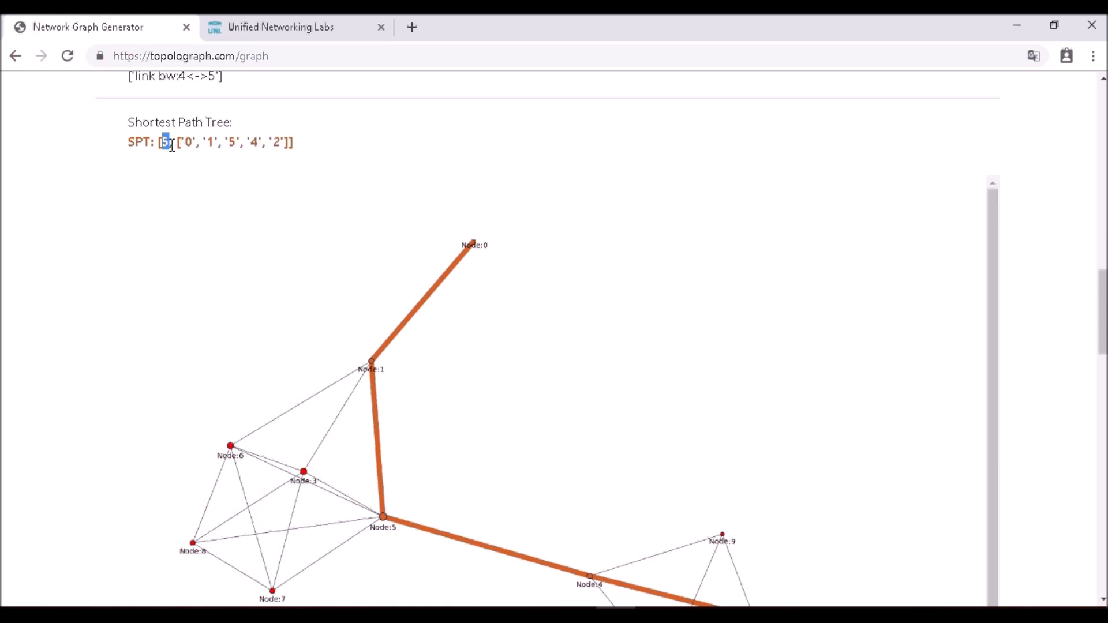
pyautogui.moveTo(726, 273)
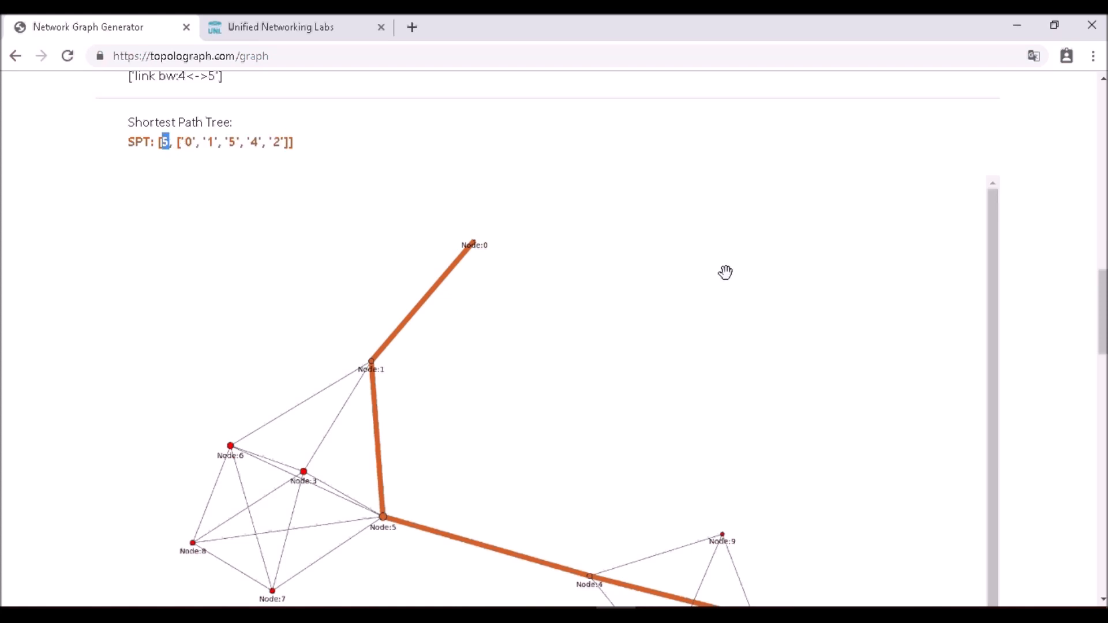
pyautogui.scroll(-3)
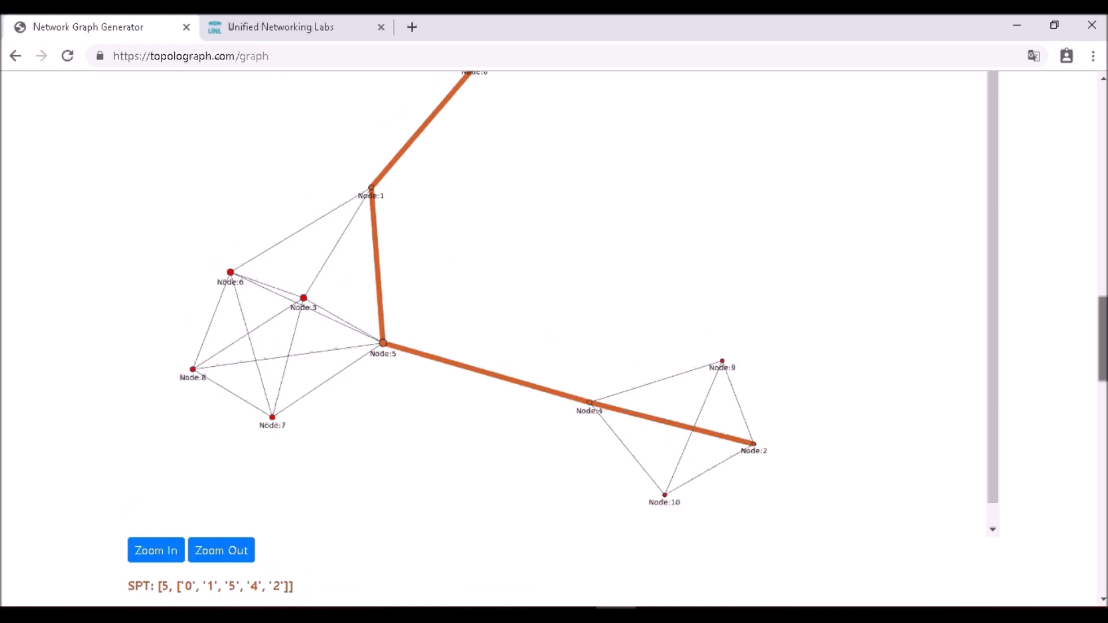
pyautogui.click(155, 551)
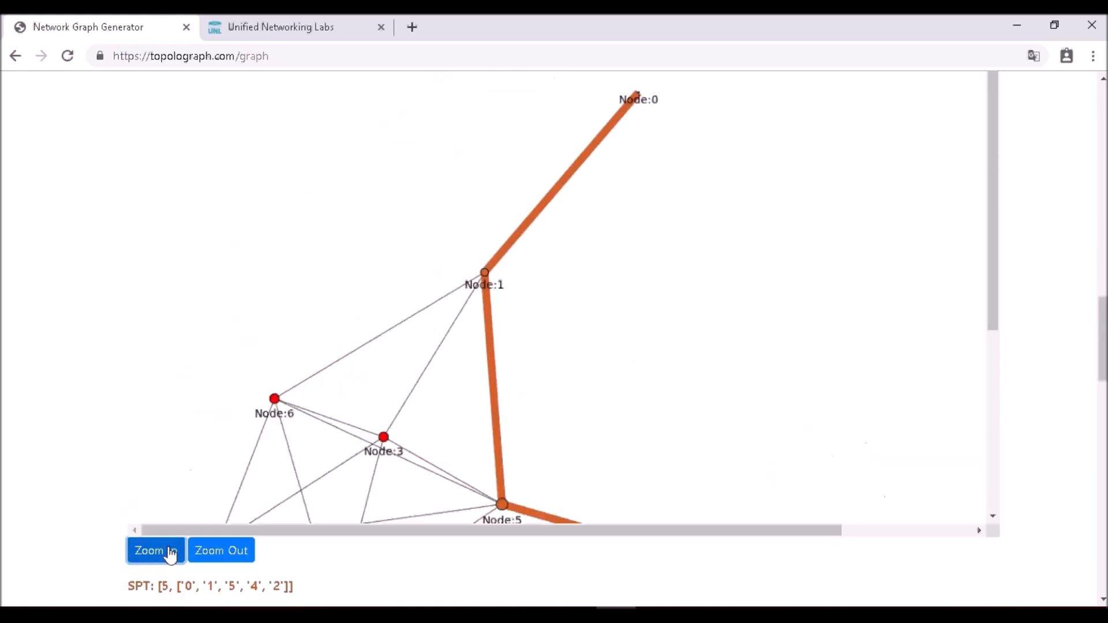
pyautogui.click(221, 550)
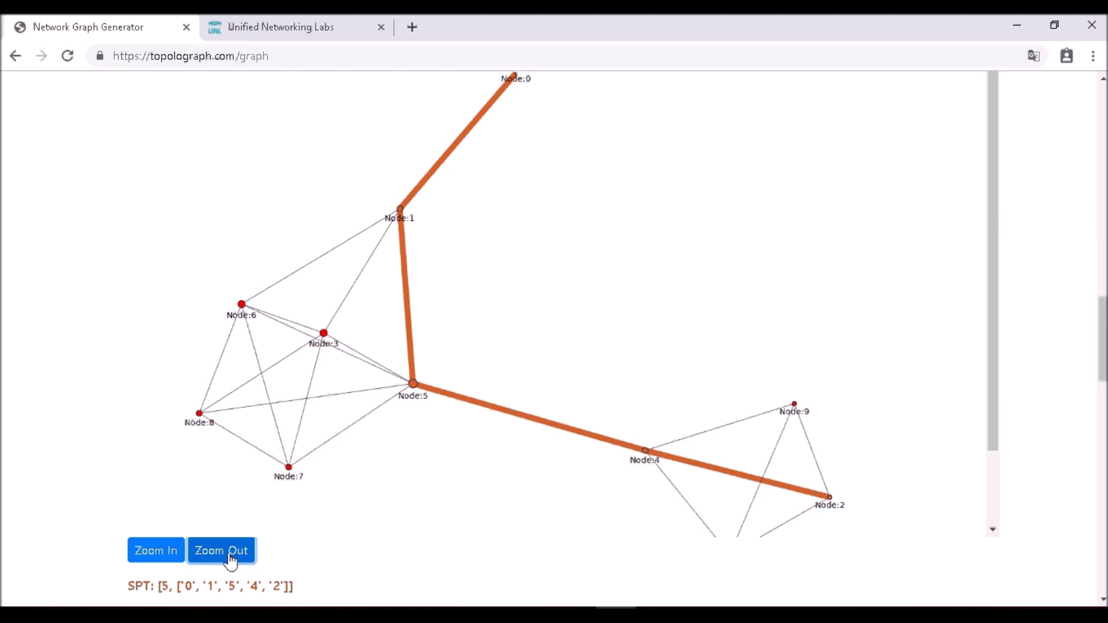
pyautogui.moveTo(1097, 375)
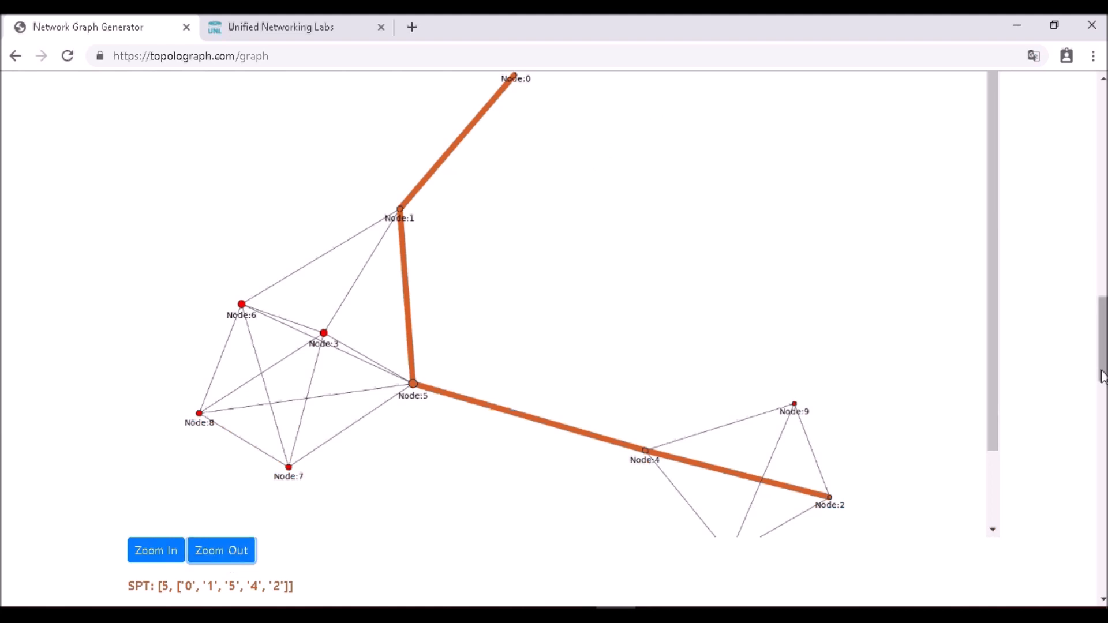
# Step: Inspect the cost-6 backup paths 0-1-6-5-4-2 and 0-1-3-5-4-2 after link 1<->5 fails
pyautogui.scroll(-3)
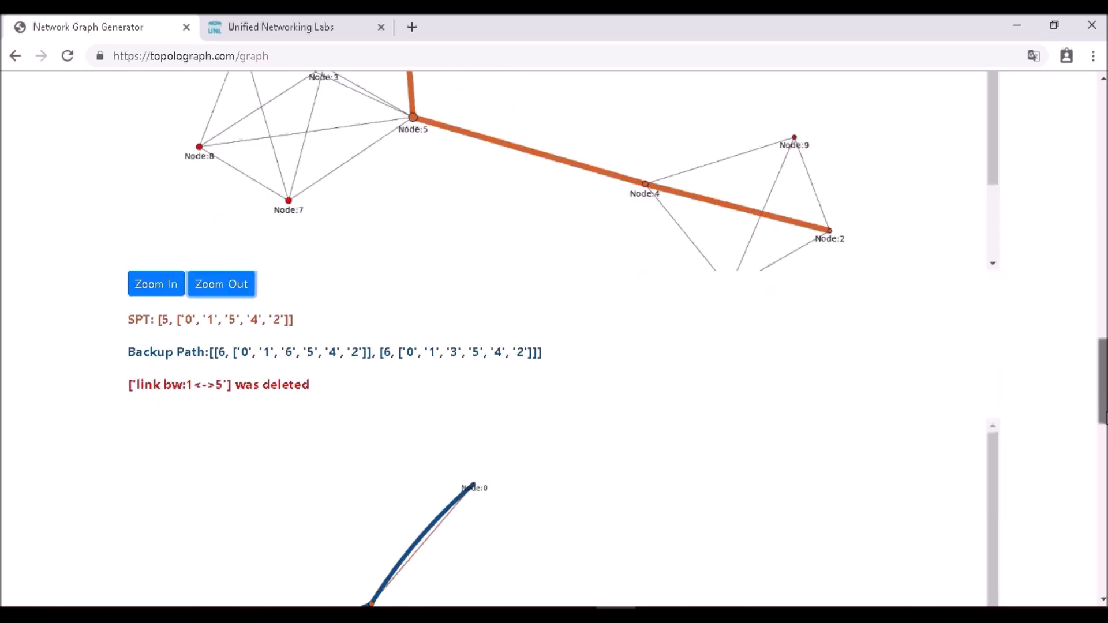
pyautogui.scroll(-3)
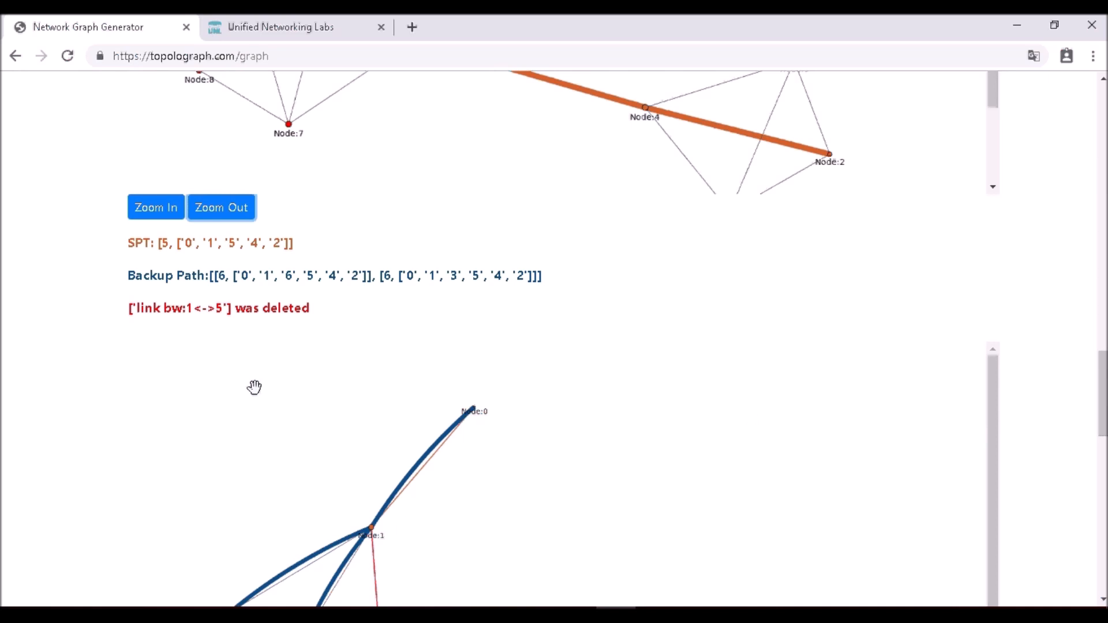
pyautogui.moveTo(184, 244)
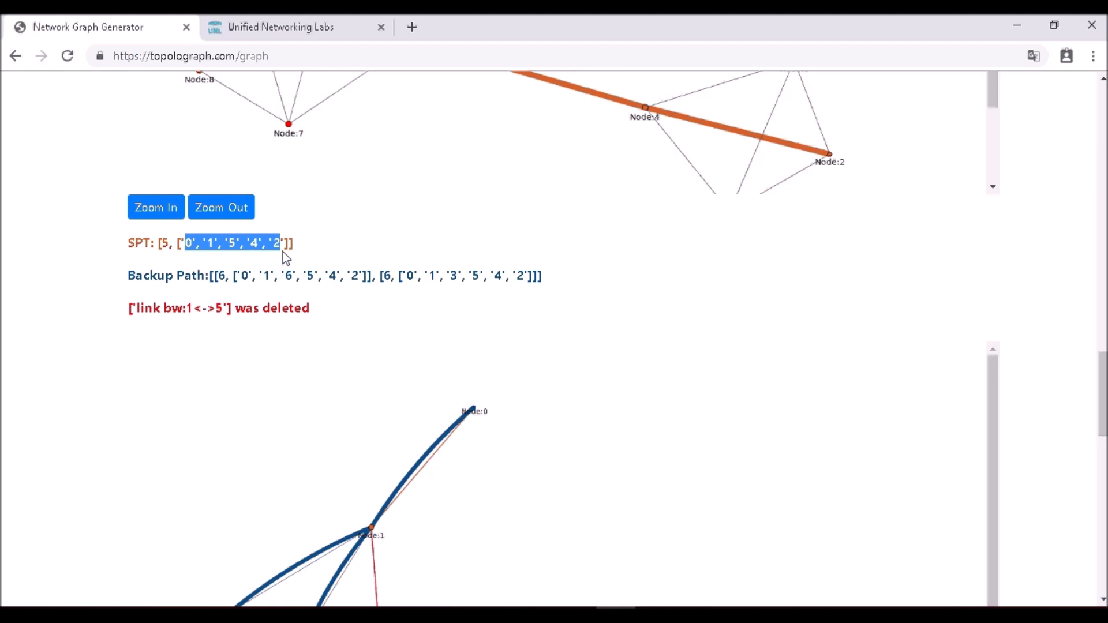
pyautogui.click(223, 274)
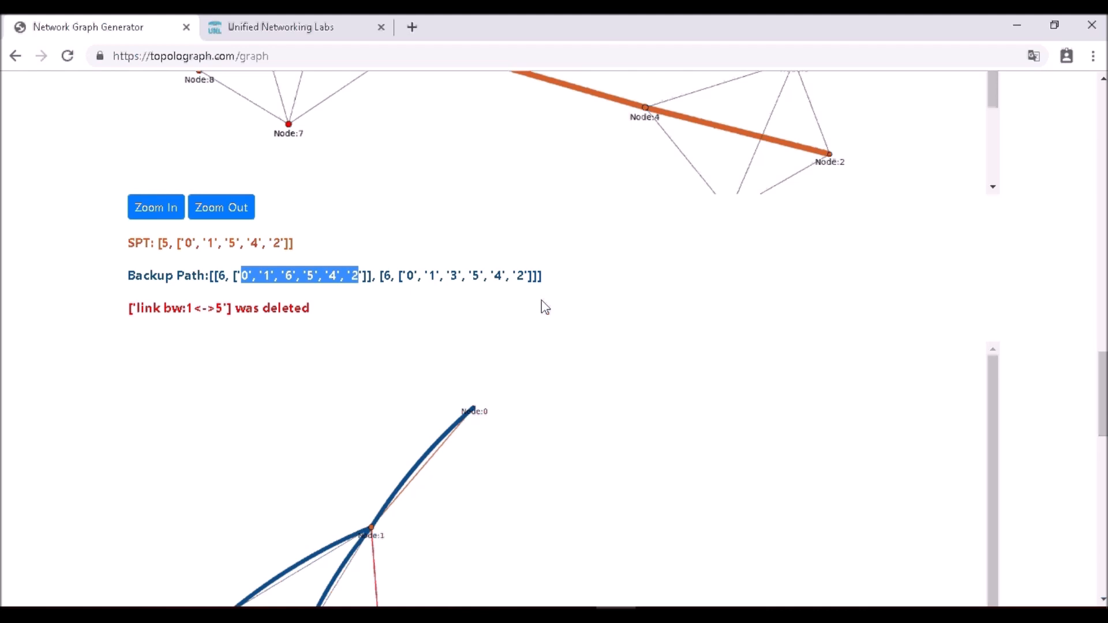
pyautogui.scroll(-3)
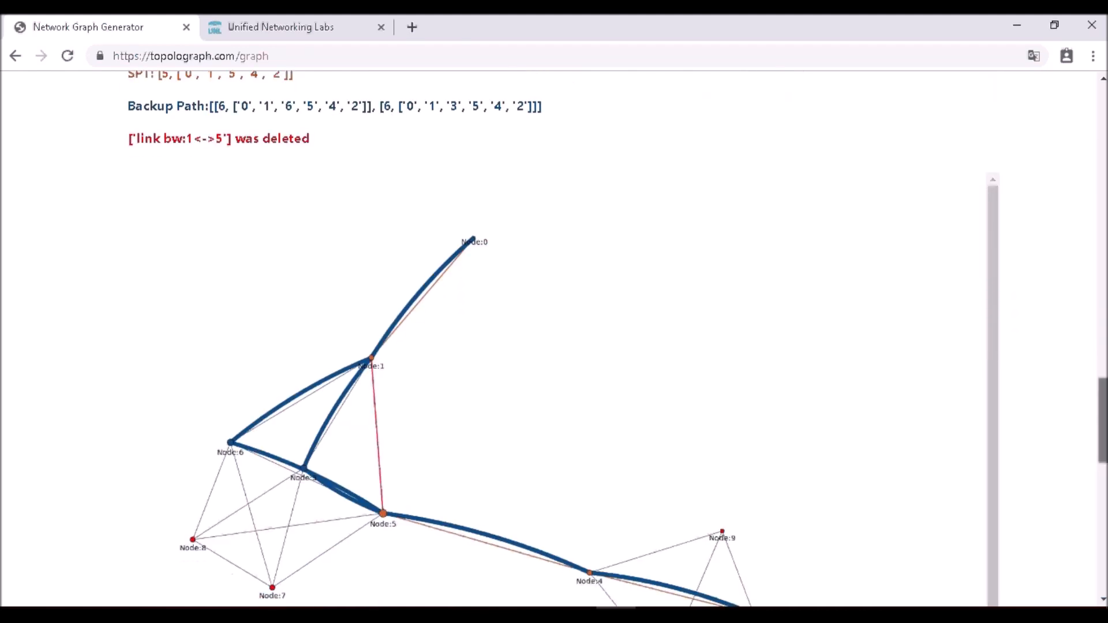
pyautogui.scroll(3)
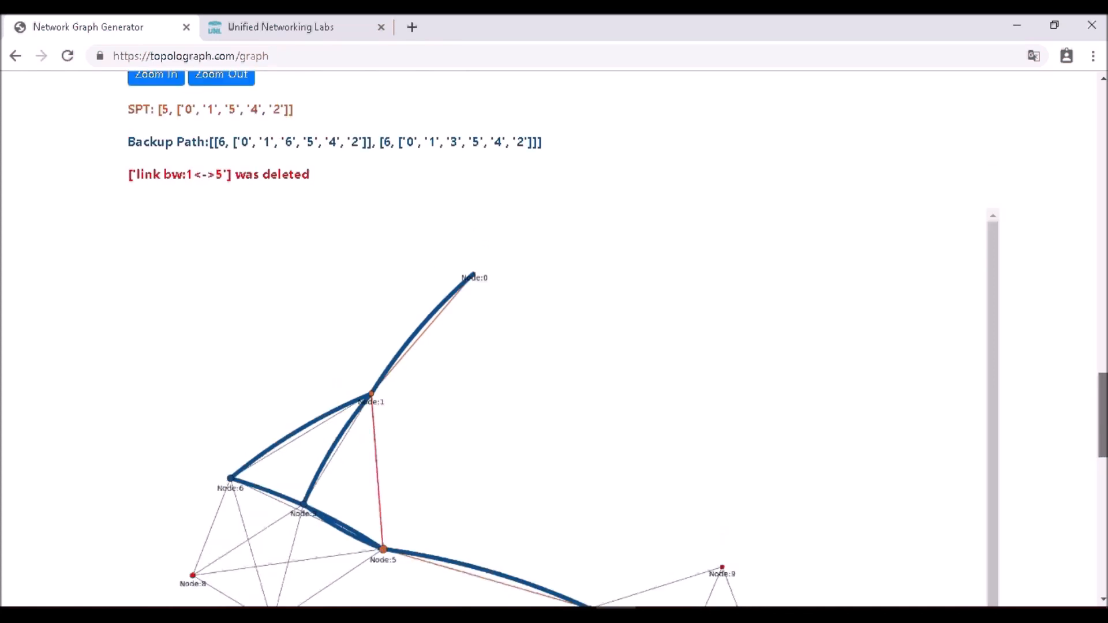
pyautogui.scroll(-3)
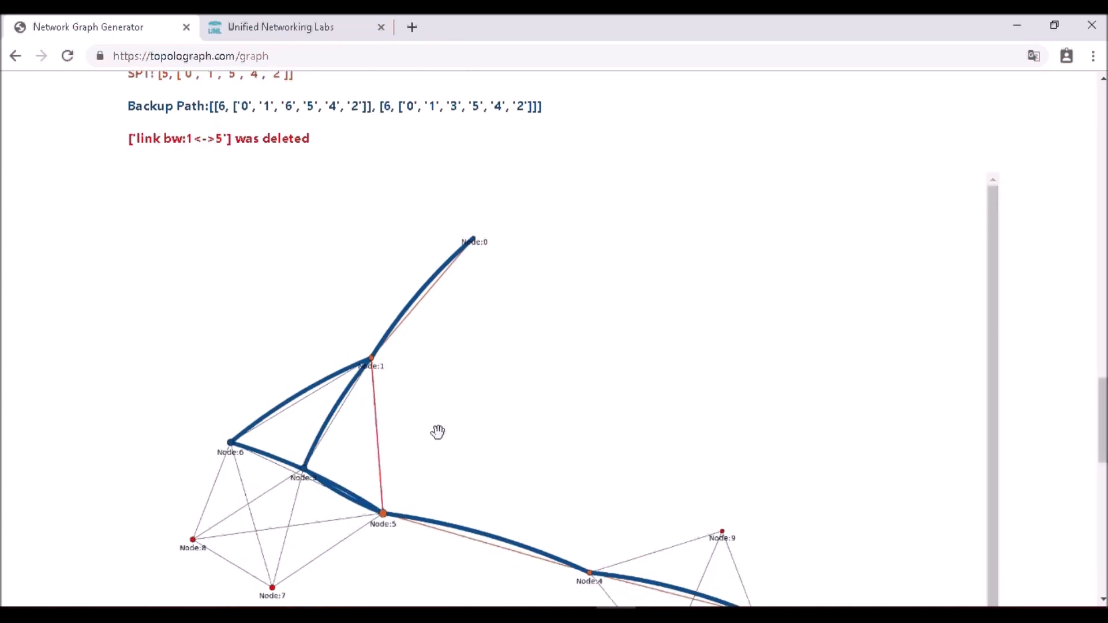
pyautogui.moveTo(387, 367)
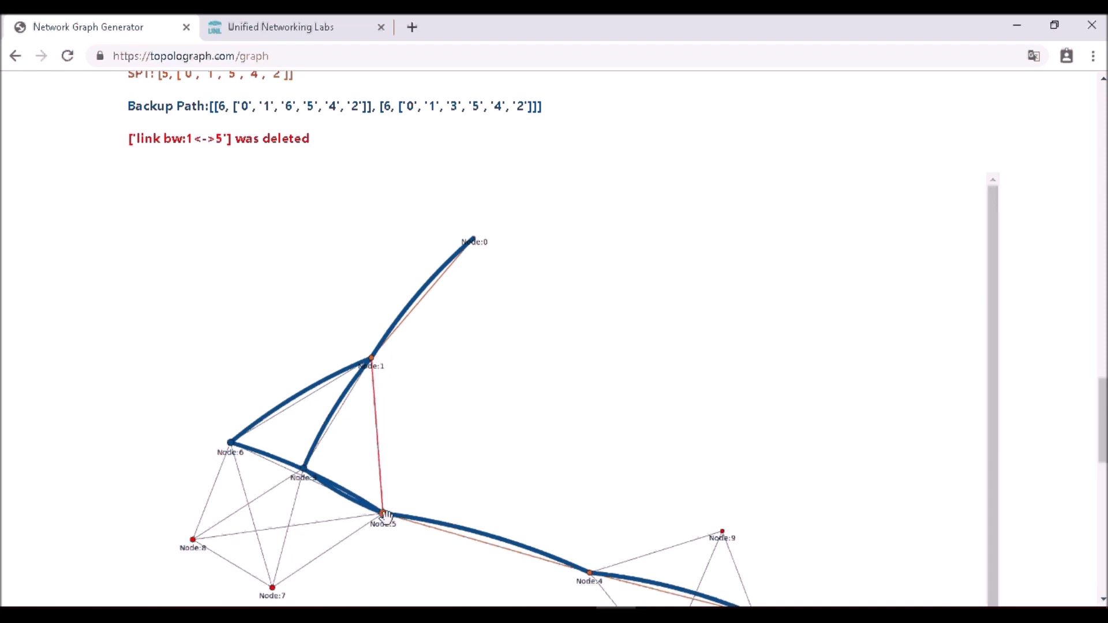
pyautogui.moveTo(398, 481)
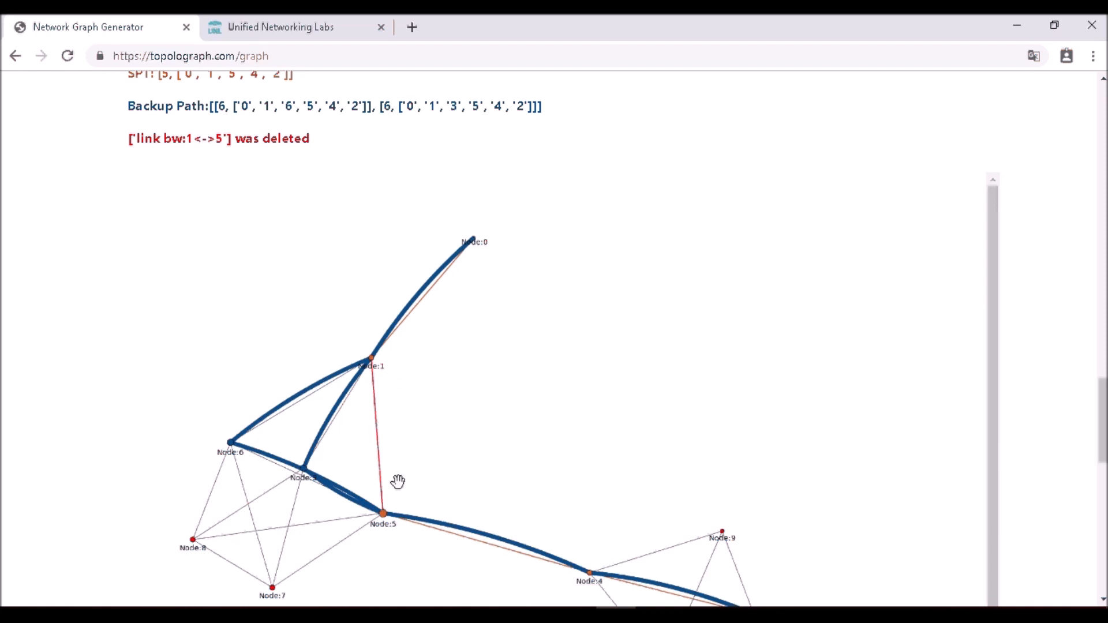
pyautogui.moveTo(375, 371)
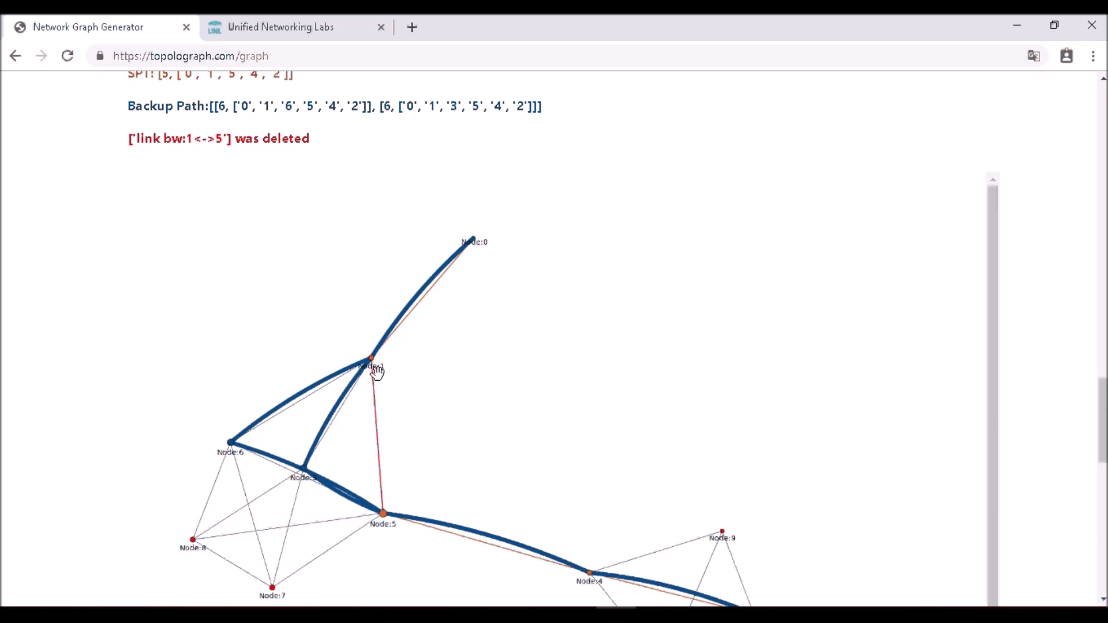
pyautogui.moveTo(256, 417)
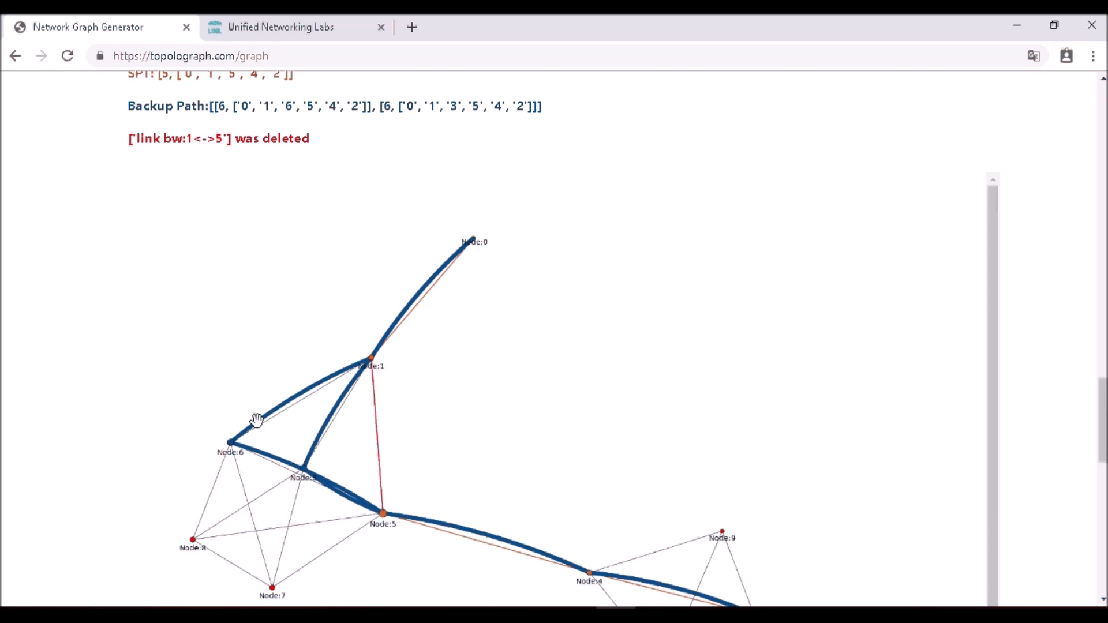
pyautogui.moveTo(268, 443)
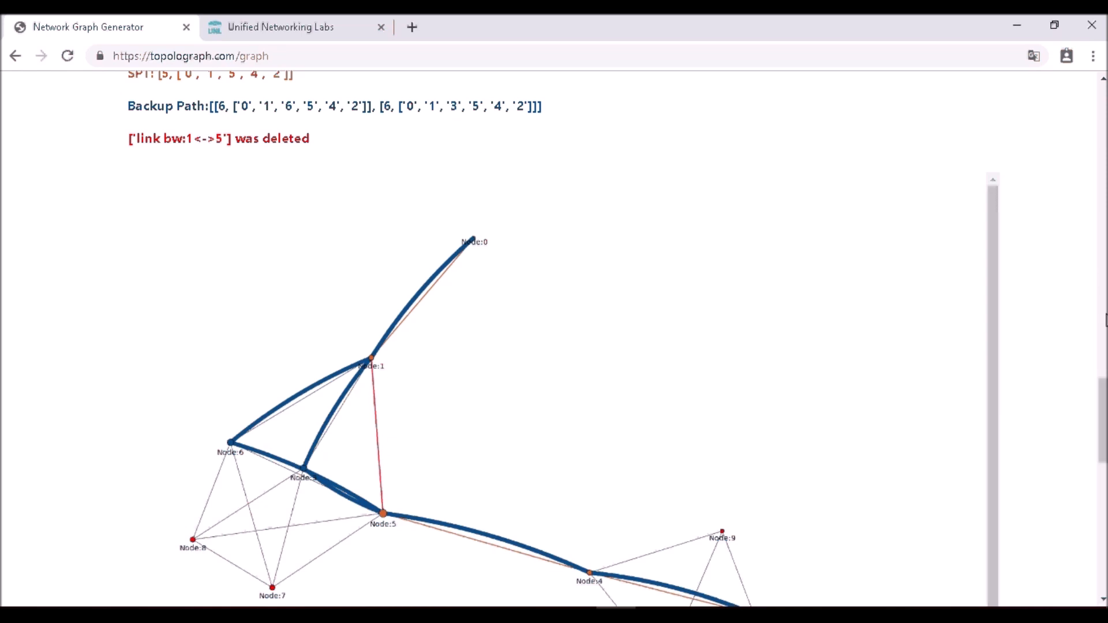
# Step: Scroll to the link 2<->4 failure with backup paths 0-1-5-4-10-2 and 0-1-5-4-9-2
pyautogui.scroll(3)
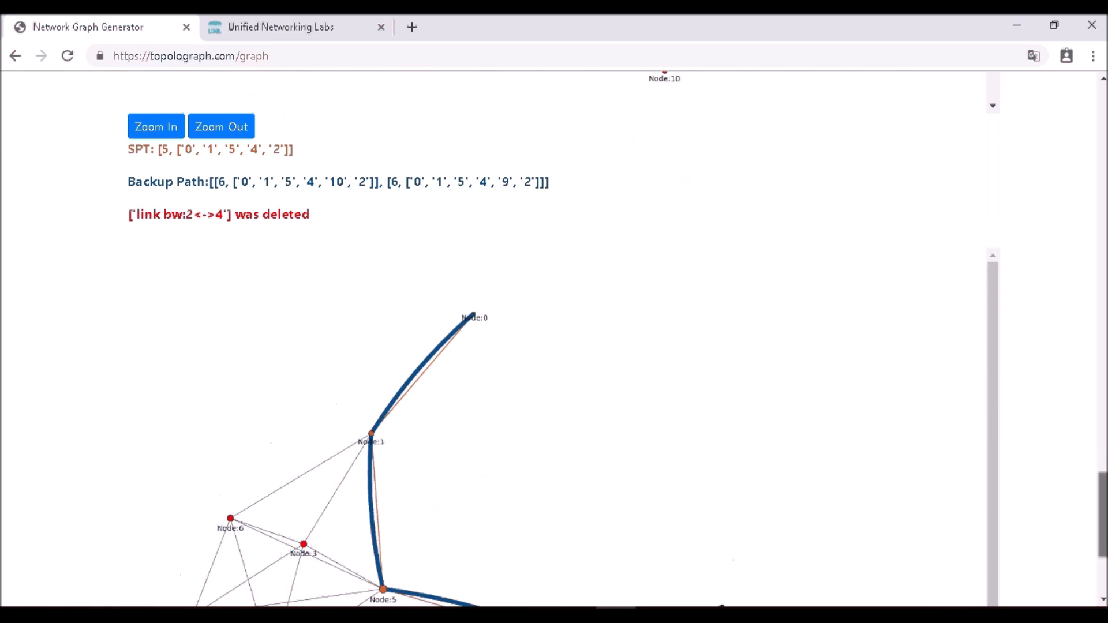
pyautogui.scroll(-3)
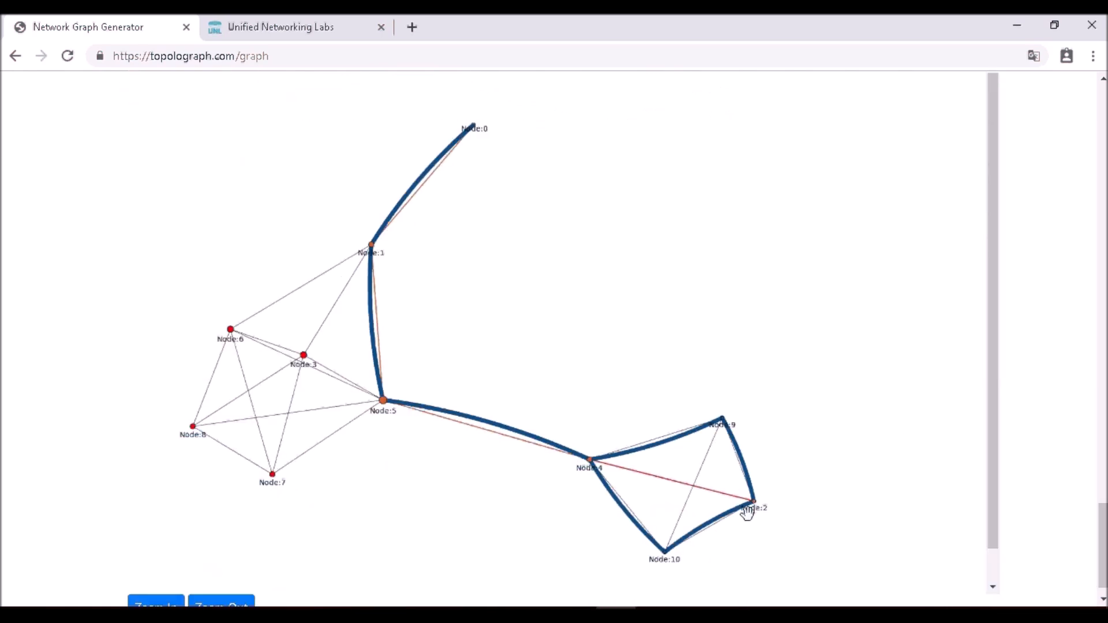
pyautogui.moveTo(856, 441)
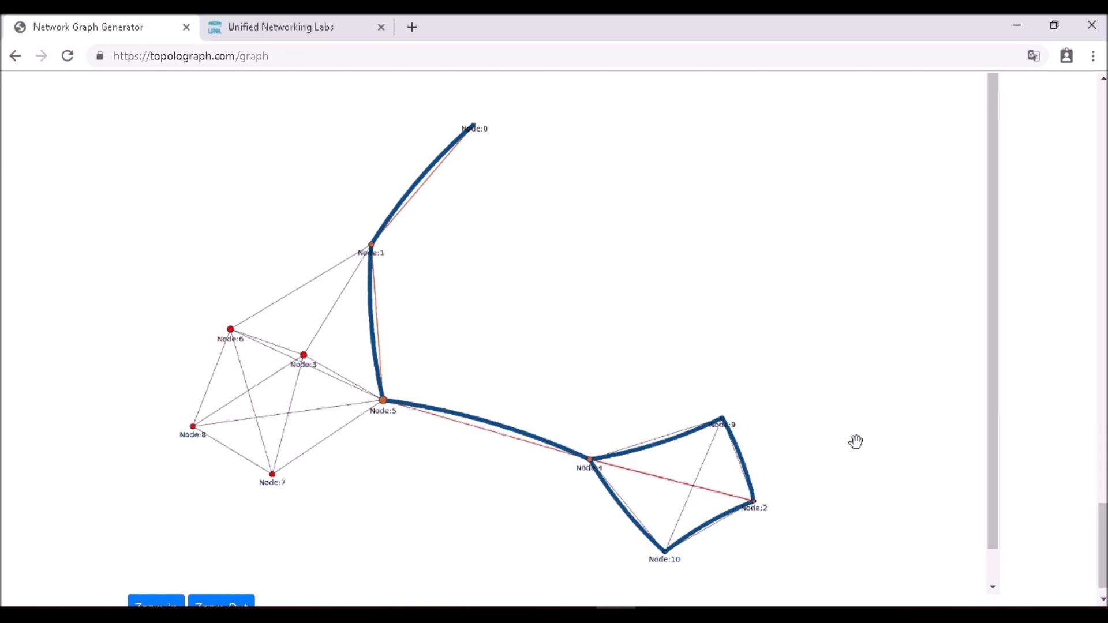
pyautogui.moveTo(684, 432)
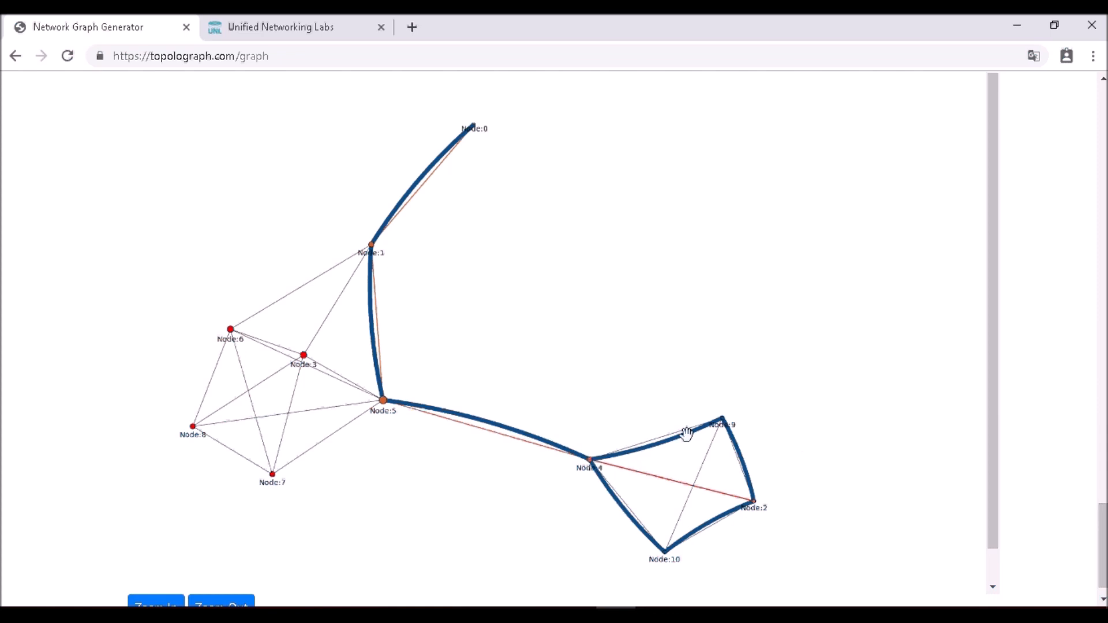
pyautogui.moveTo(721, 424)
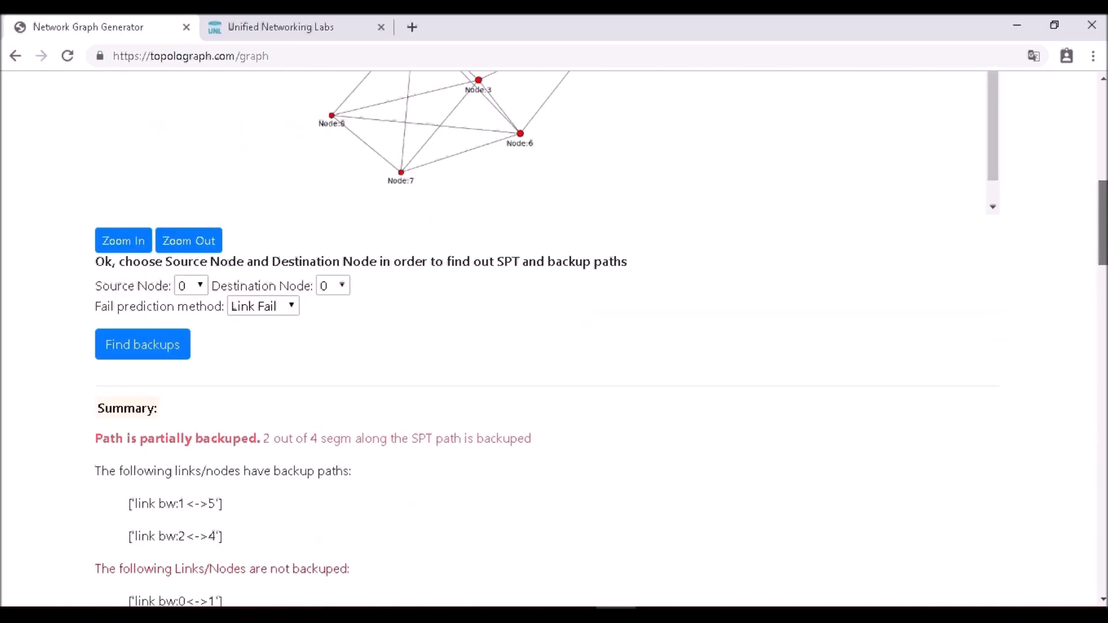
# Step: Set the failure prediction method to Link Fail in the backup path form
pyautogui.scroll(3)
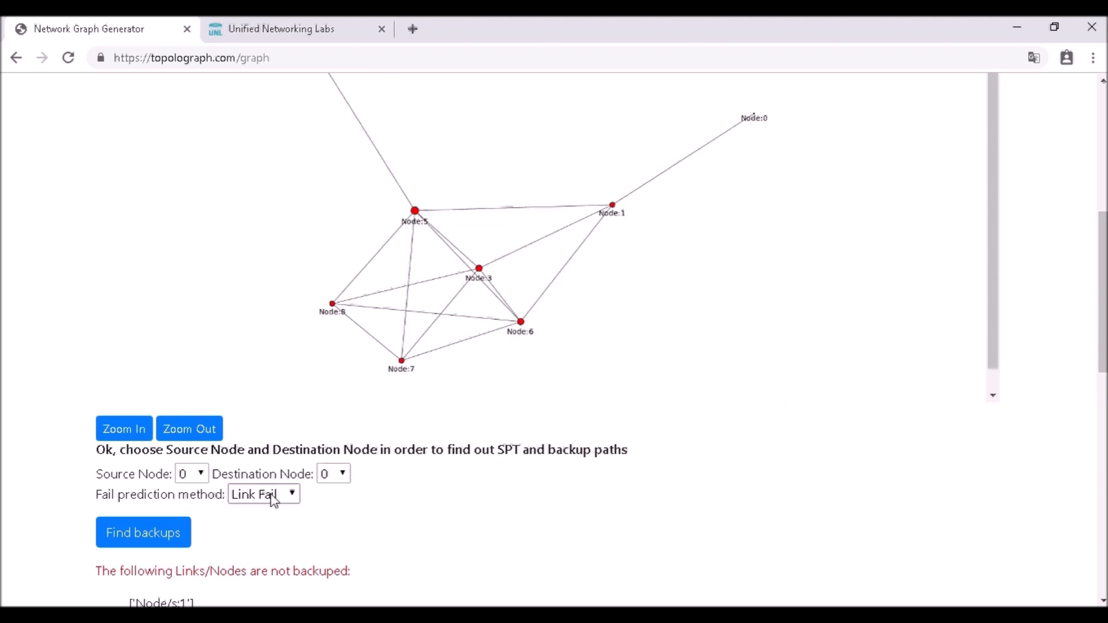
pyautogui.click(264, 493)
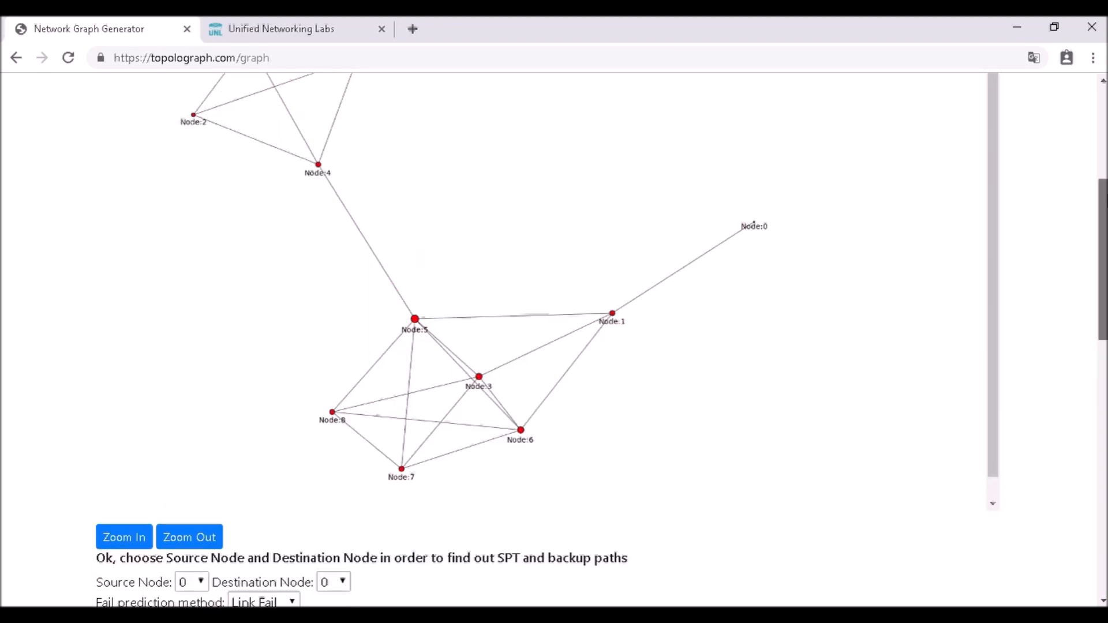
pyautogui.scroll(3)
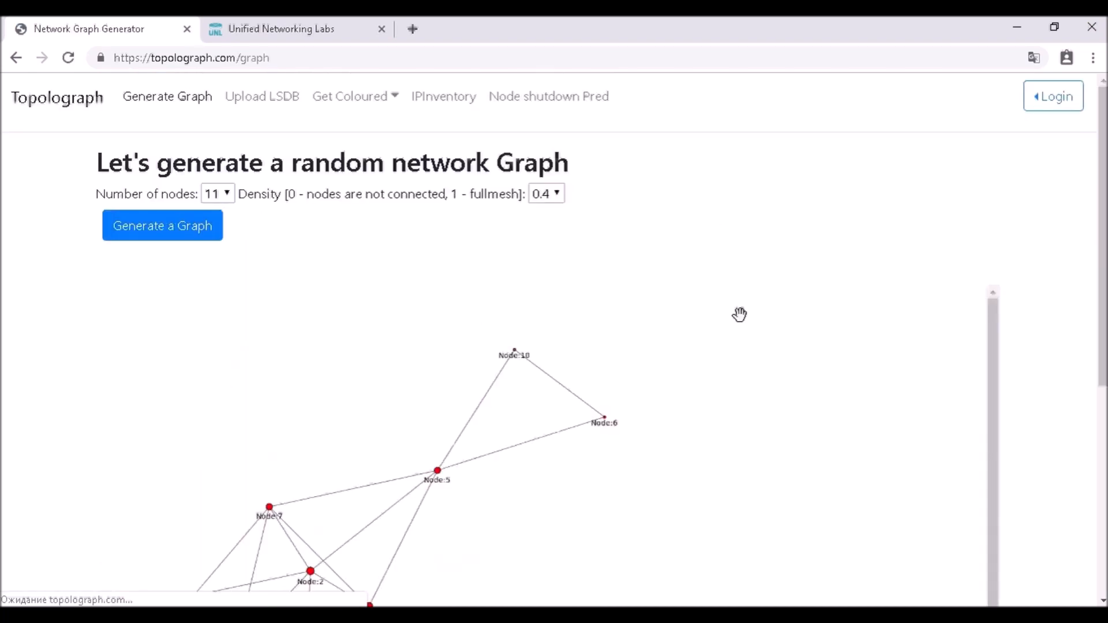
pyautogui.scroll(-3)
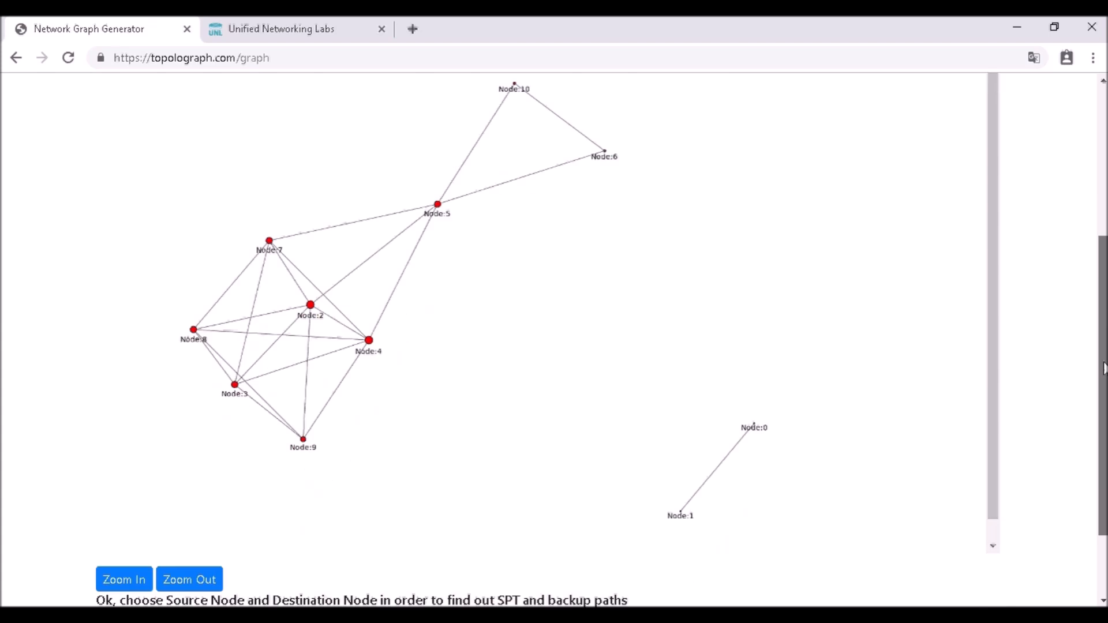
pyautogui.scroll(3)
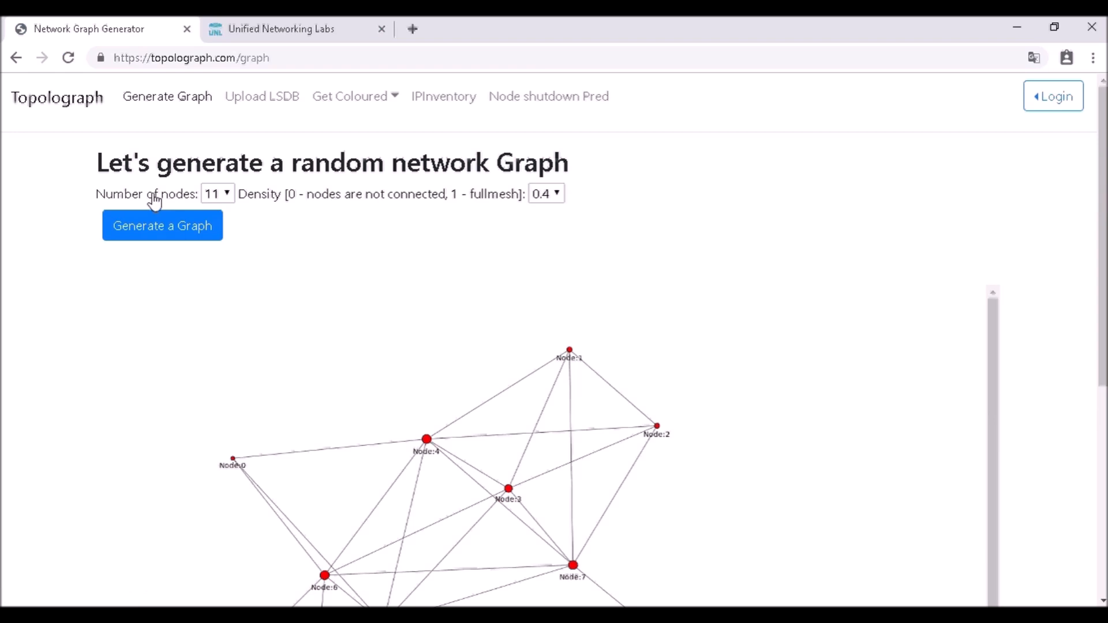
# Step: Generate a new random 11-node graph and compute its shortest path backups
pyautogui.click(162, 226)
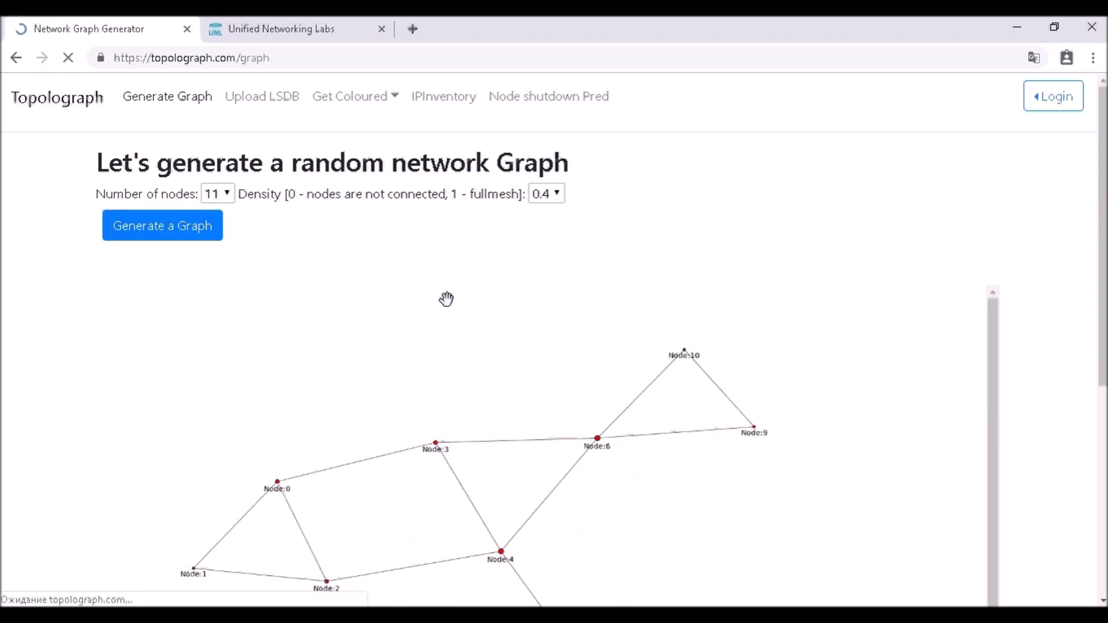
pyautogui.scroll(-3)
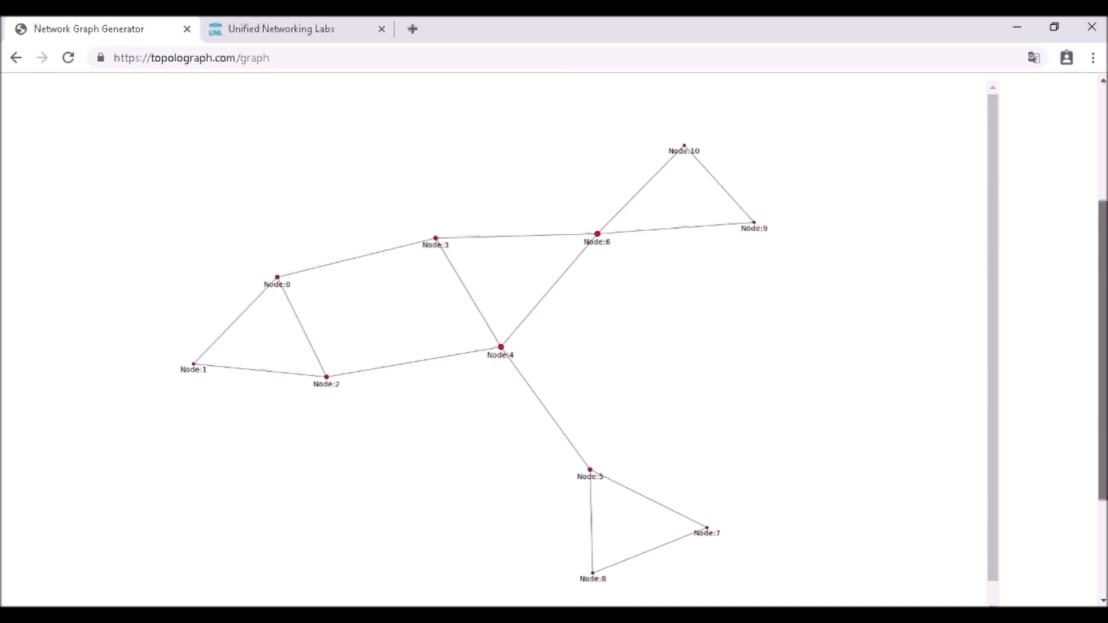
pyautogui.scroll(-3)
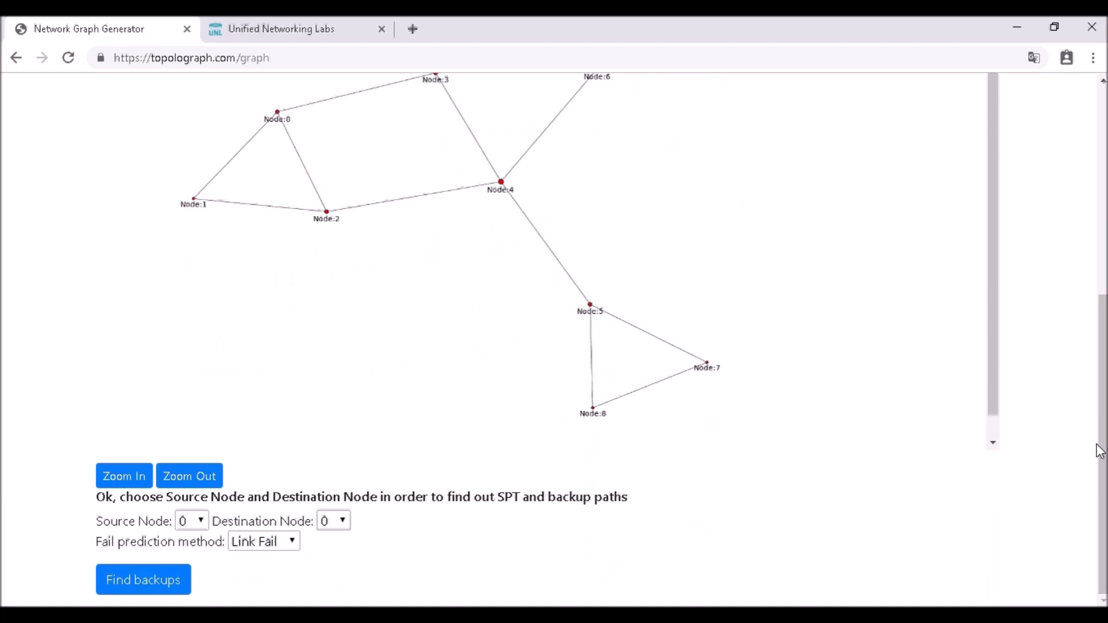
pyautogui.click(191, 521)
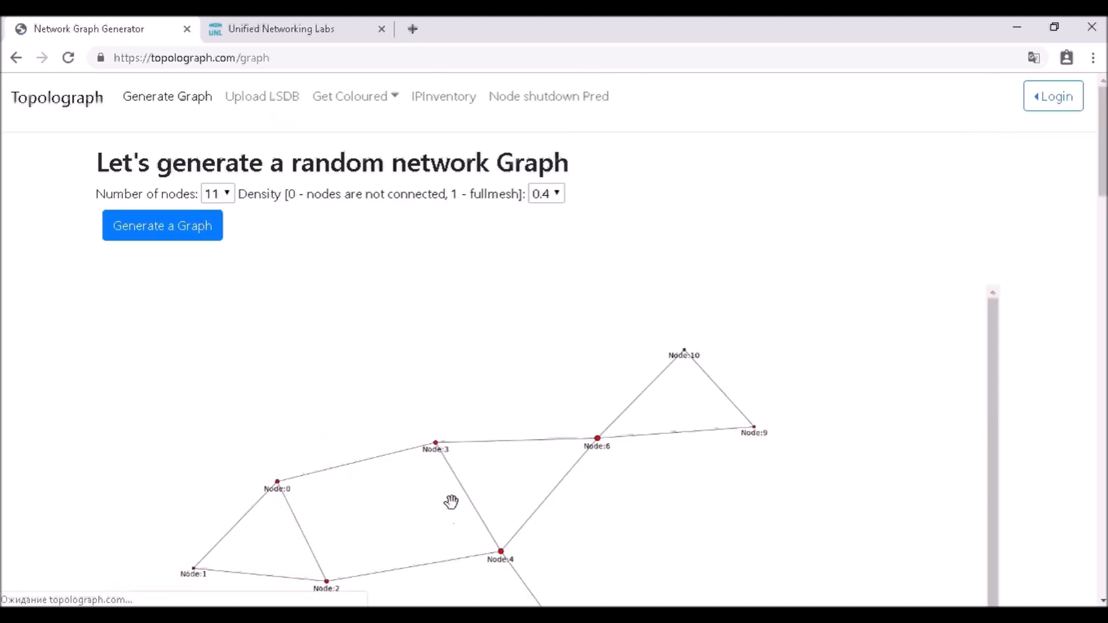
pyautogui.scroll(-3)
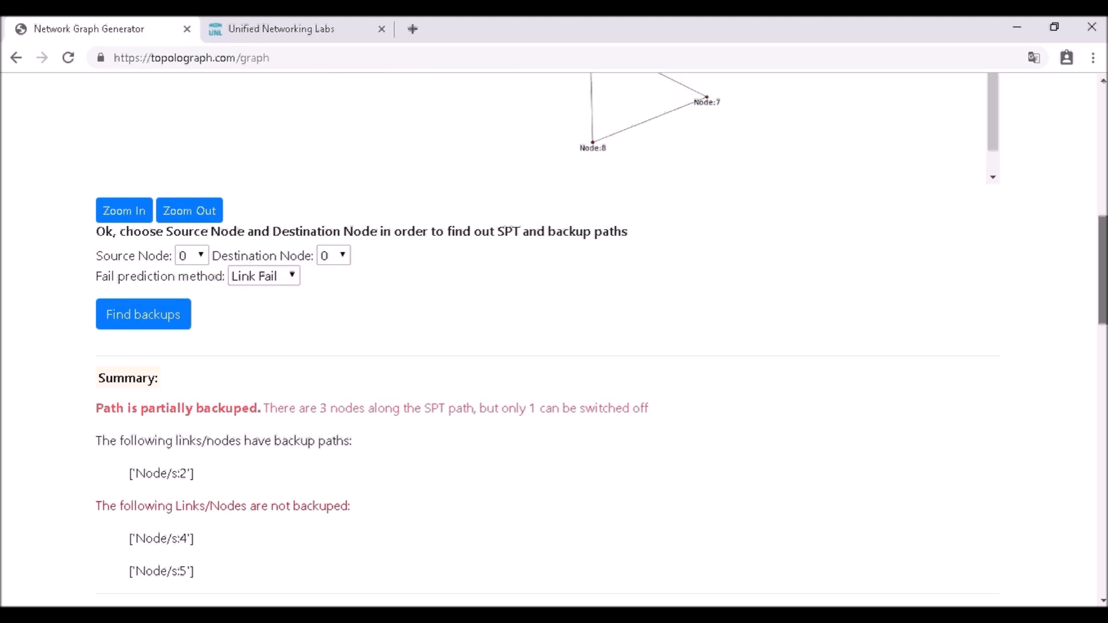
# Step: Scroll to the Summary and highlight node 2, the only shortest-path node with a backup
pyautogui.scroll(-3)
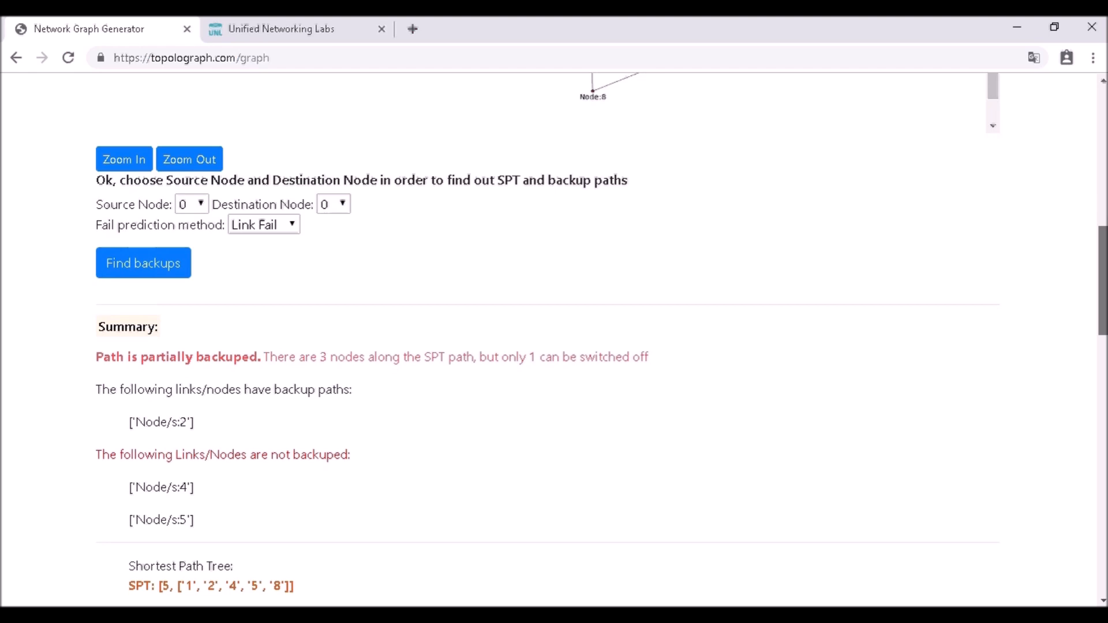
pyautogui.scroll(-3)
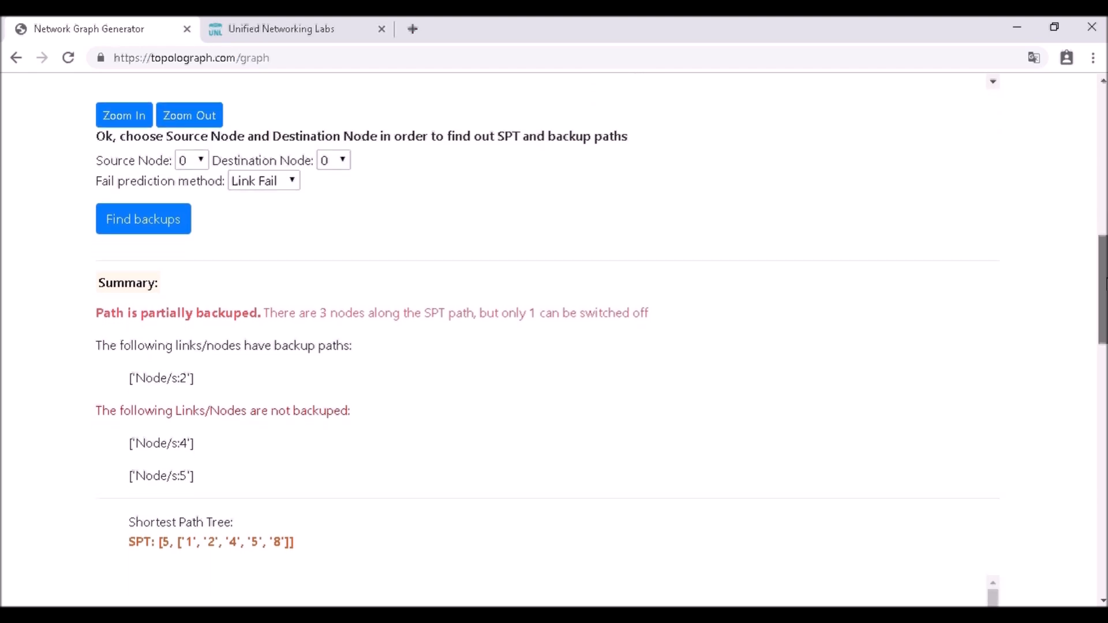
pyautogui.scroll(-3)
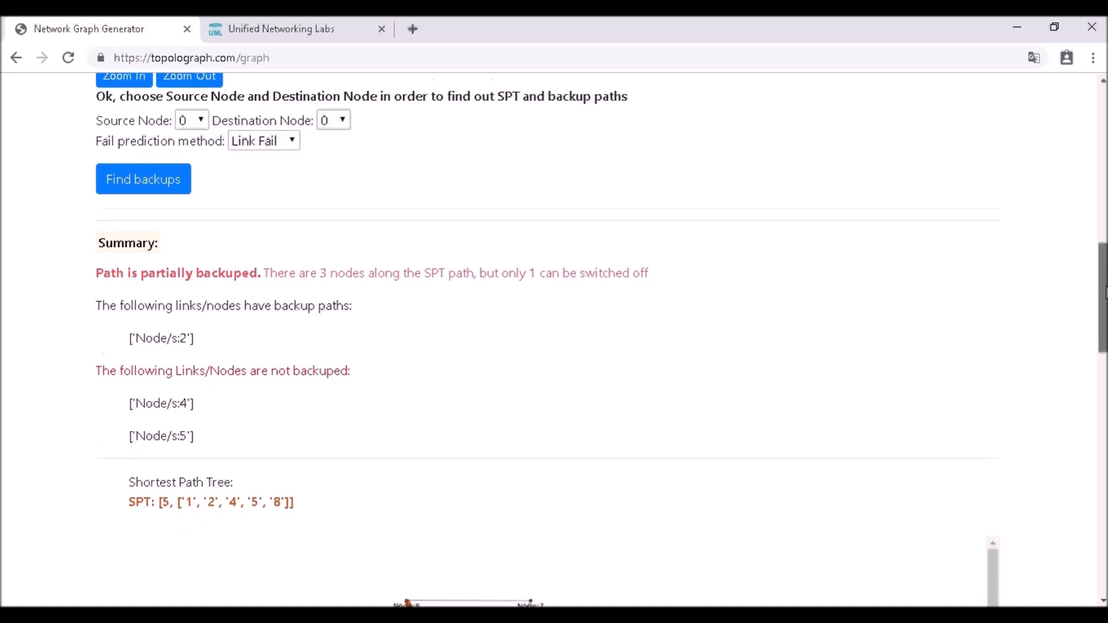
pyautogui.scroll(3)
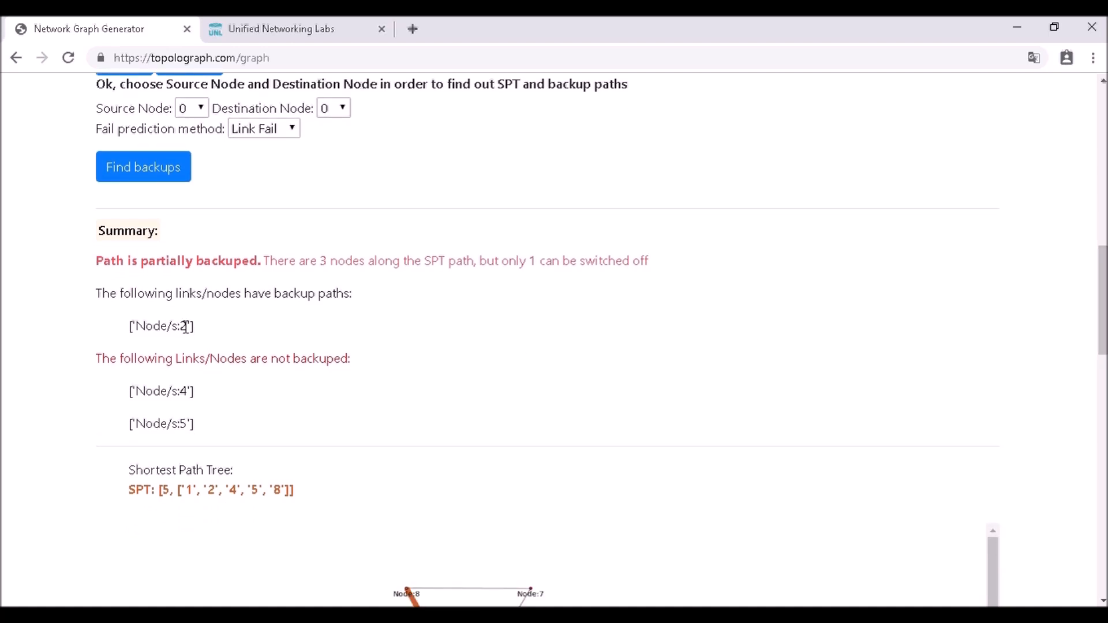
pyautogui.doubleClick(183, 325)
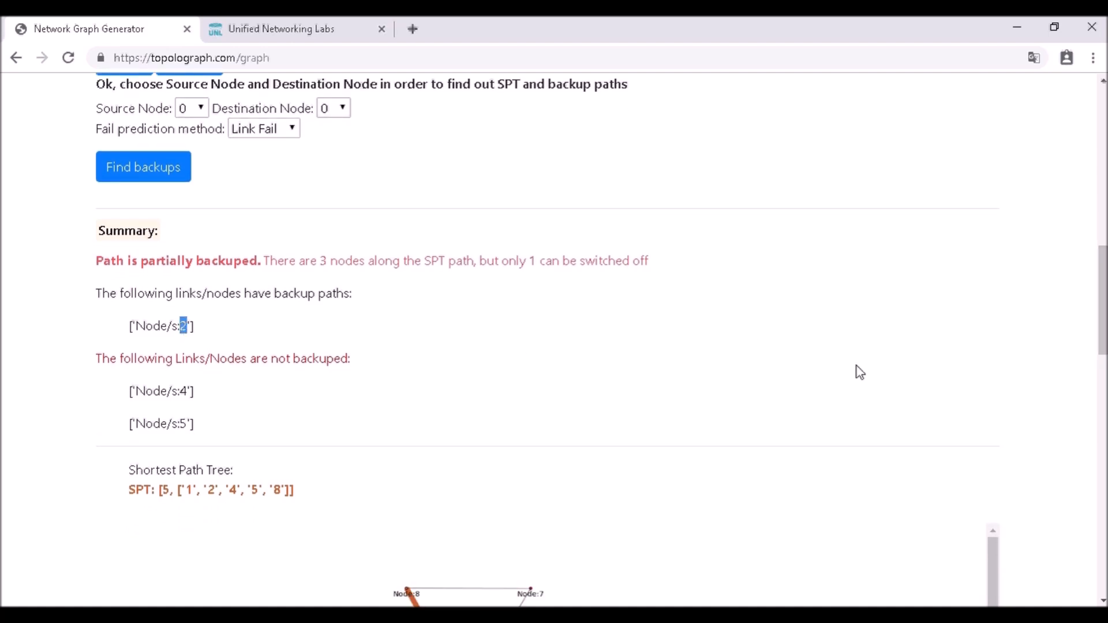
pyautogui.scroll(-3)
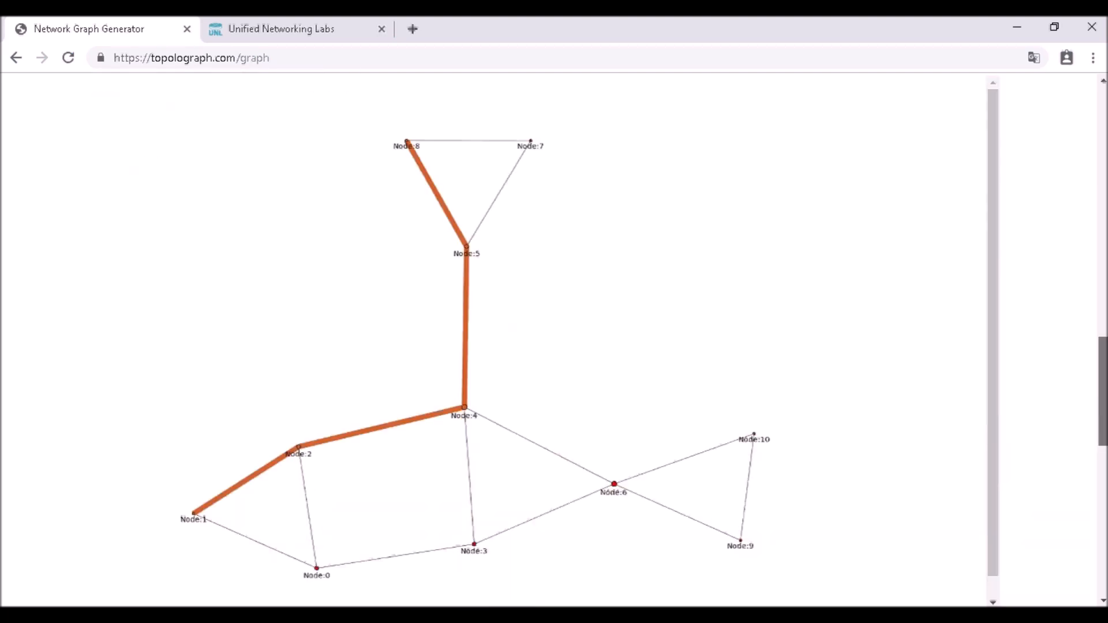
# Step: Scroll down to the cost-6 backup path 1-0-3-4-5-8 drawn with node 2 removed
pyautogui.scroll(-3)
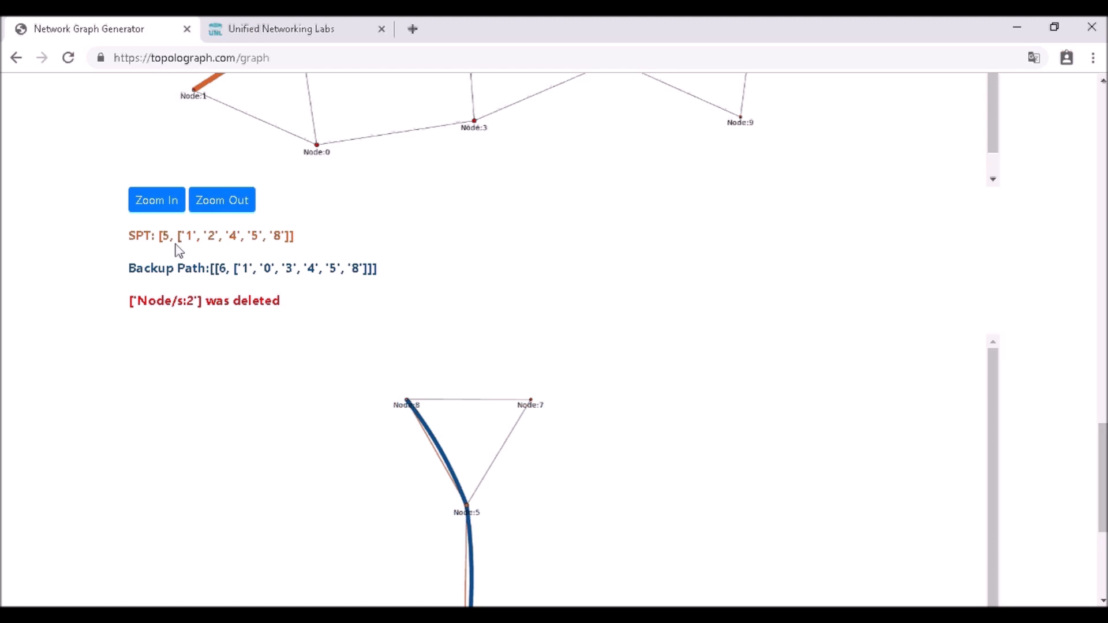
pyautogui.moveTo(186, 236)
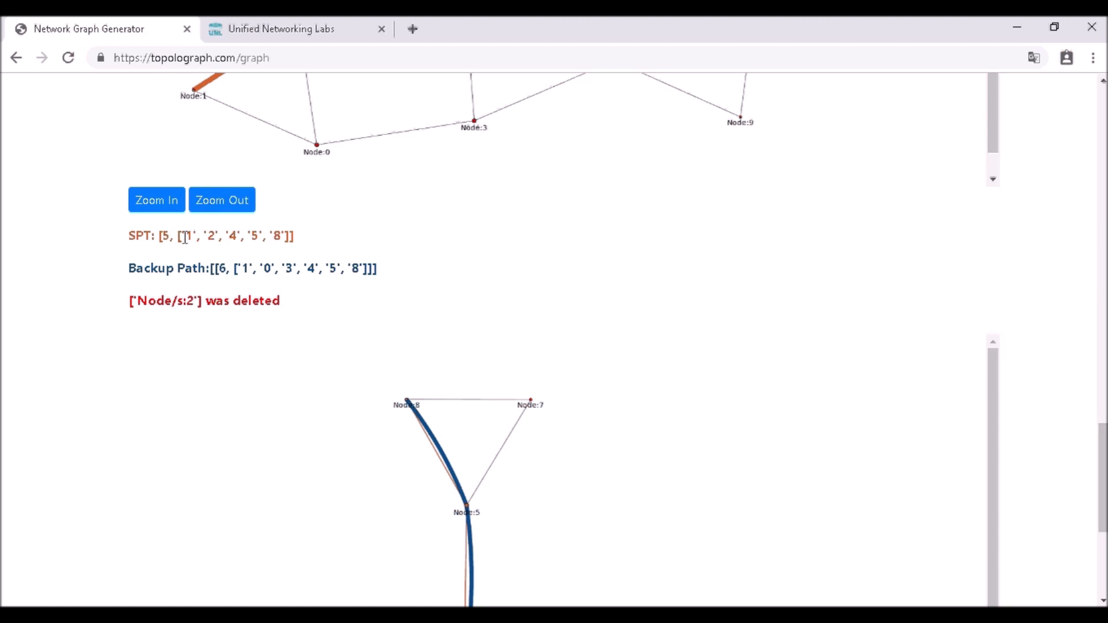
pyautogui.moveTo(296, 251)
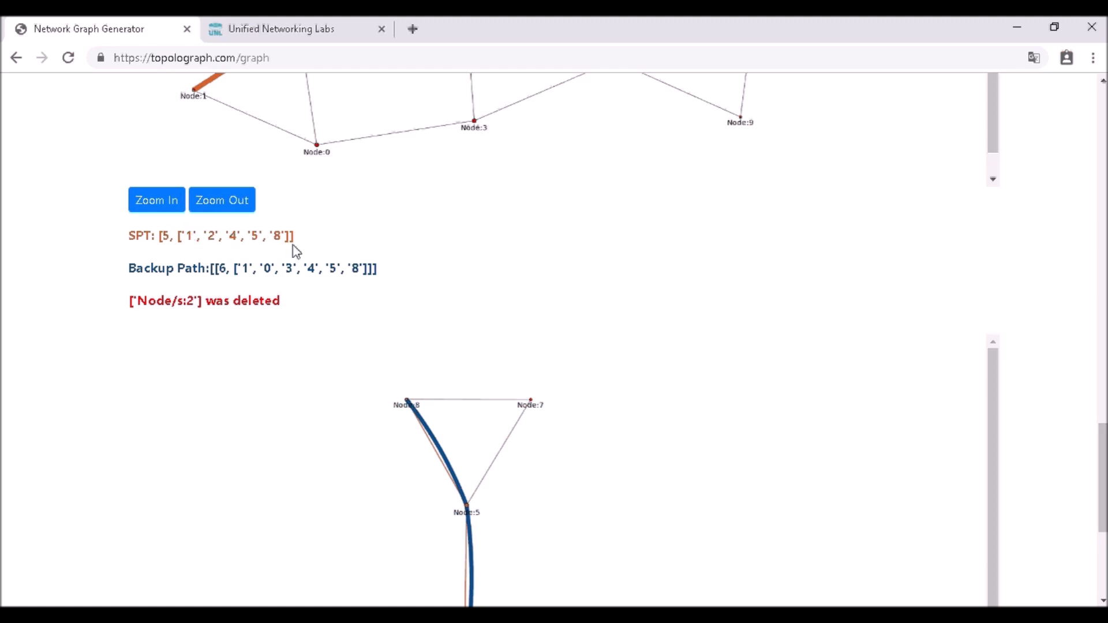
pyautogui.moveTo(816, 263)
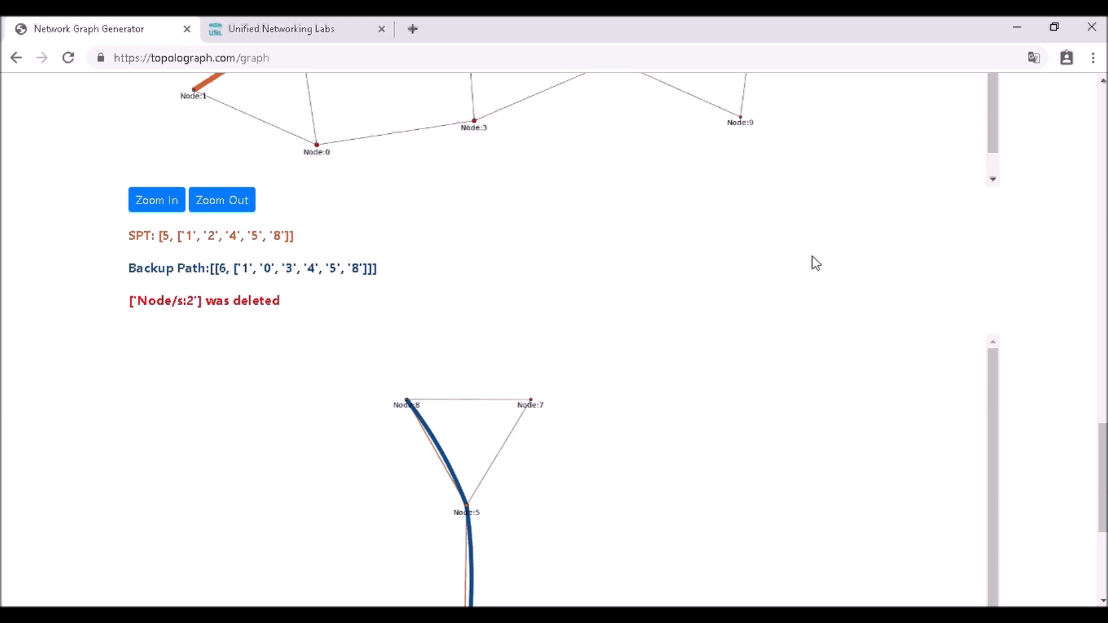
pyautogui.scroll(-3)
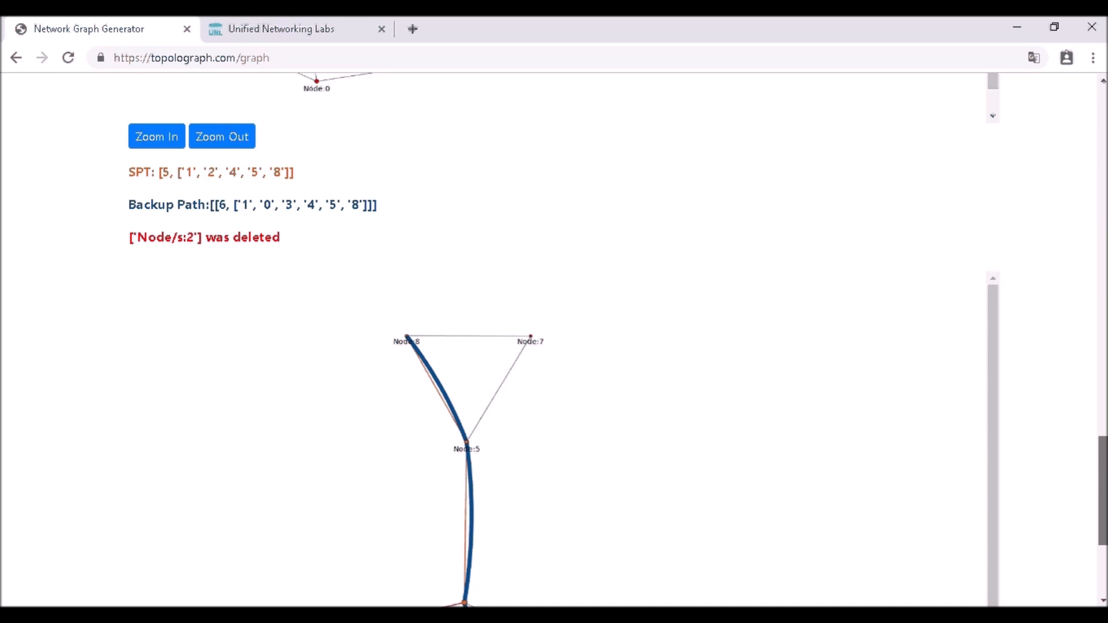
pyautogui.scroll(-3)
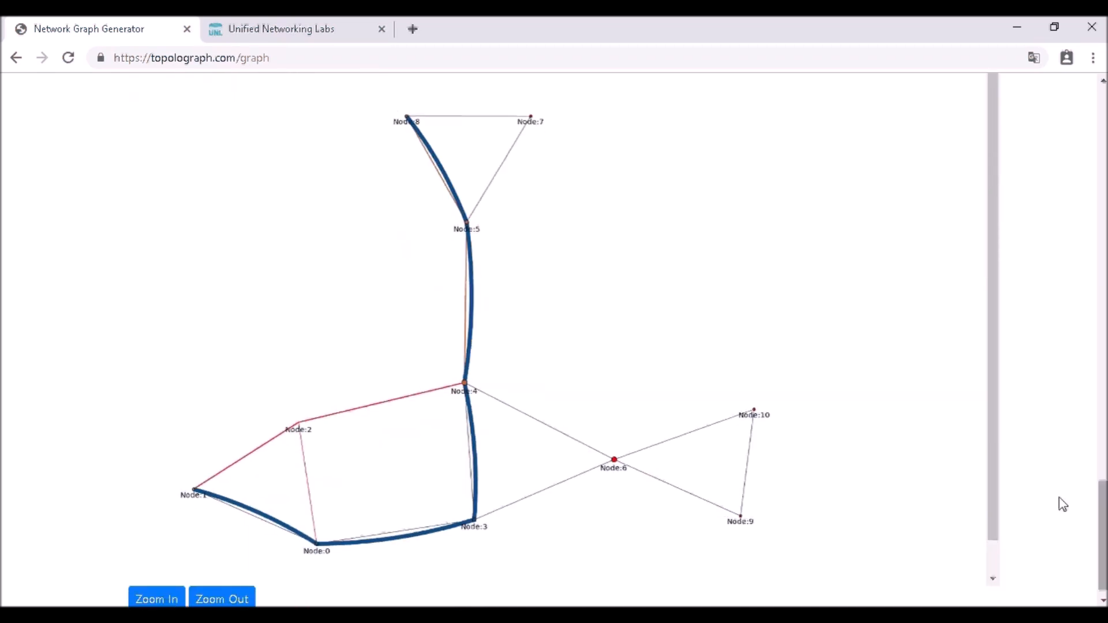
pyautogui.moveTo(289, 428)
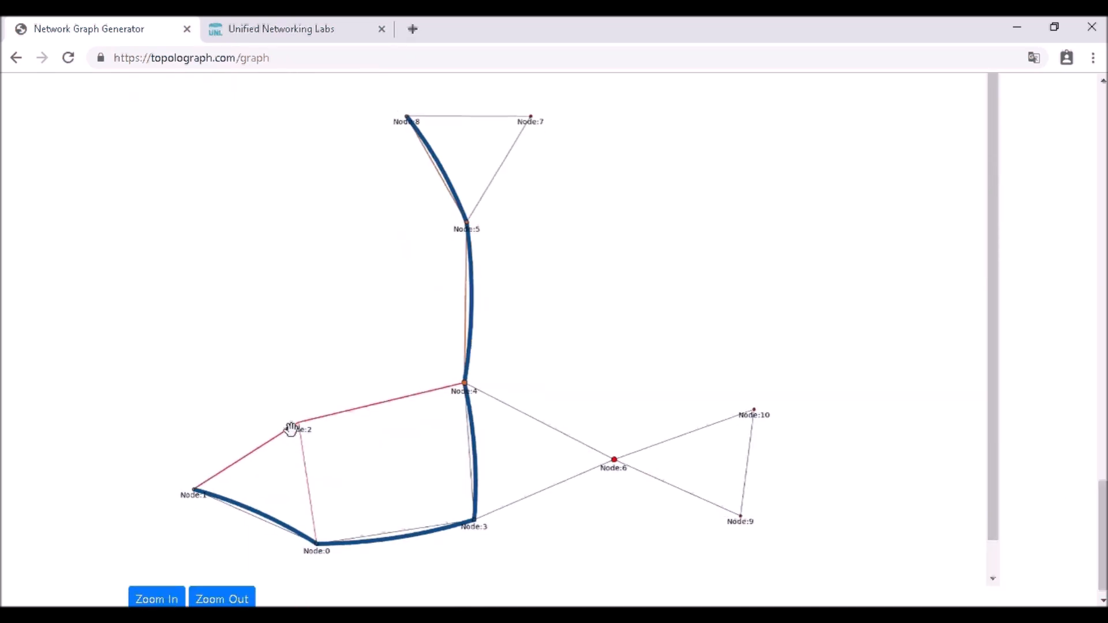
pyautogui.moveTo(451, 189)
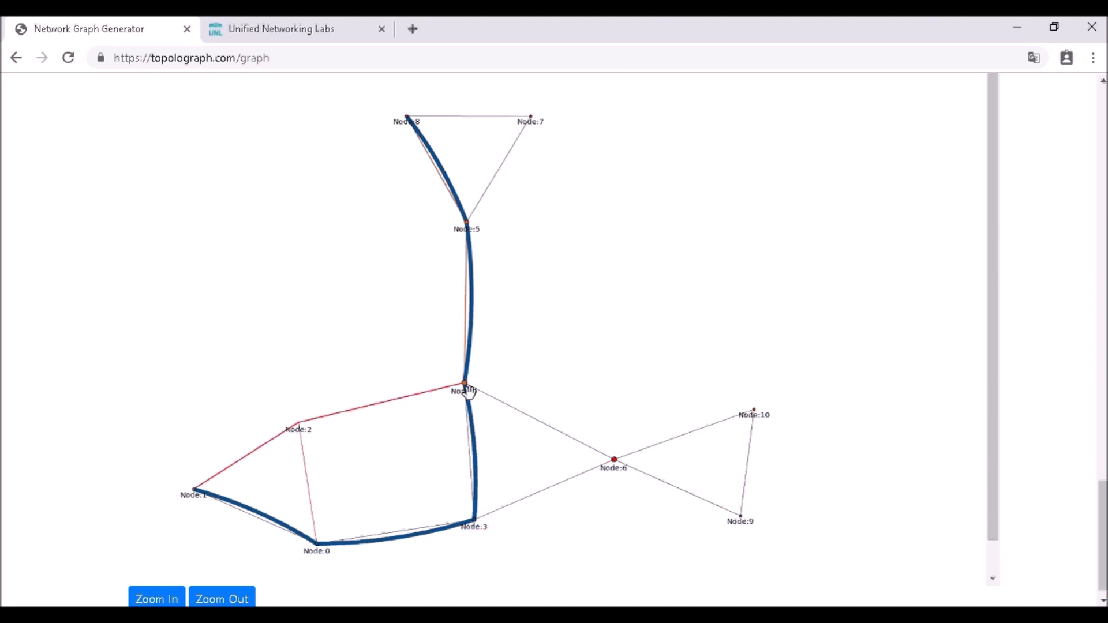
pyautogui.moveTo(462, 390)
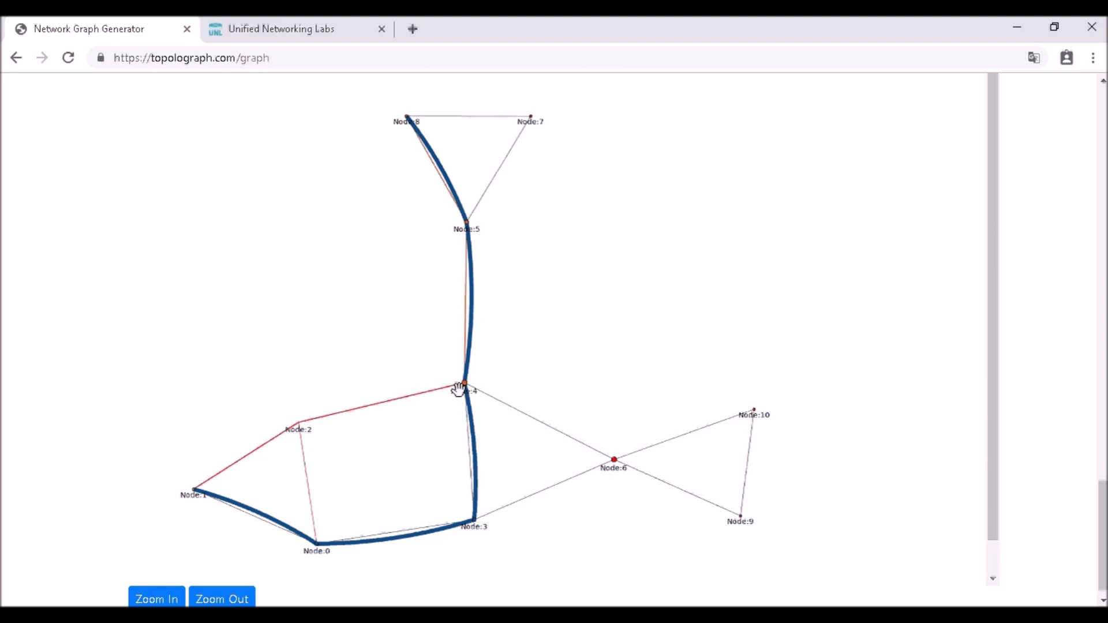
pyautogui.moveTo(465, 528)
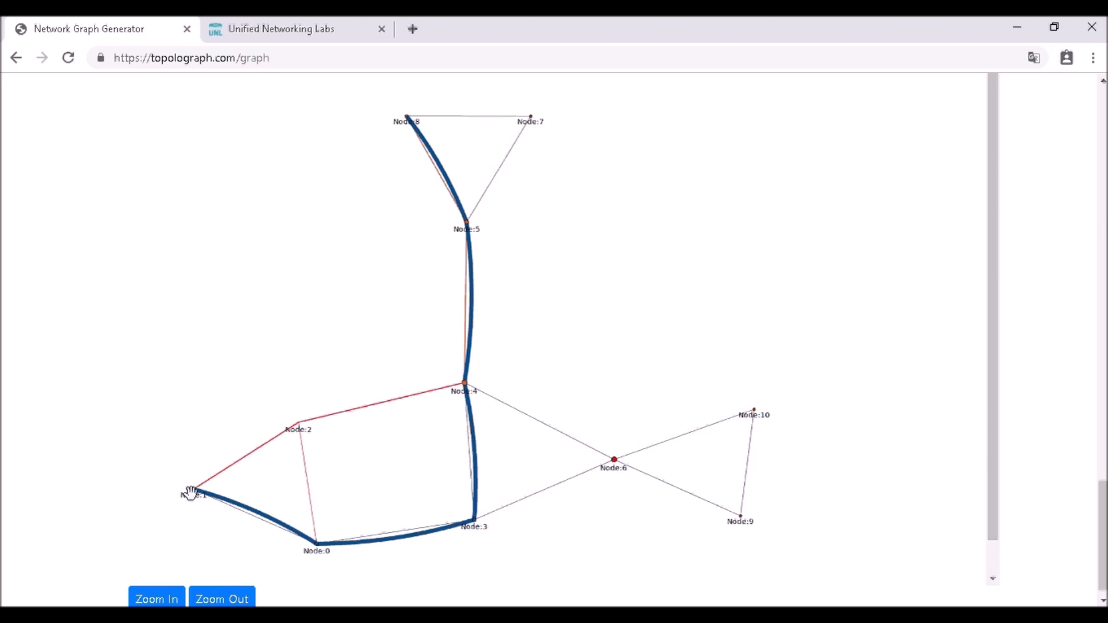
pyautogui.scroll(-3)
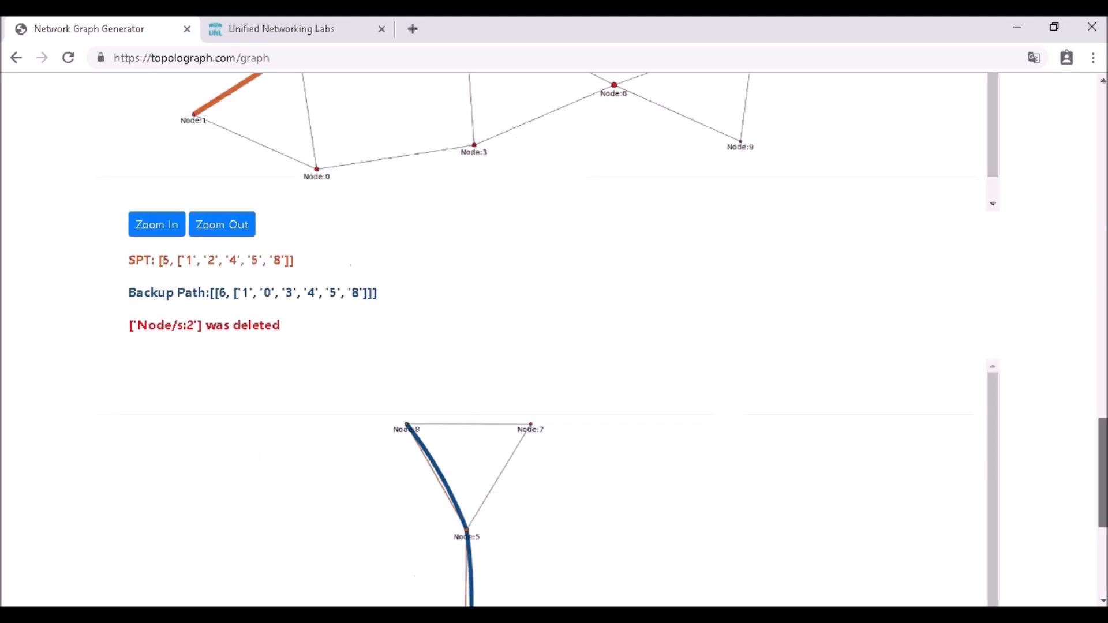
# Step: Return to the Upload LSDB page and scroll down to the saved 14-host OSPF graph
pyautogui.scroll(3)
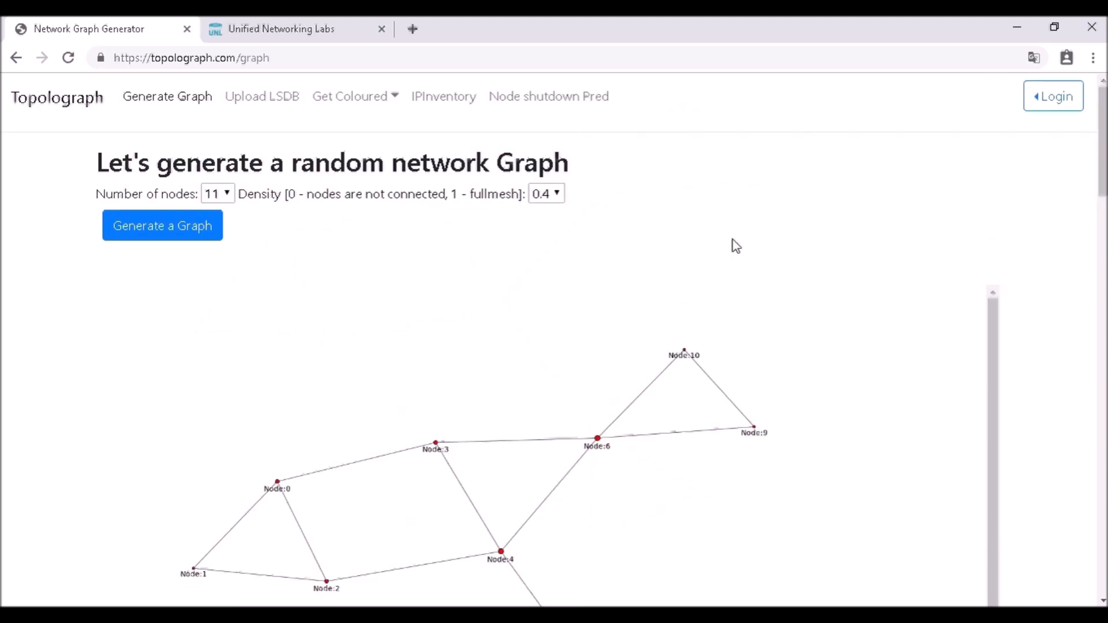
pyautogui.click(261, 97)
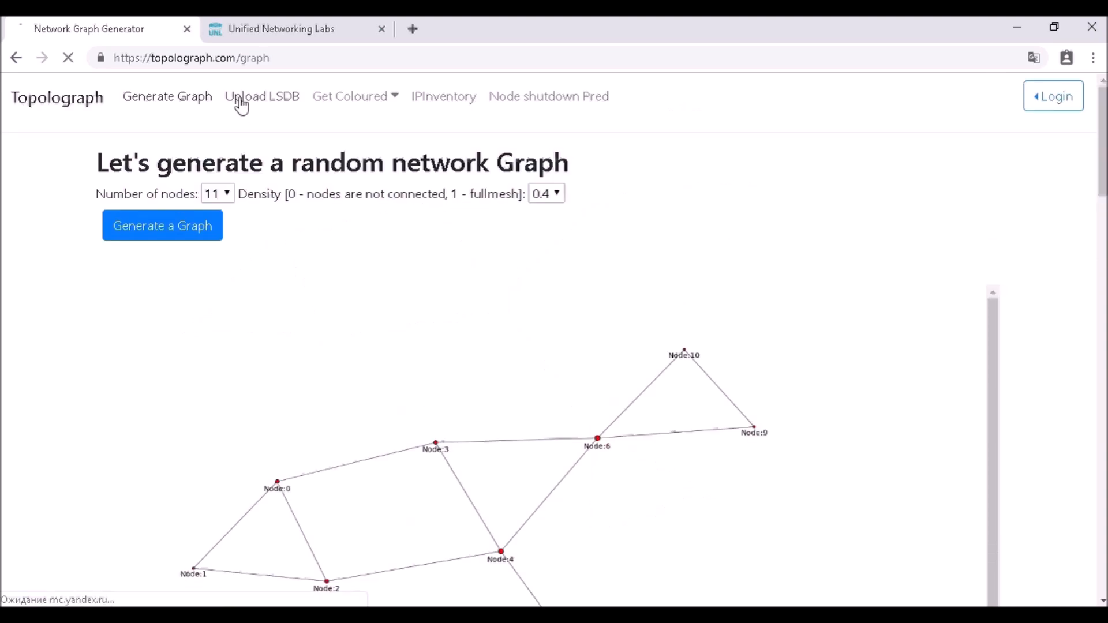
pyautogui.click(261, 97)
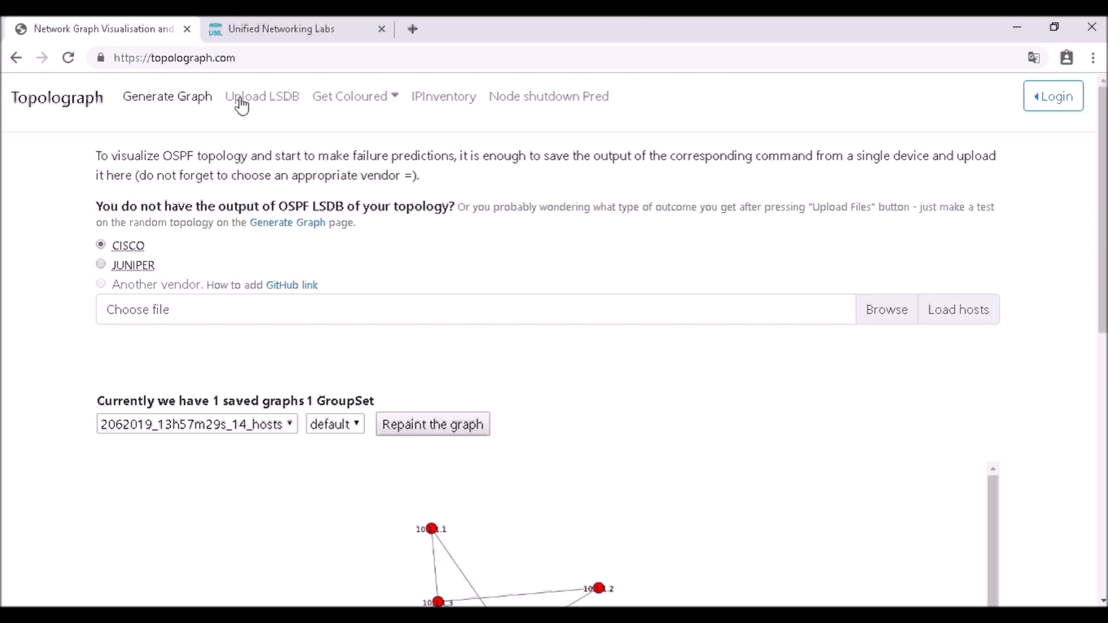
pyautogui.scroll(-3)
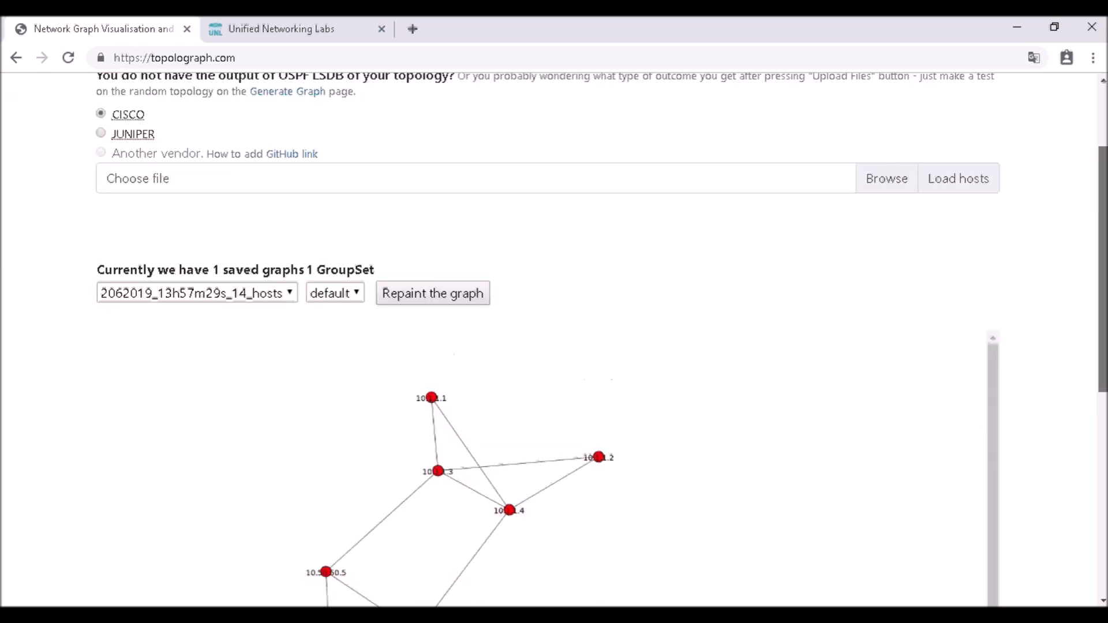
pyautogui.scroll(-3)
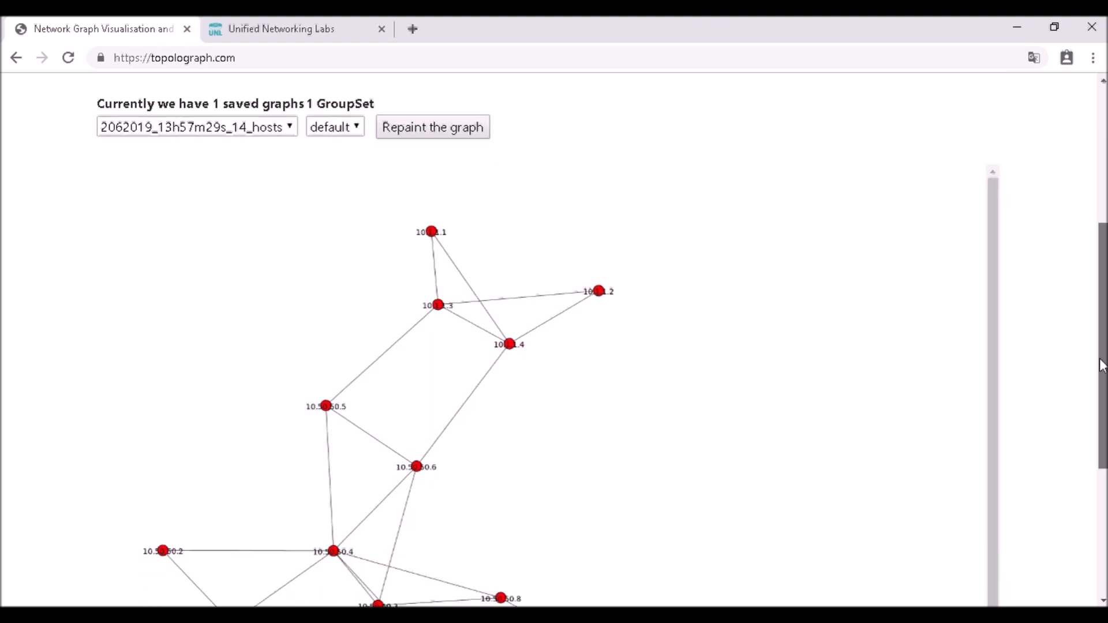
# Step: Switch to the Unified Networking Labs tab showing routers R3–R10 and their switches
pyautogui.click(296, 29)
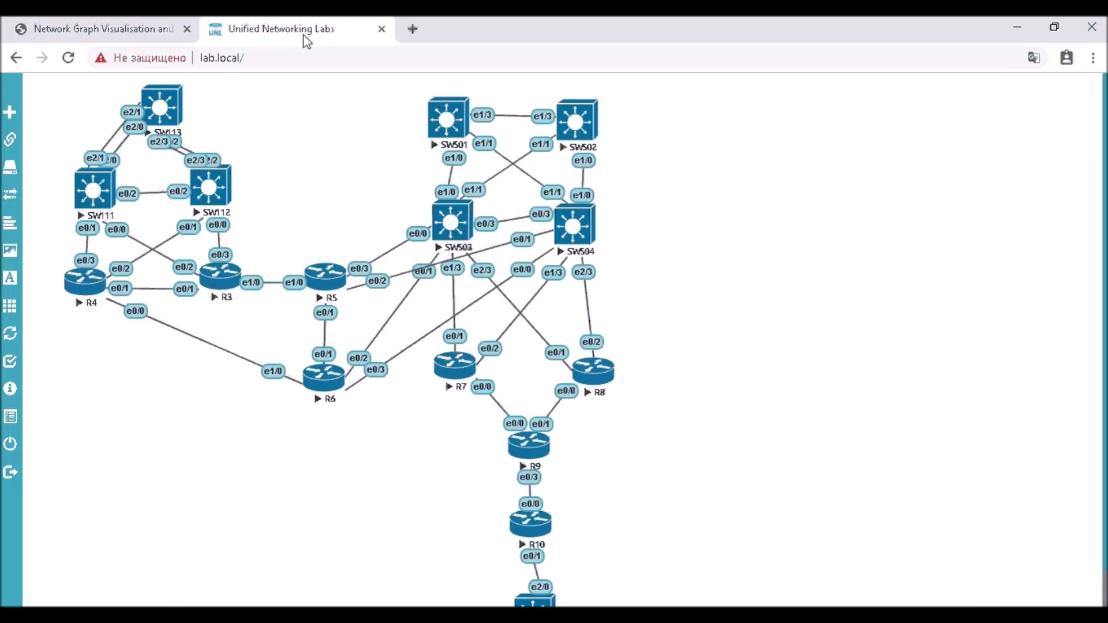
pyautogui.moveTo(110, 204)
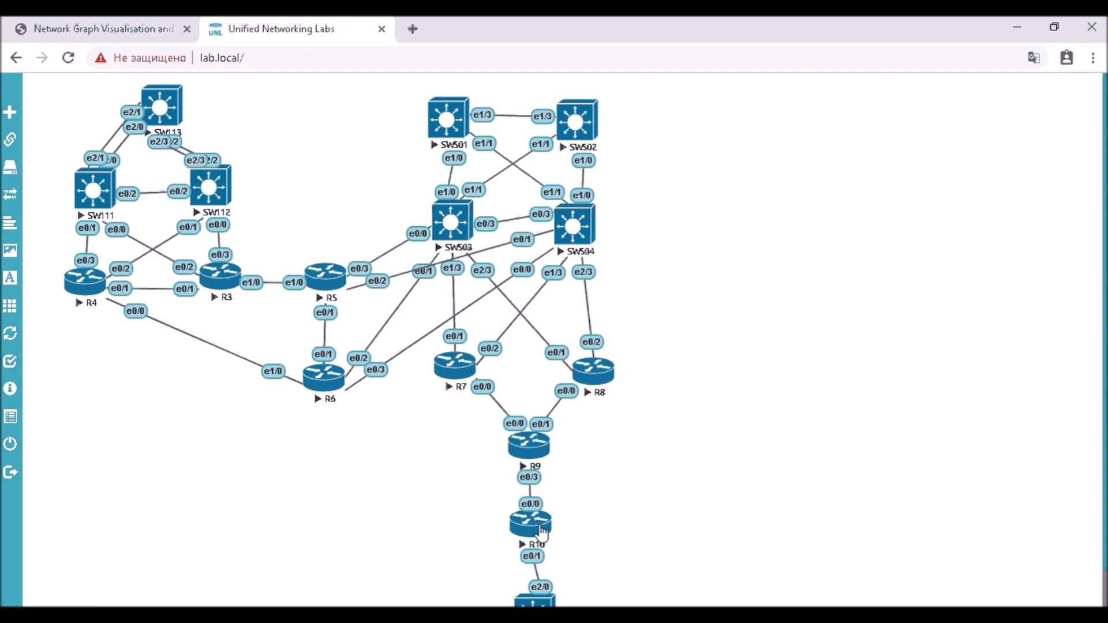
pyautogui.moveTo(529, 526)
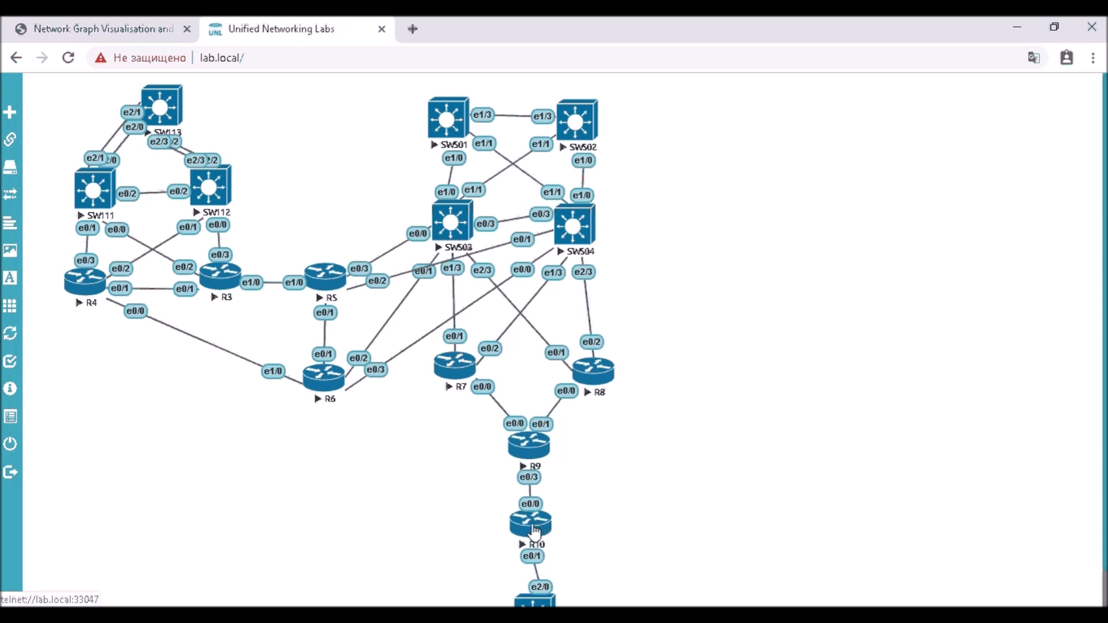
pyautogui.moveTo(412, 371)
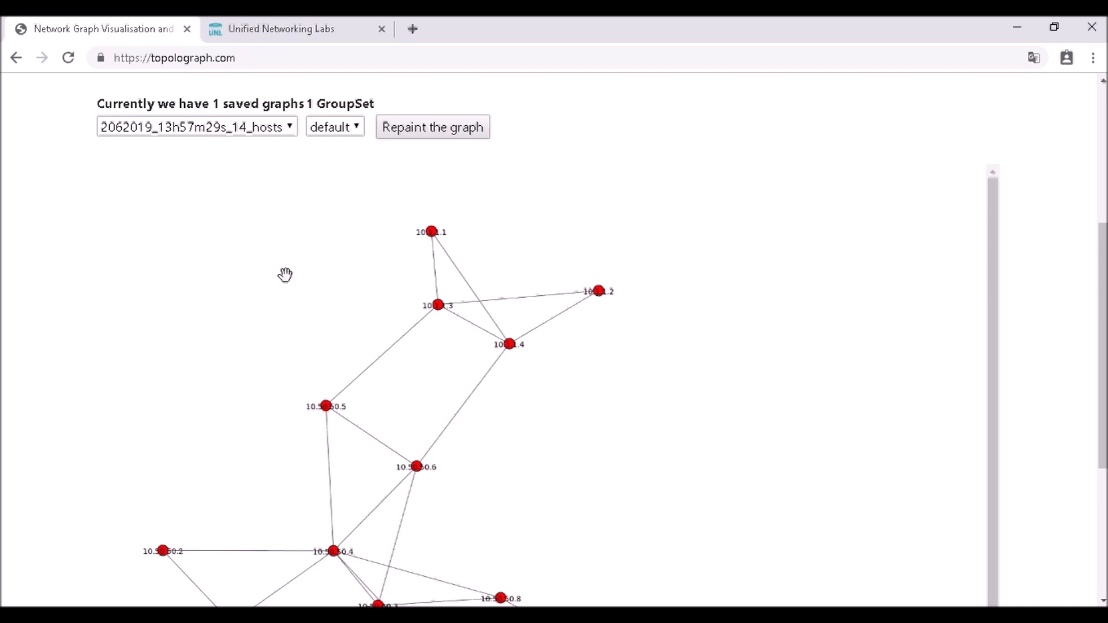
pyautogui.moveTo(445, 235)
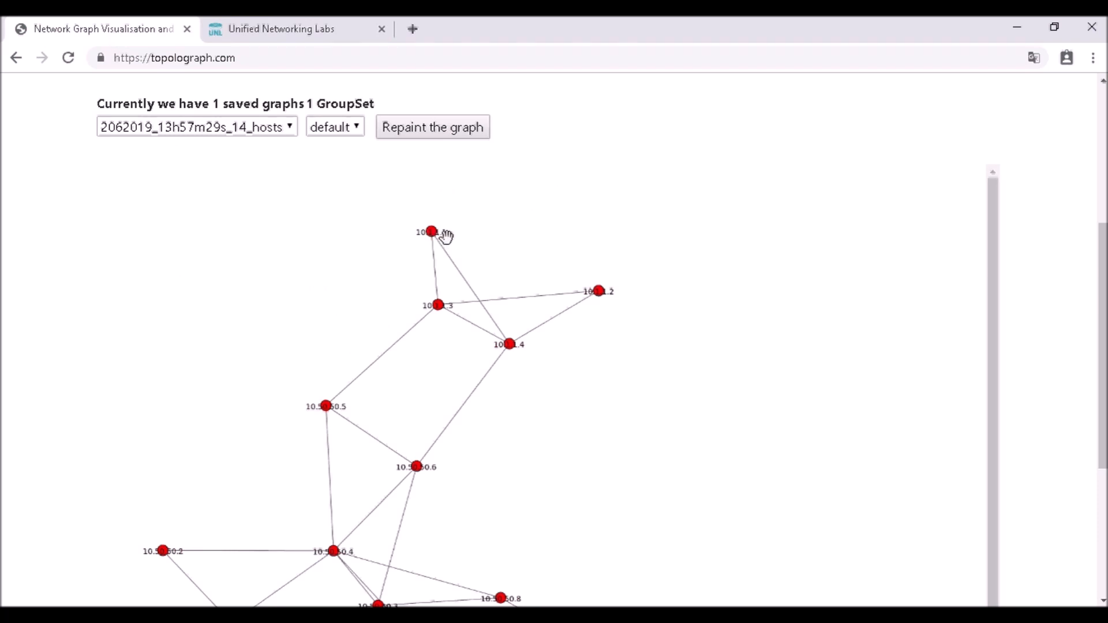
# Step: Pick router 10.1.1.1 from the Source Node list and 10.2.2.10 from Destination Node
pyautogui.scroll(-3)
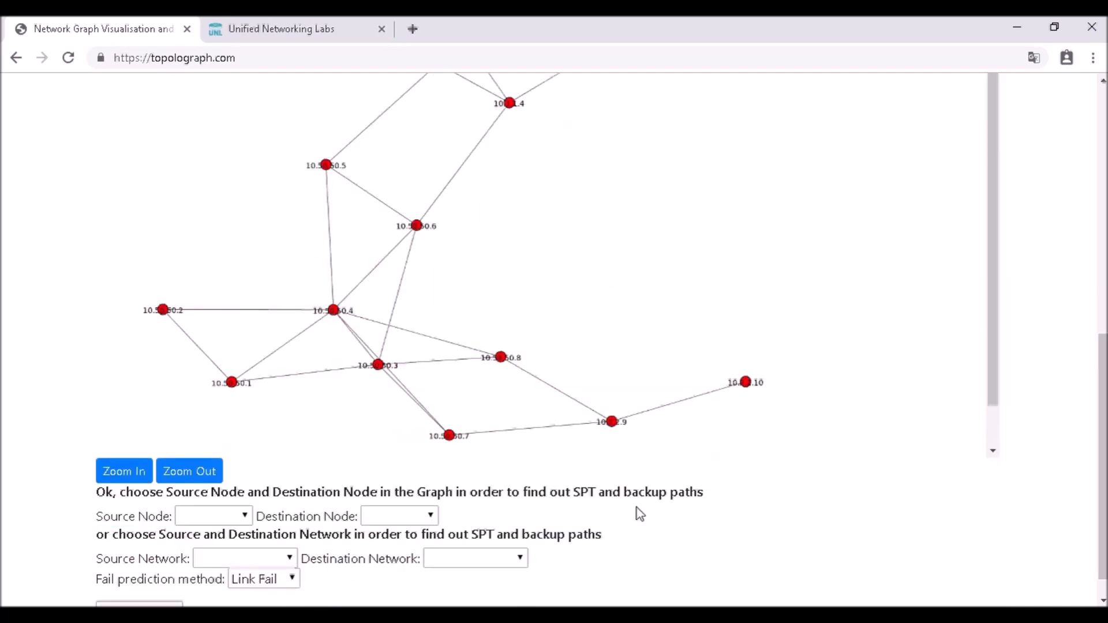
pyautogui.click(212, 515)
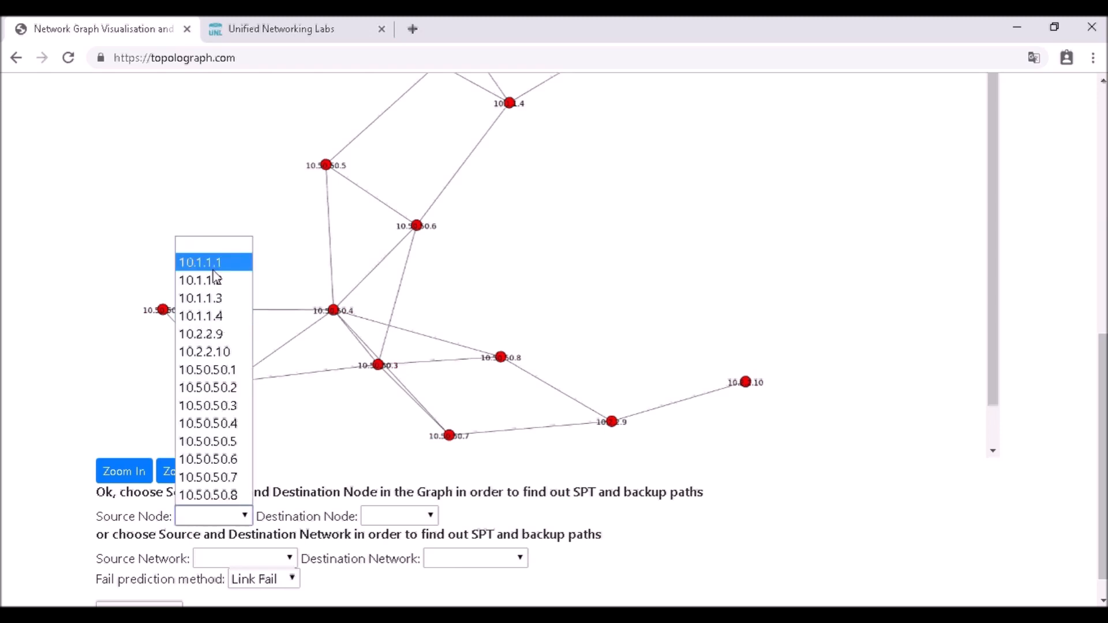
pyautogui.click(200, 262)
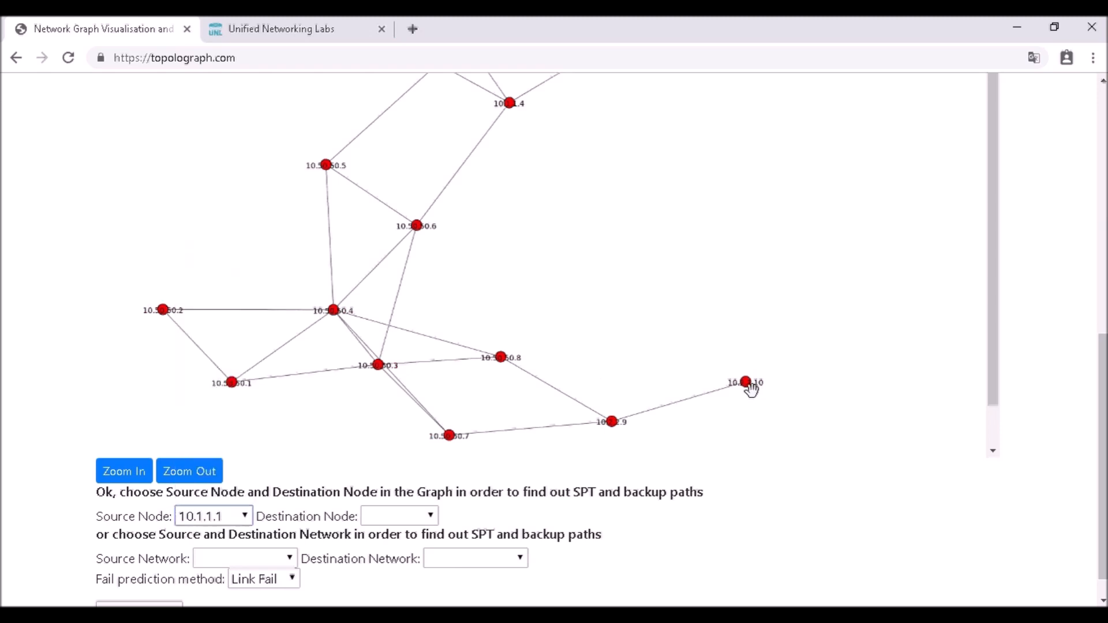
pyautogui.click(398, 515)
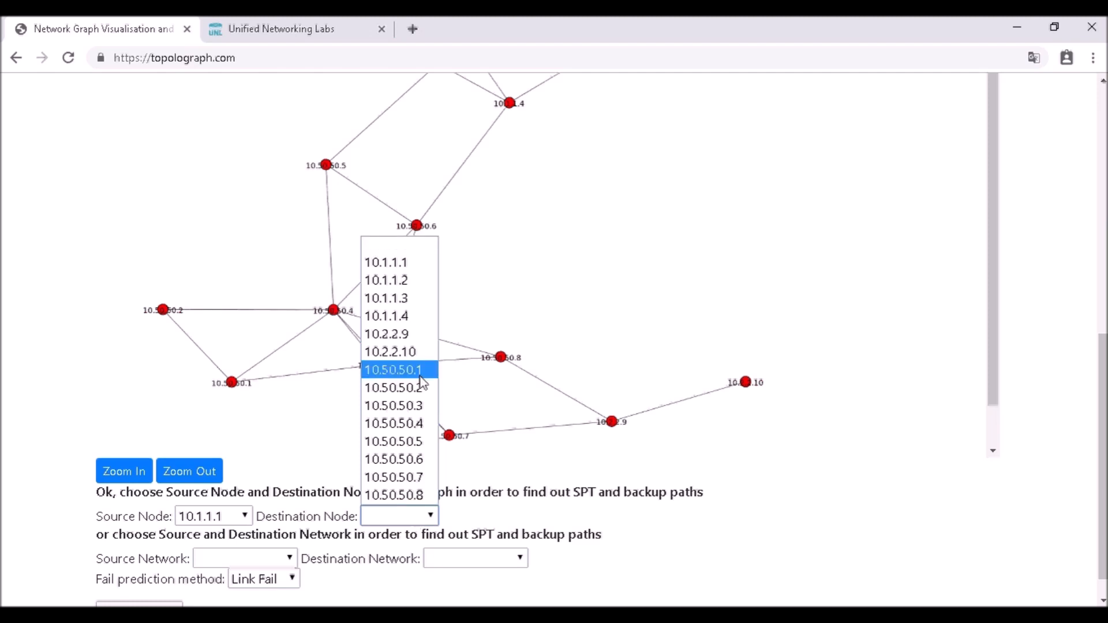
pyautogui.click(391, 351)
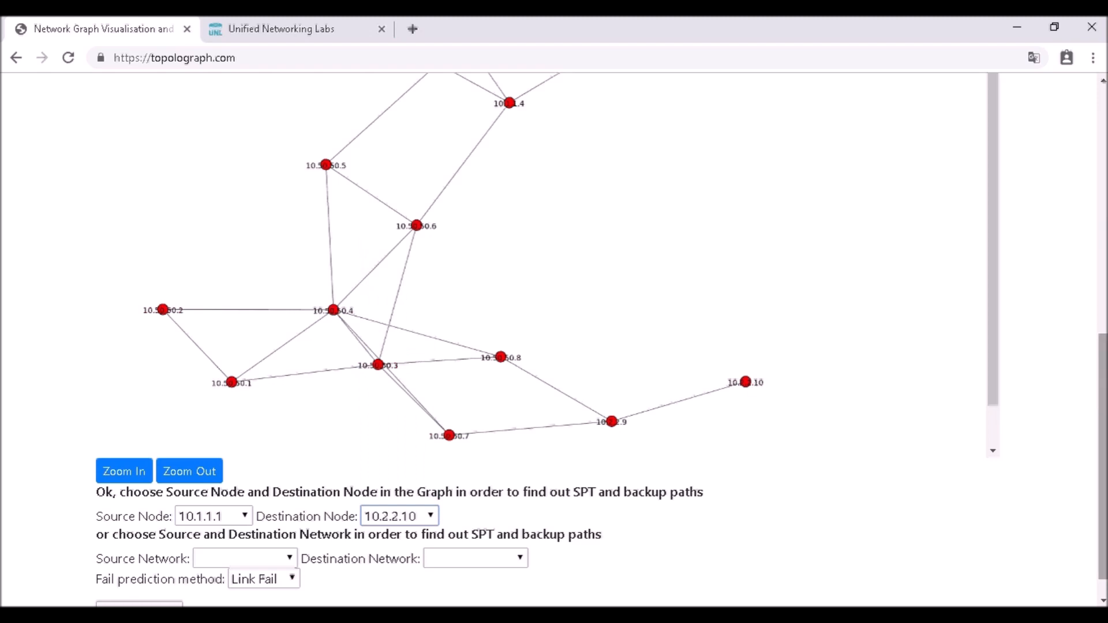
pyautogui.scroll(-3)
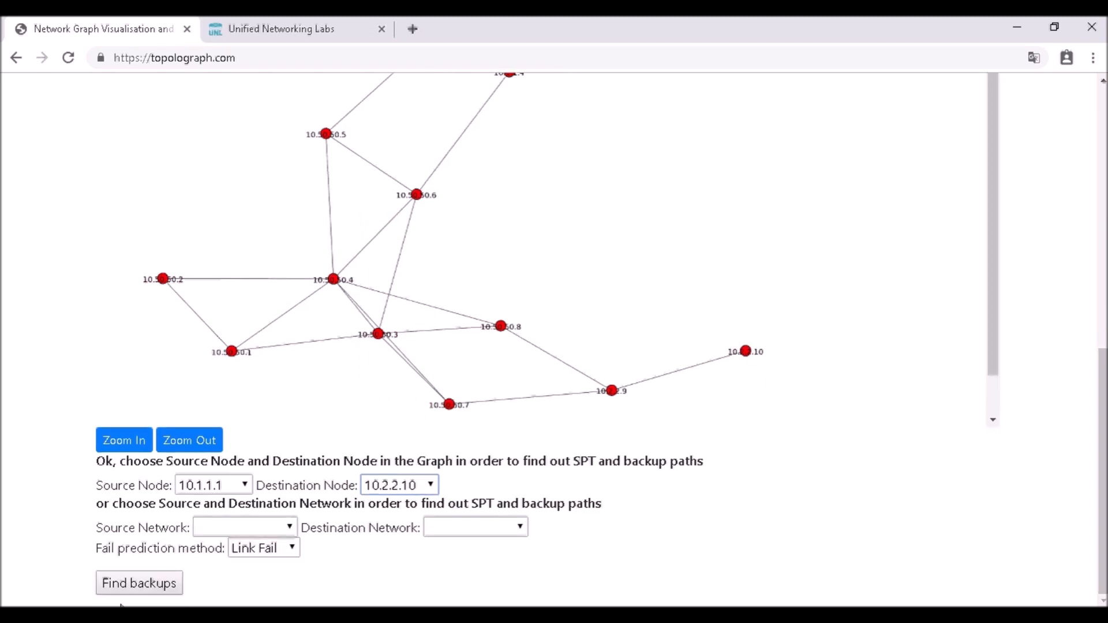
# Step: Run the link-fail backup calculation and scroll through the partially backed-up summary and SPT
pyautogui.click(139, 583)
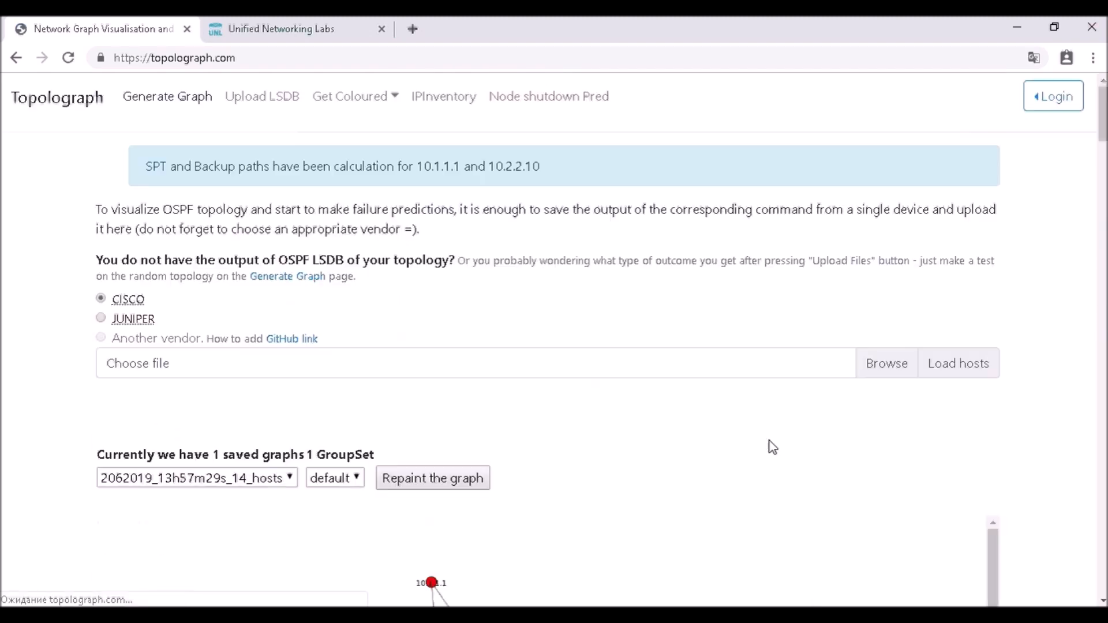
pyautogui.scroll(-3)
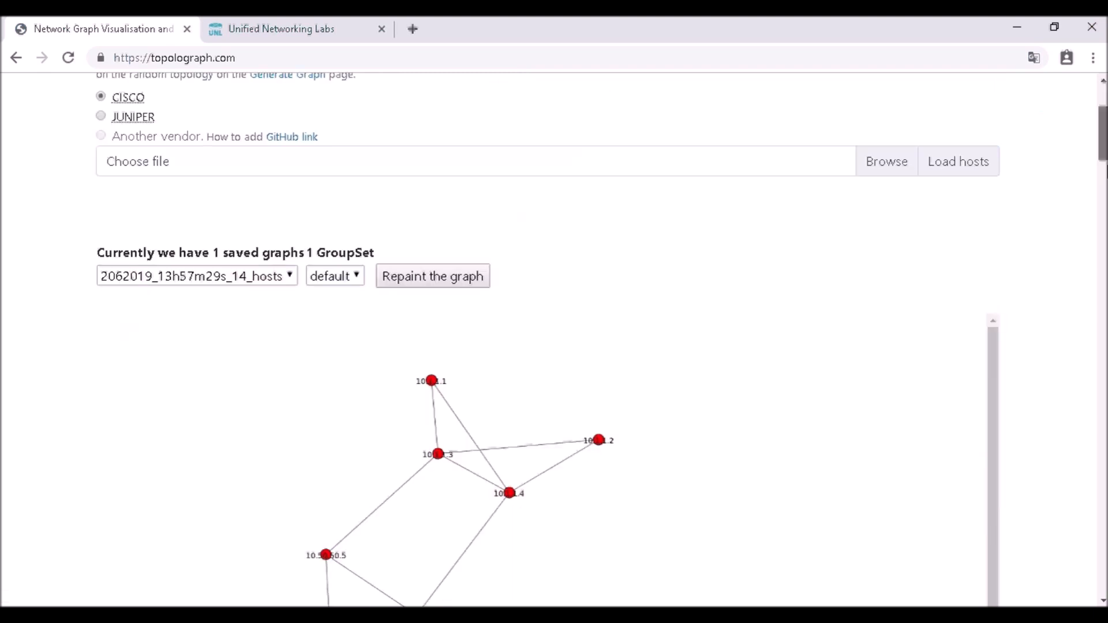
pyautogui.scroll(-3)
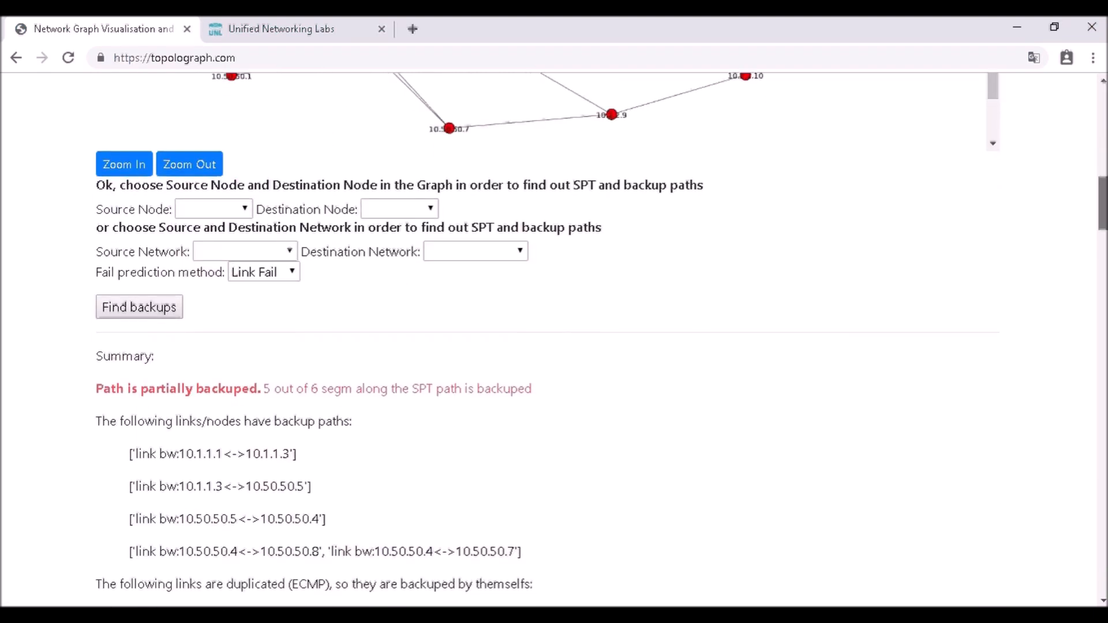
pyautogui.scroll(-3)
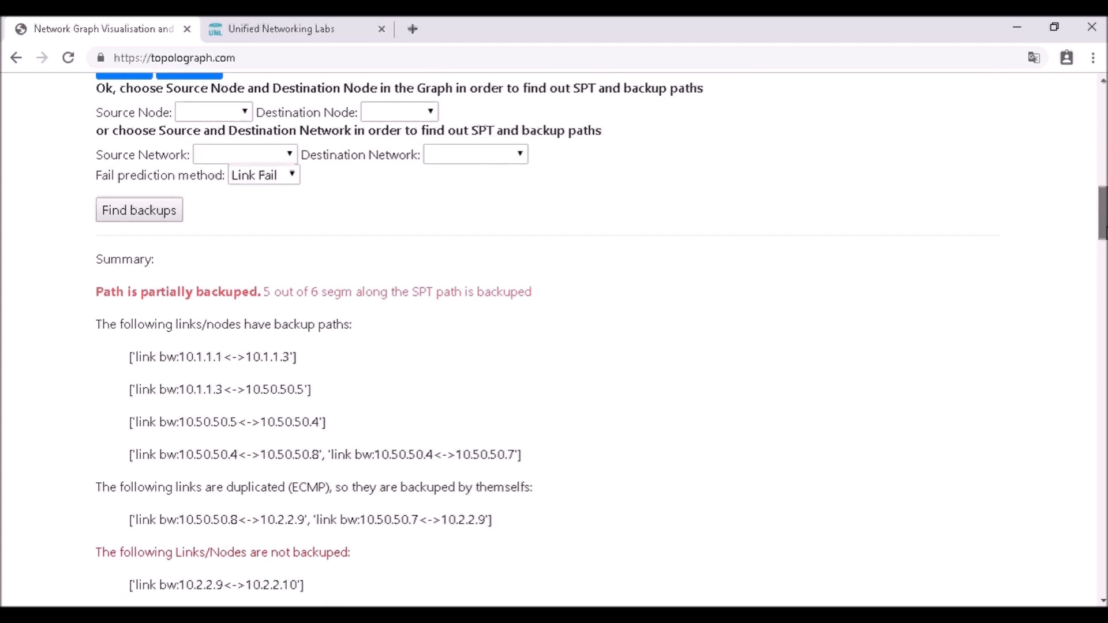
pyautogui.scroll(-3)
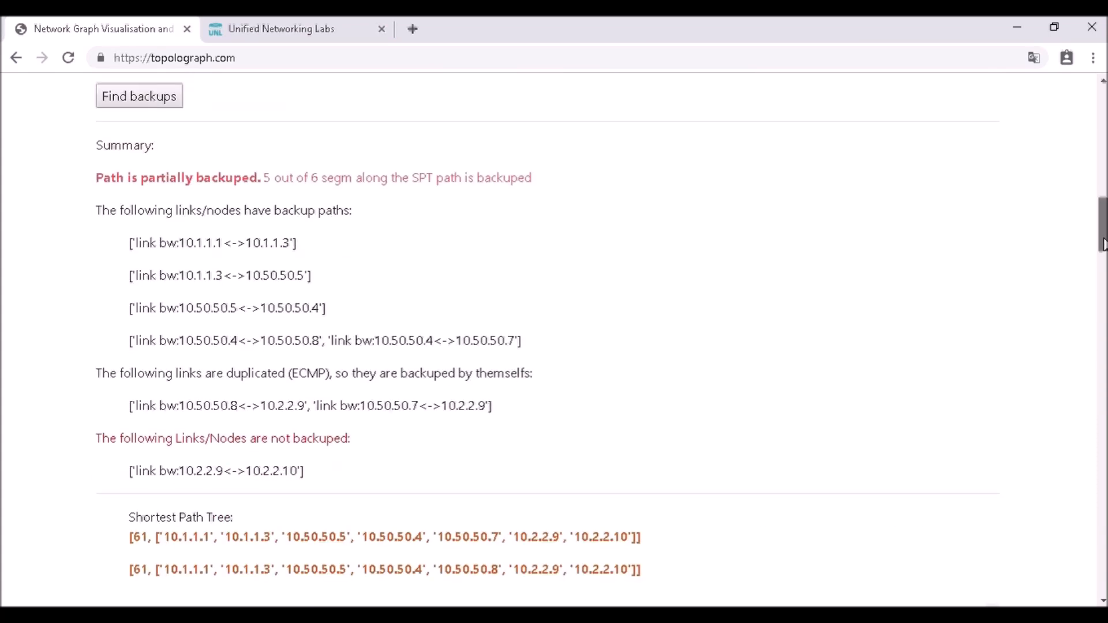
pyautogui.scroll(-3)
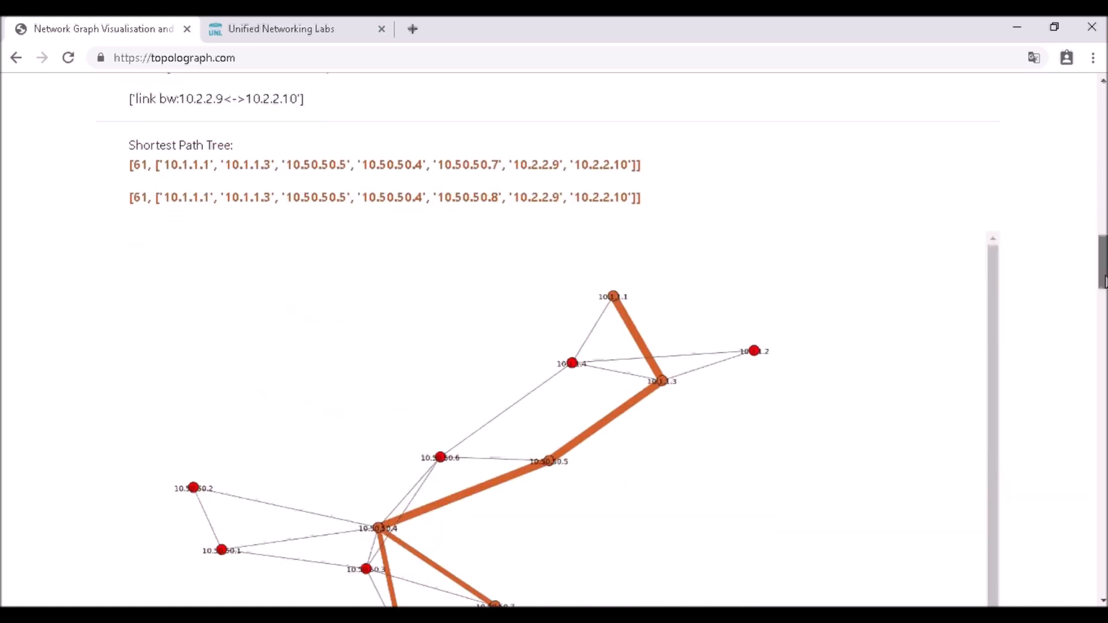
pyautogui.scroll(-3)
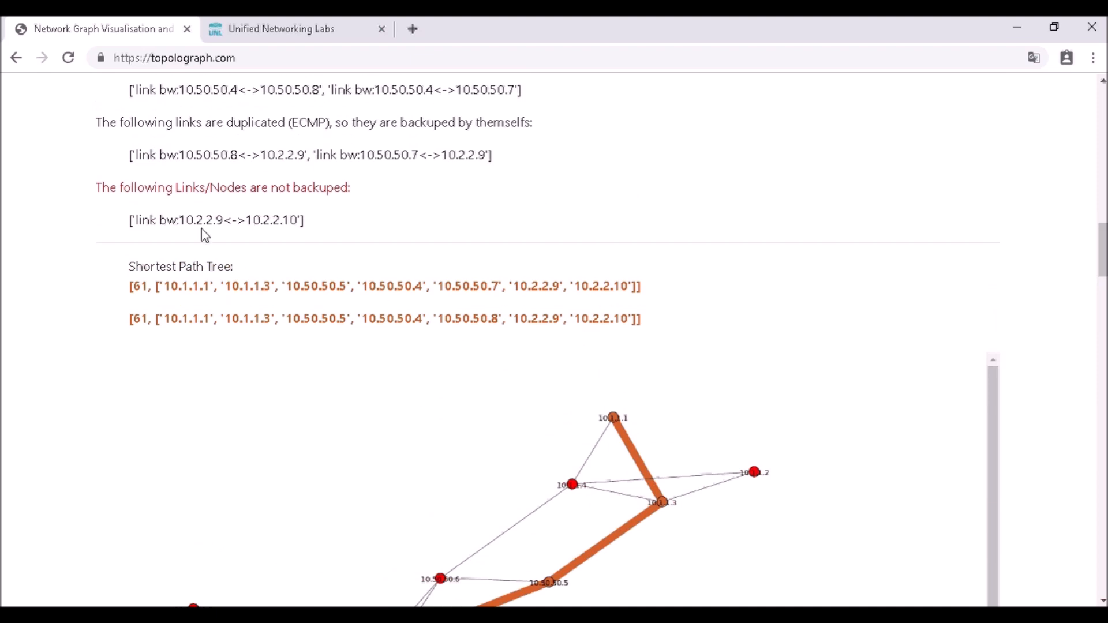
# Step: Highlight the unprotected link's router and review the cost-71 backup path via 10.1.1.4
pyautogui.doubleClick(207, 220)
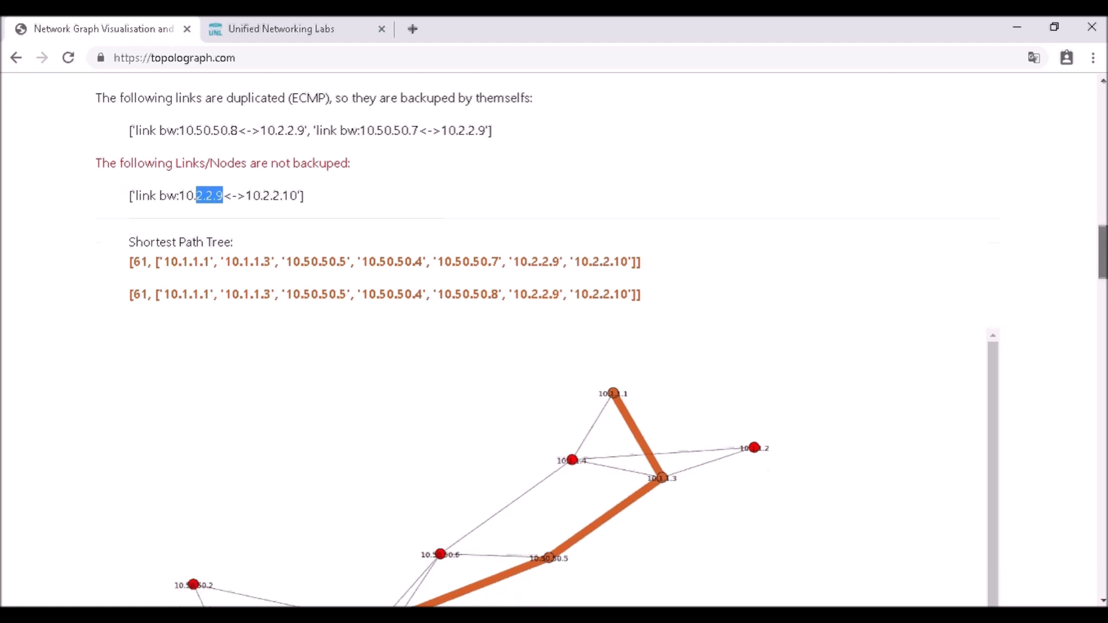
pyautogui.scroll(-3)
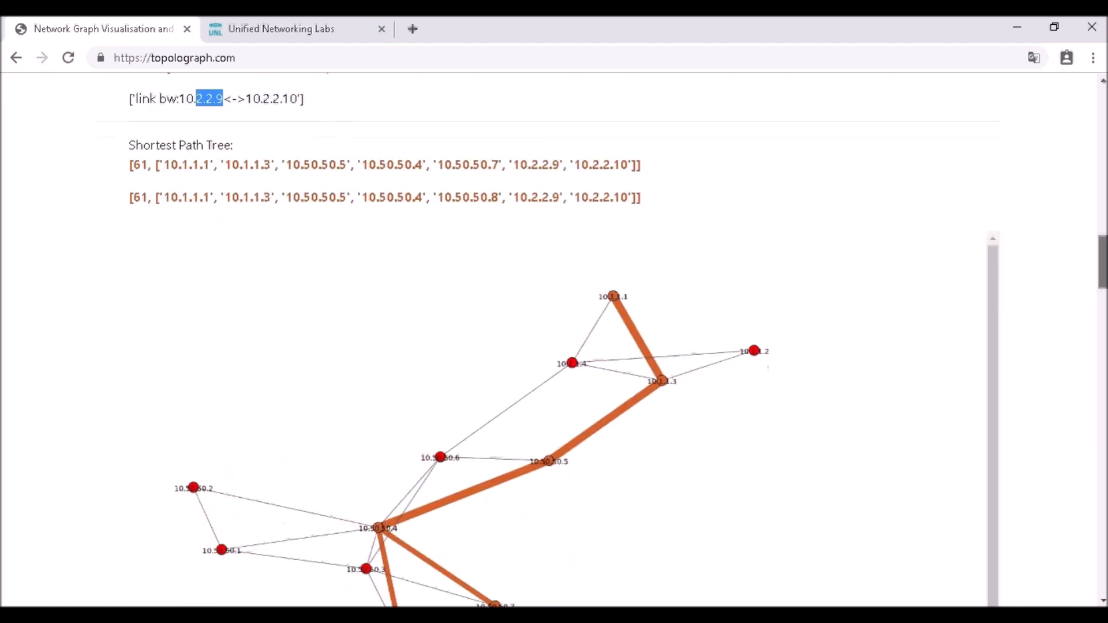
pyautogui.scroll(-3)
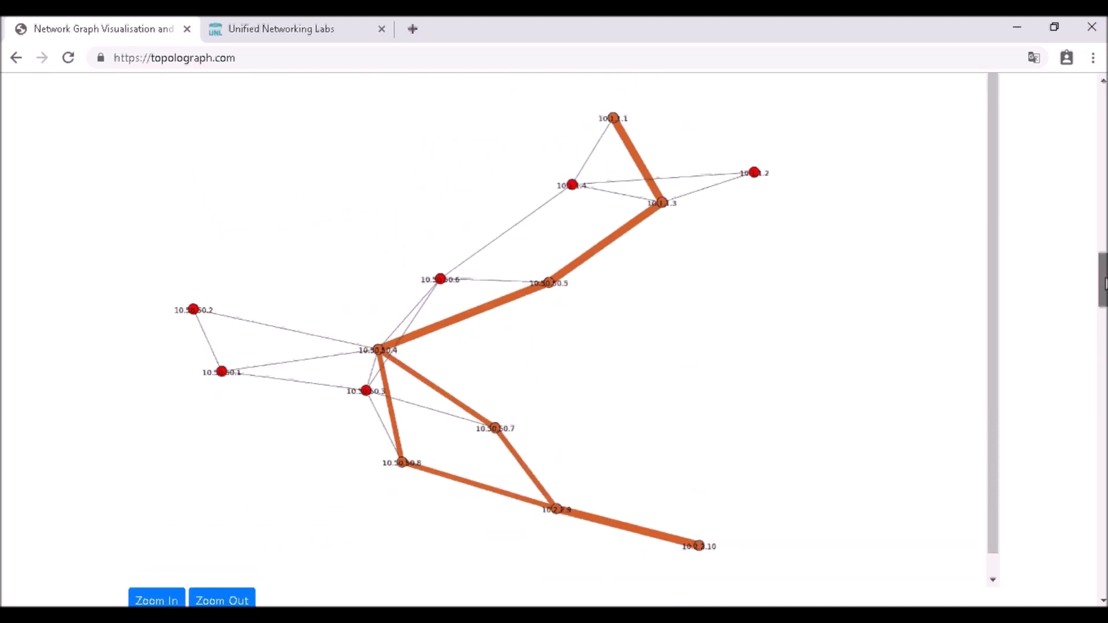
pyautogui.scroll(3)
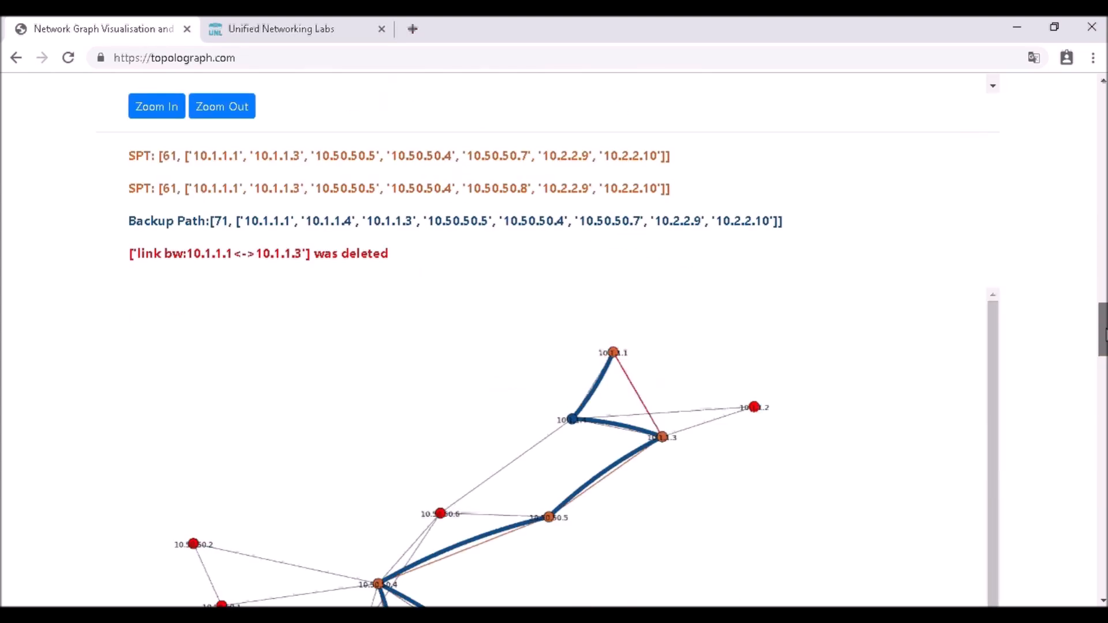
pyautogui.scroll(-3)
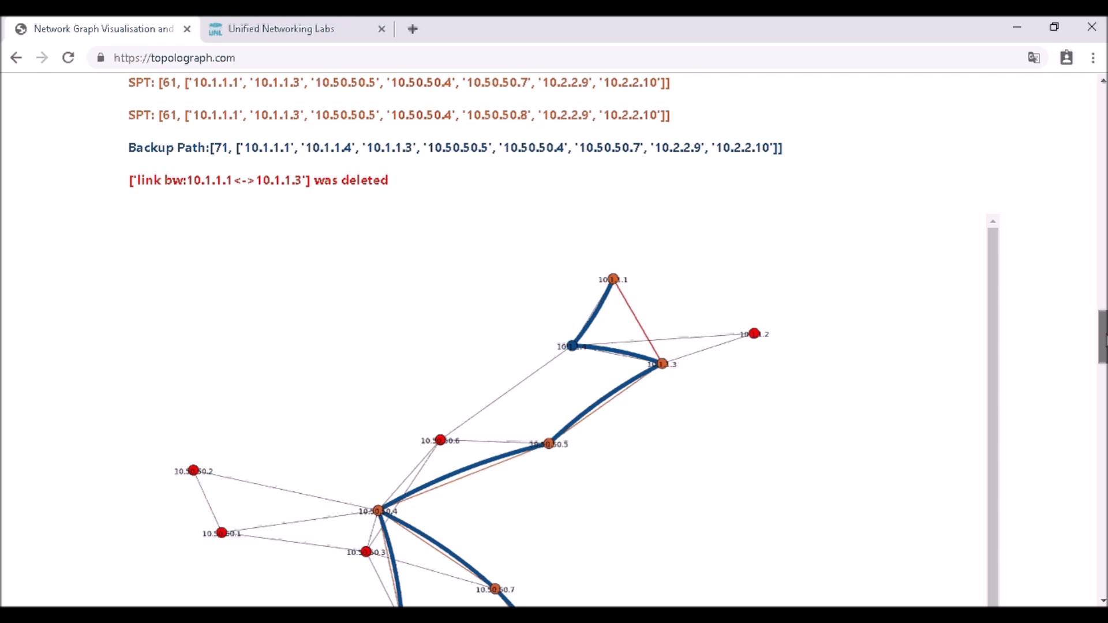
pyautogui.moveTo(638, 315)
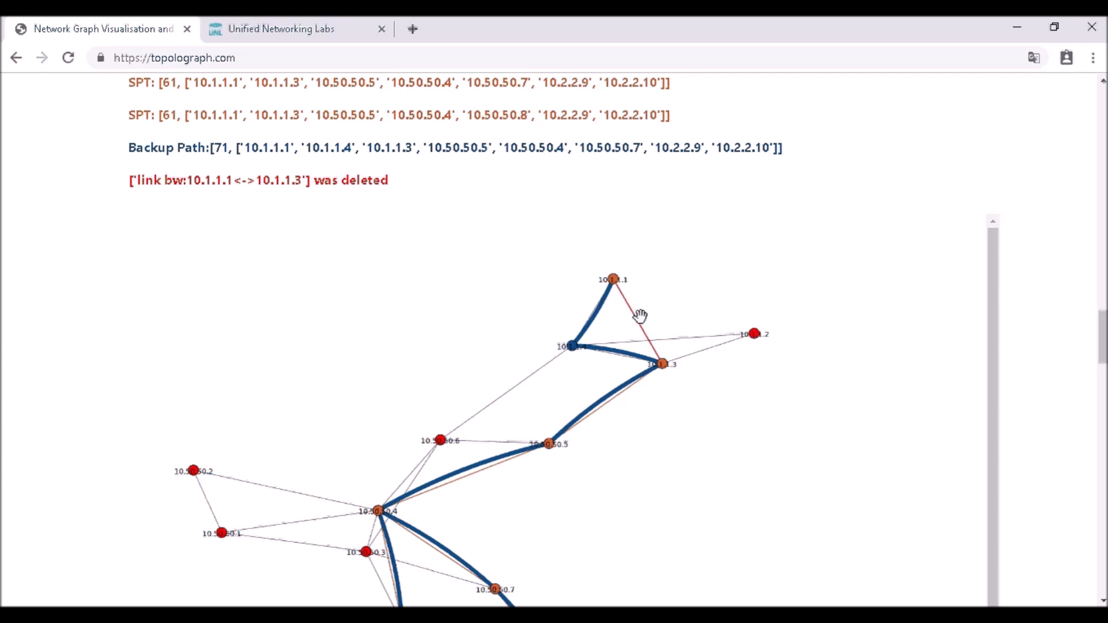
pyautogui.click(297, 29)
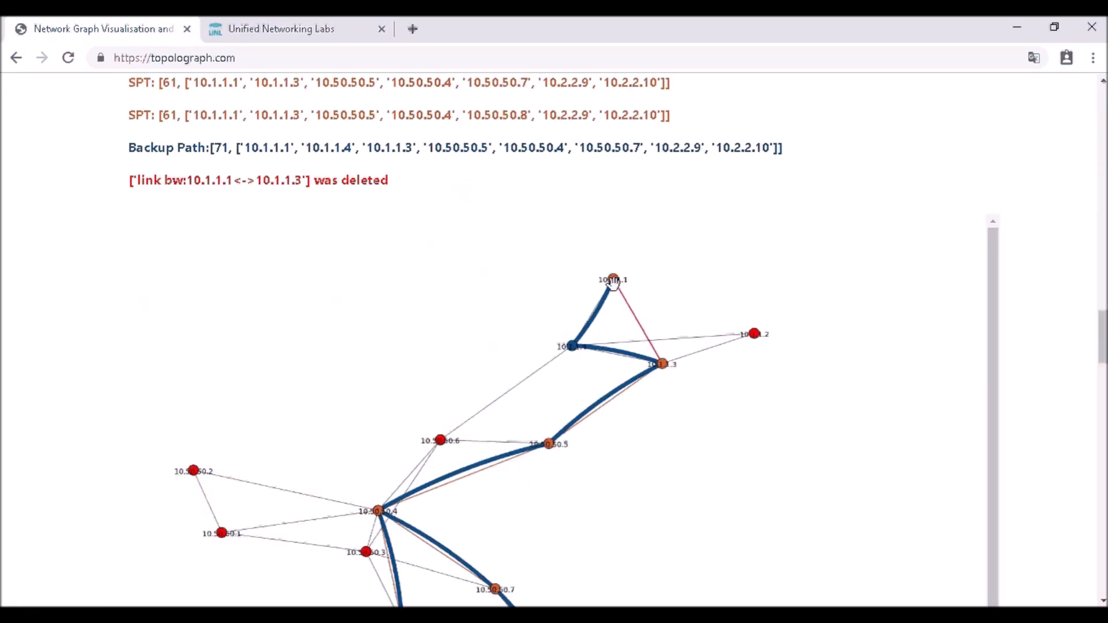
pyautogui.moveTo(633, 308)
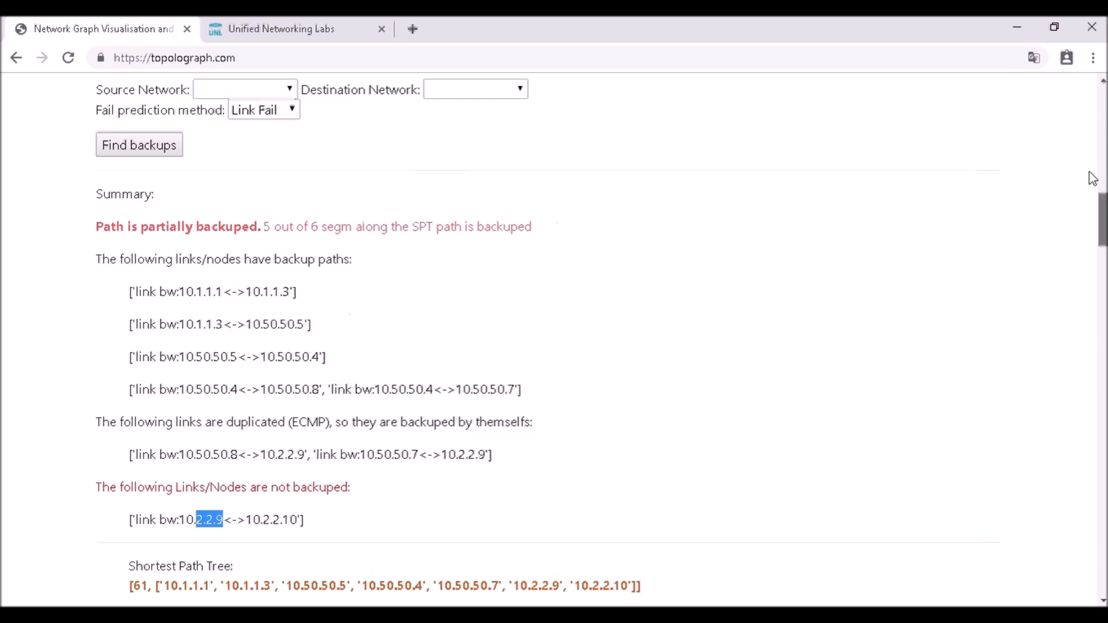
# Step: Rerun Find backups with destination 10.2.2.10 and Node Fail prediction
pyautogui.scroll(3)
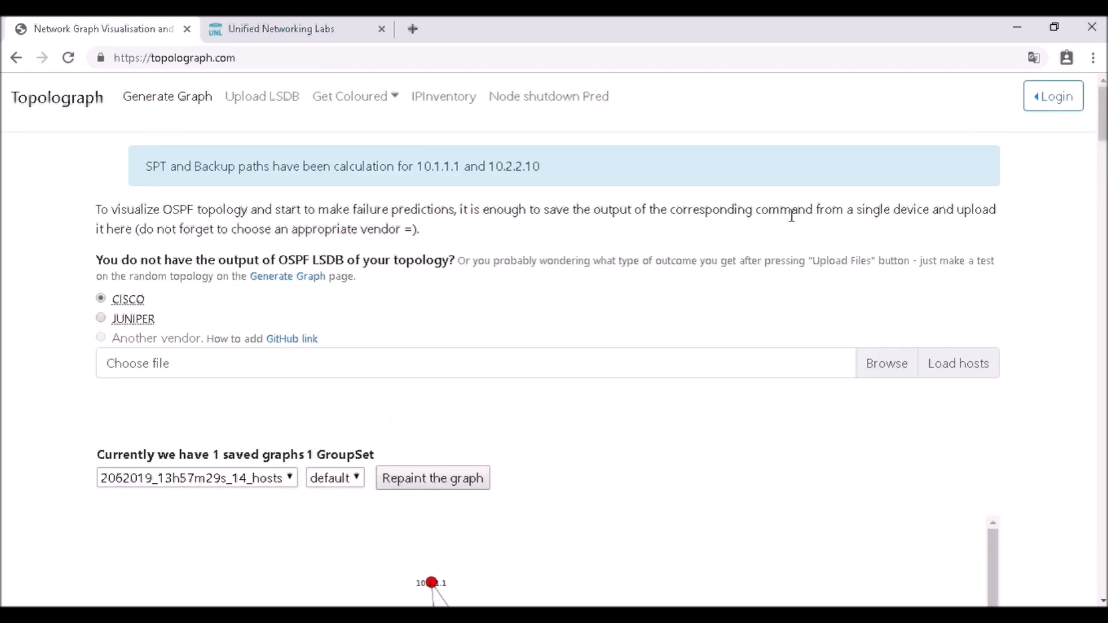
pyautogui.scroll(-3)
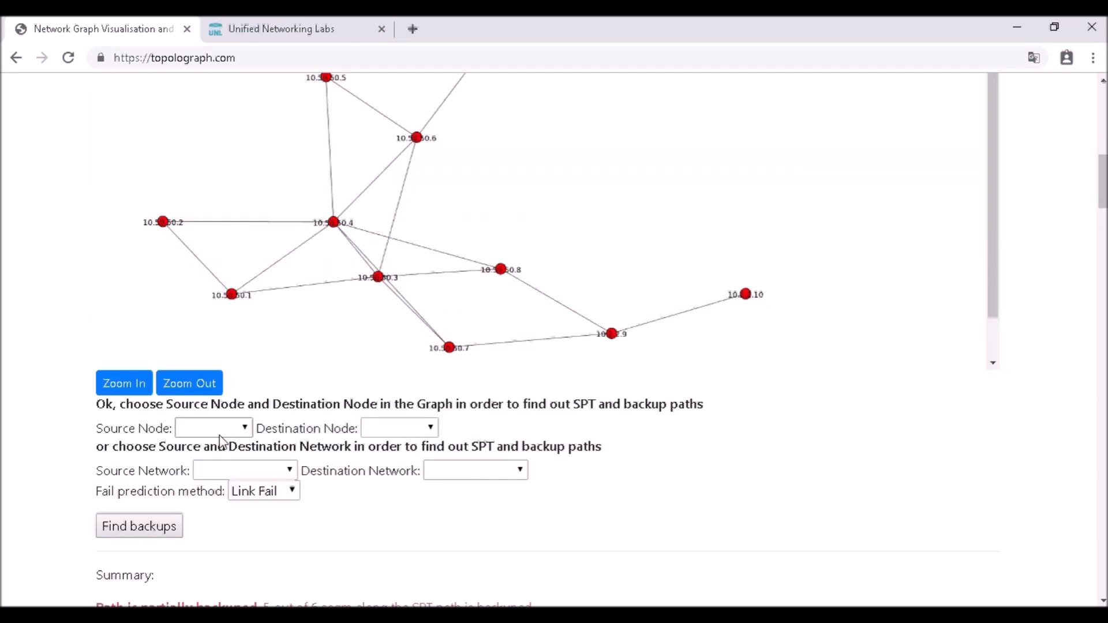
pyautogui.click(212, 428)
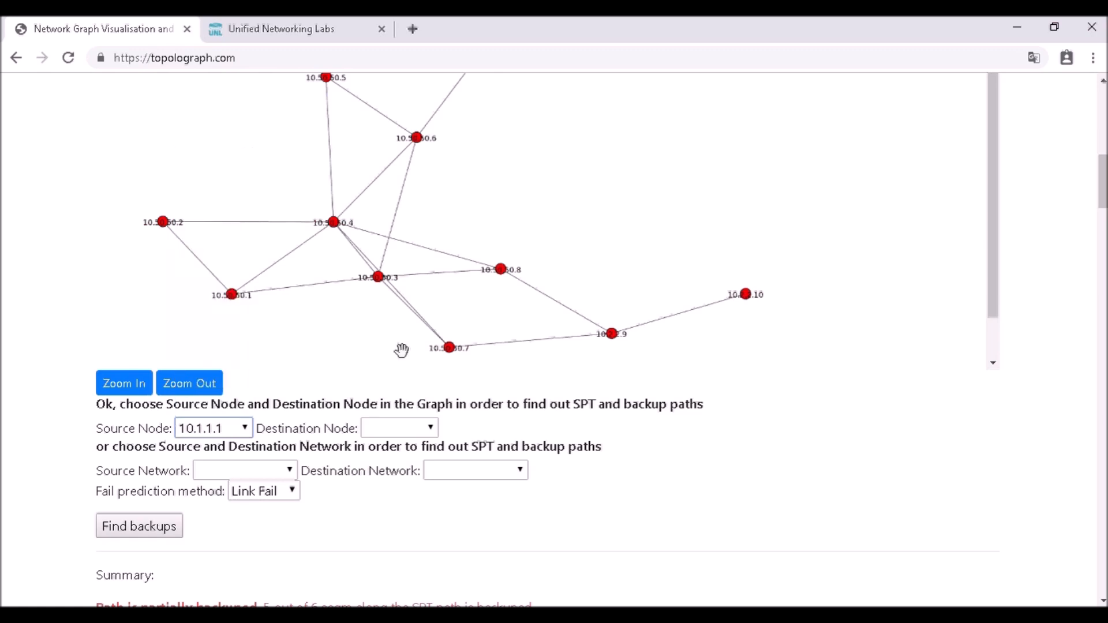
pyautogui.click(398, 428)
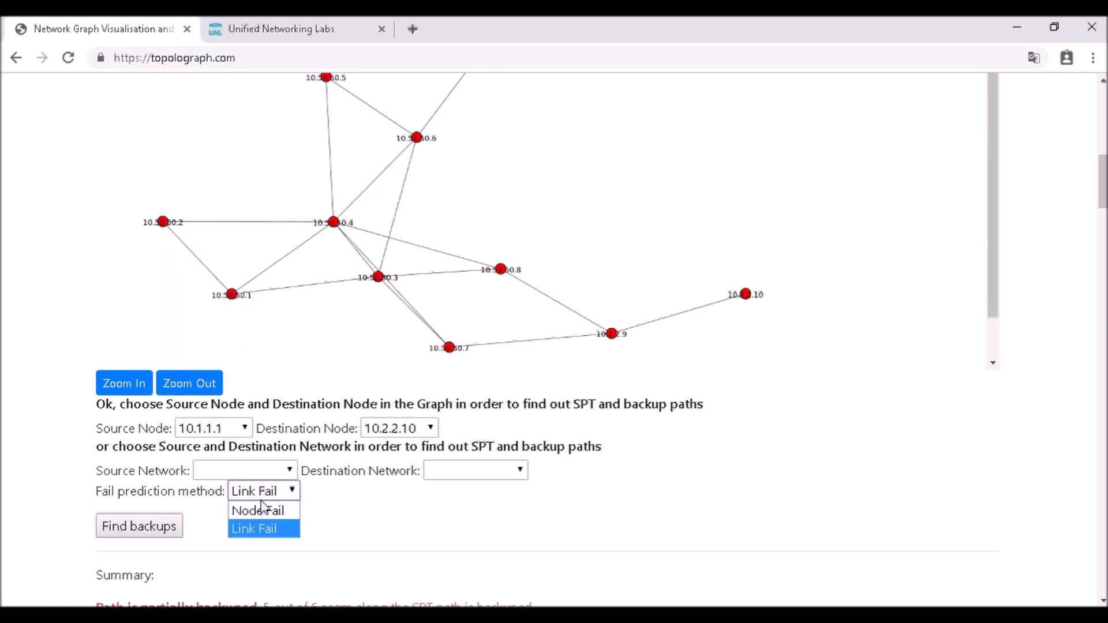
pyautogui.click(258, 511)
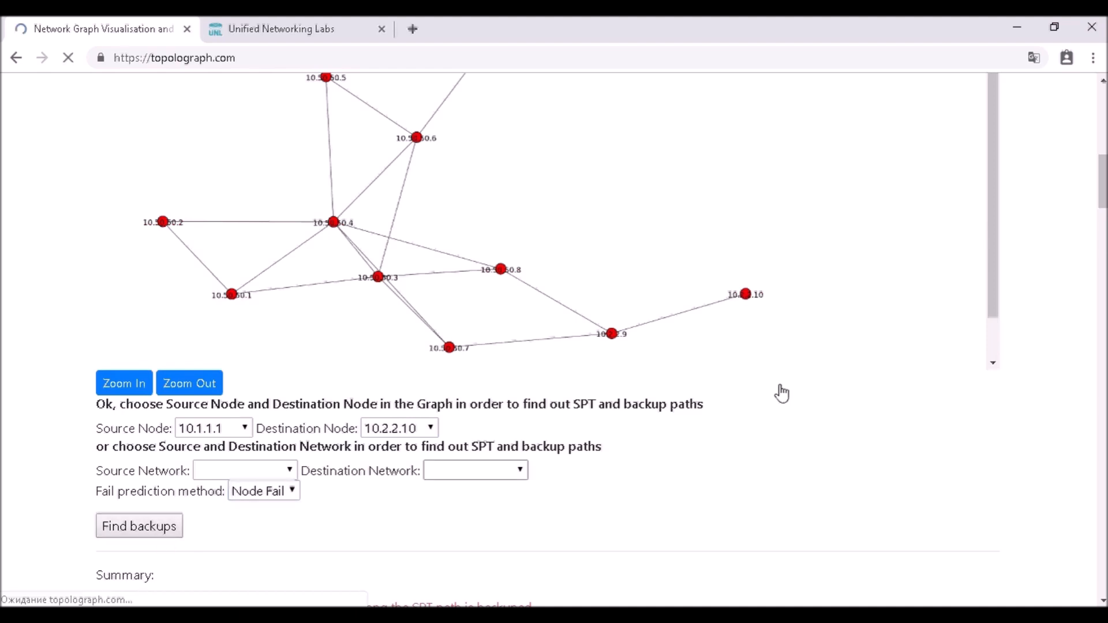
pyautogui.click(138, 525)
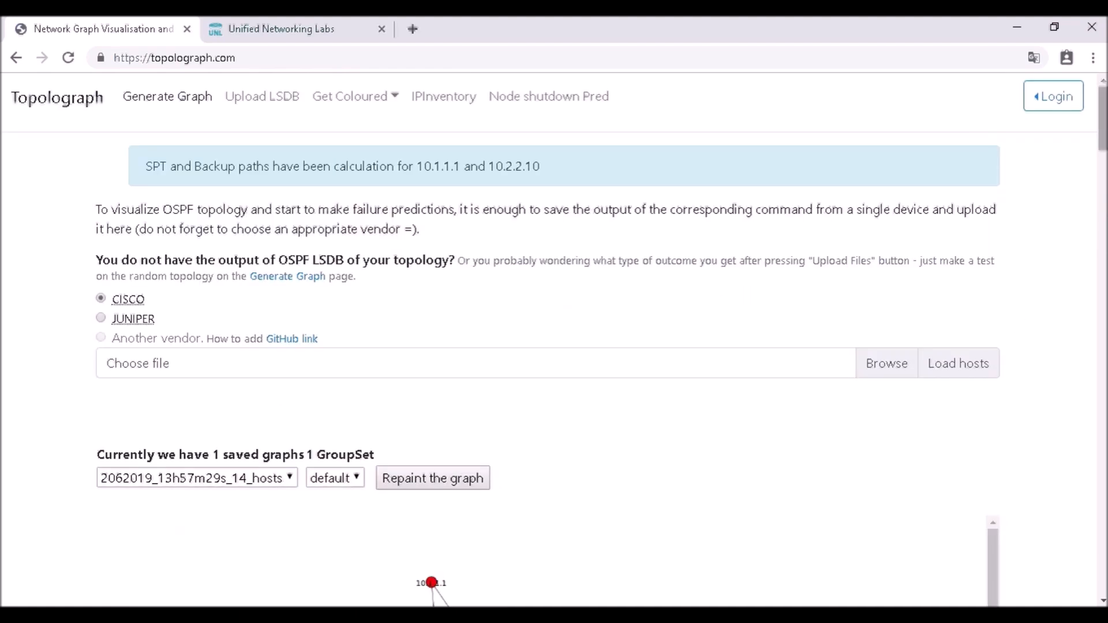
# Step: Scroll past the summary showing 10.2.2.9 unprotected to the 10.1.1.3-deleted backup graph
pyautogui.scroll(-3)
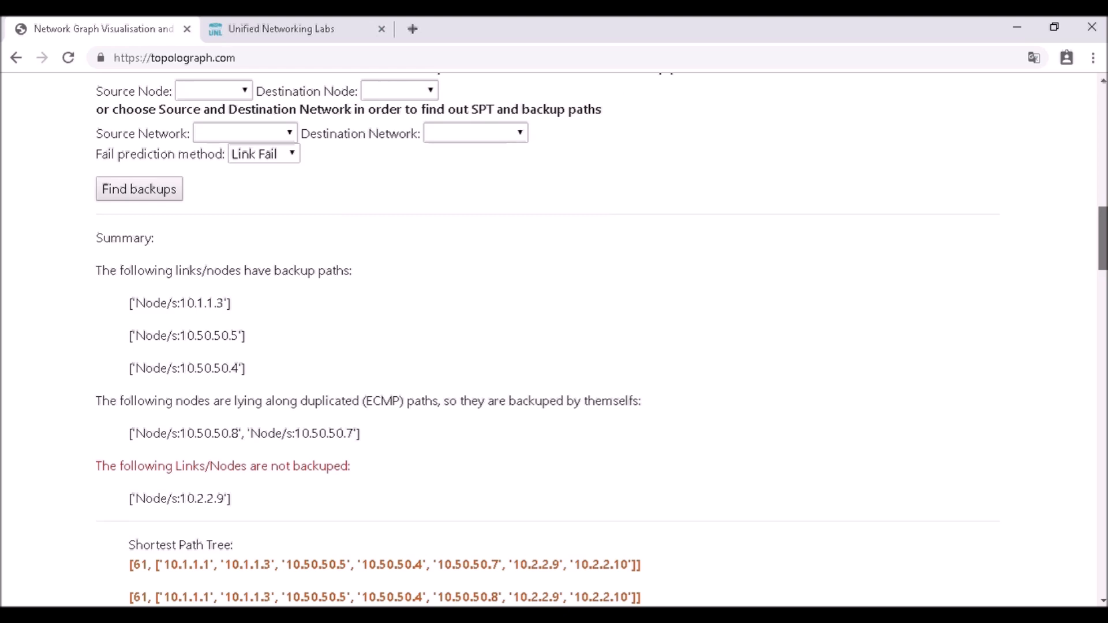
pyautogui.scroll(-3)
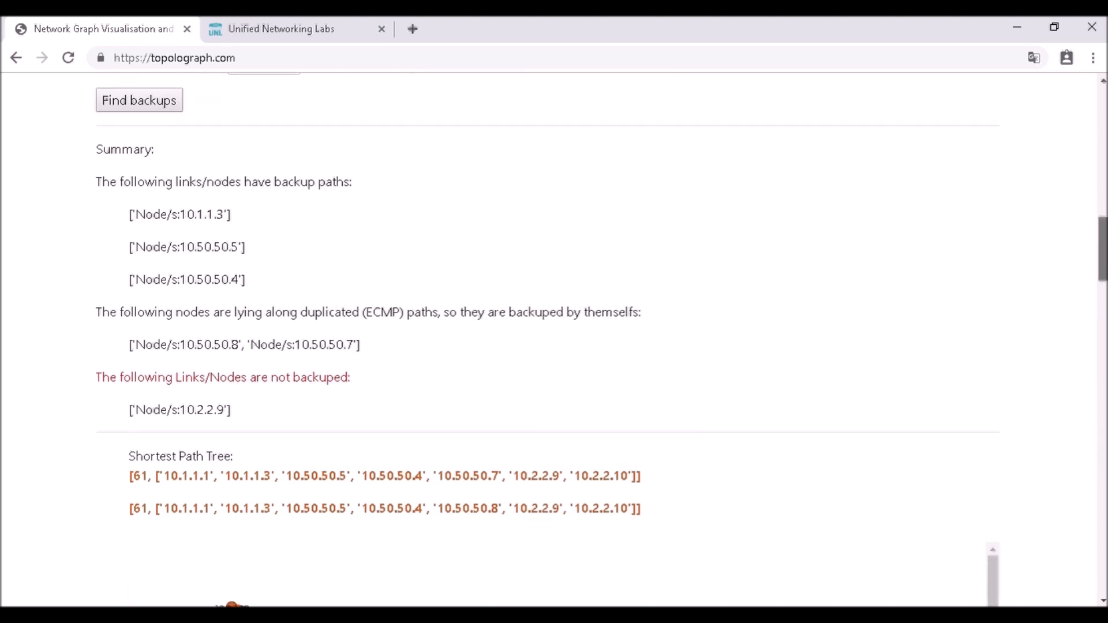
pyautogui.scroll(-3)
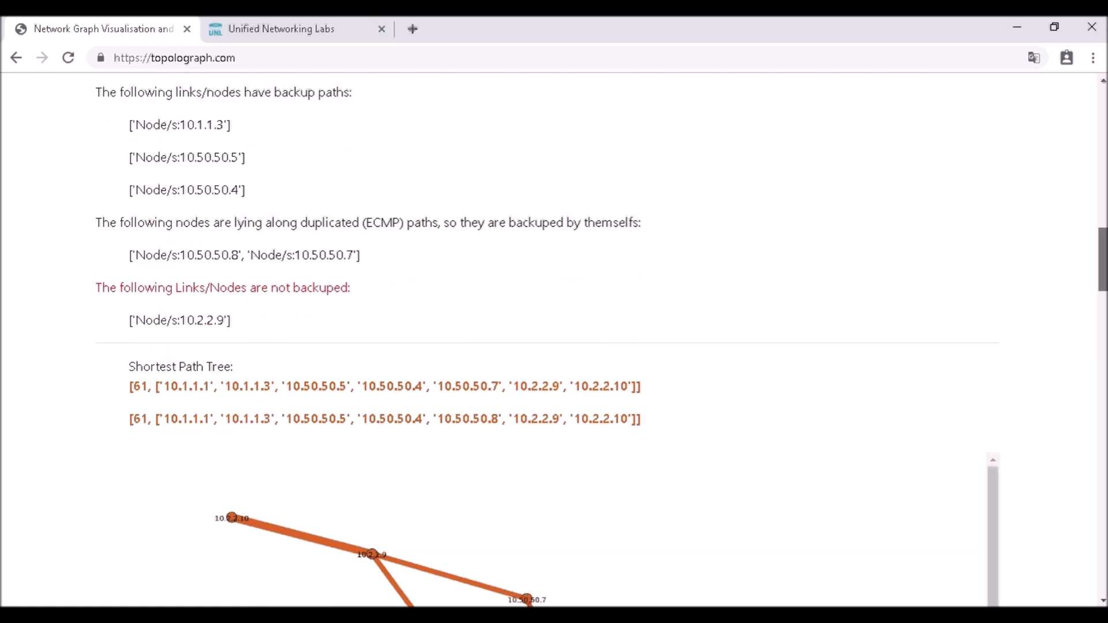
pyautogui.scroll(-3)
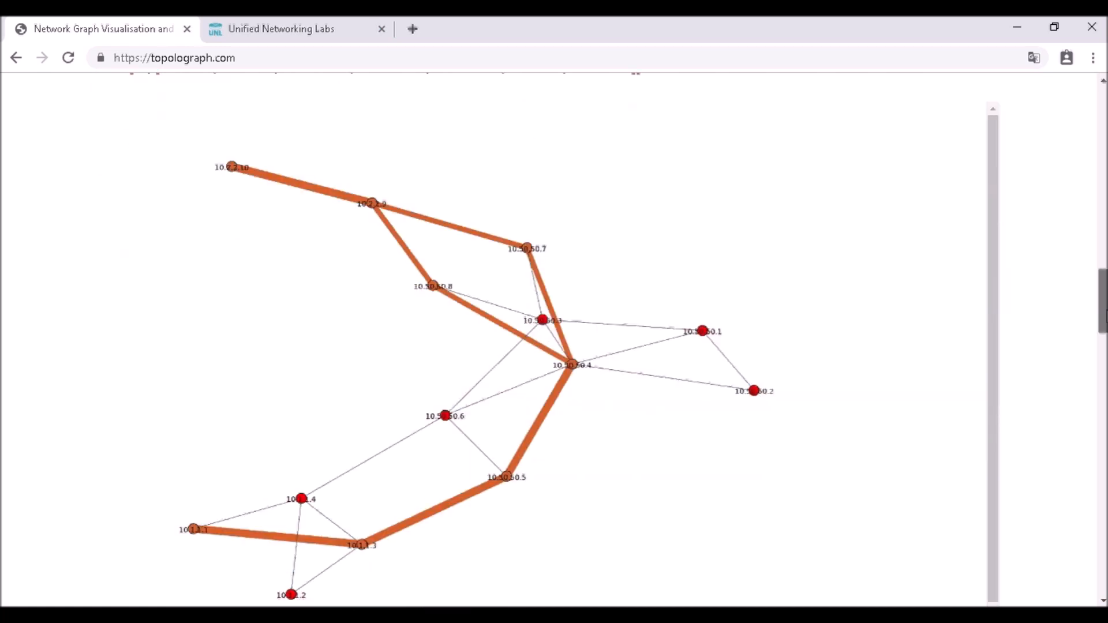
pyautogui.moveTo(769, 350)
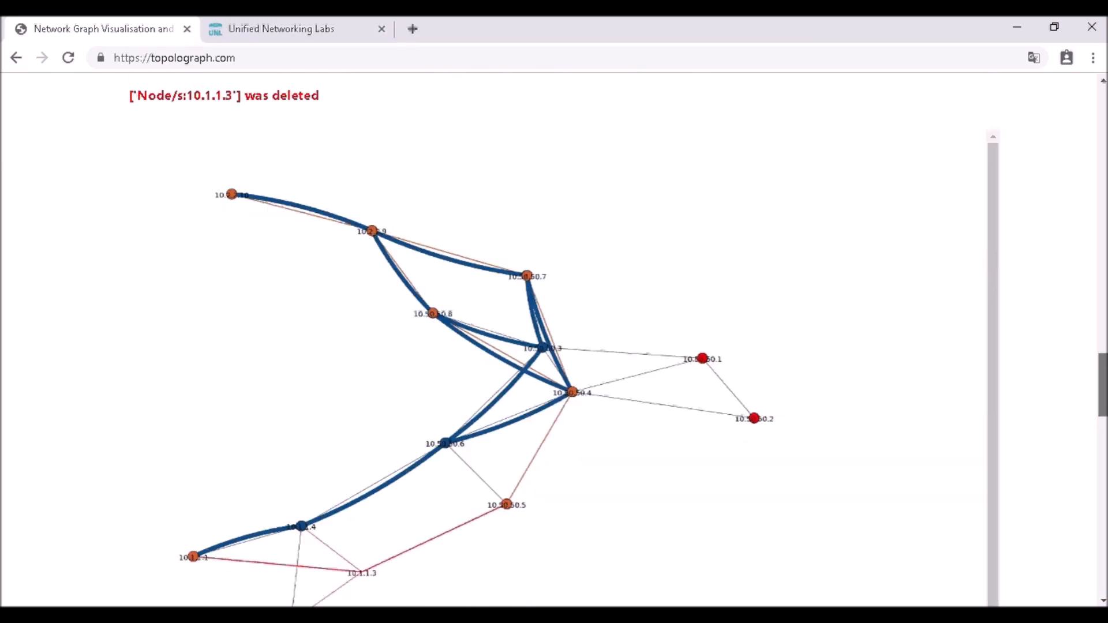
pyautogui.scroll(-3)
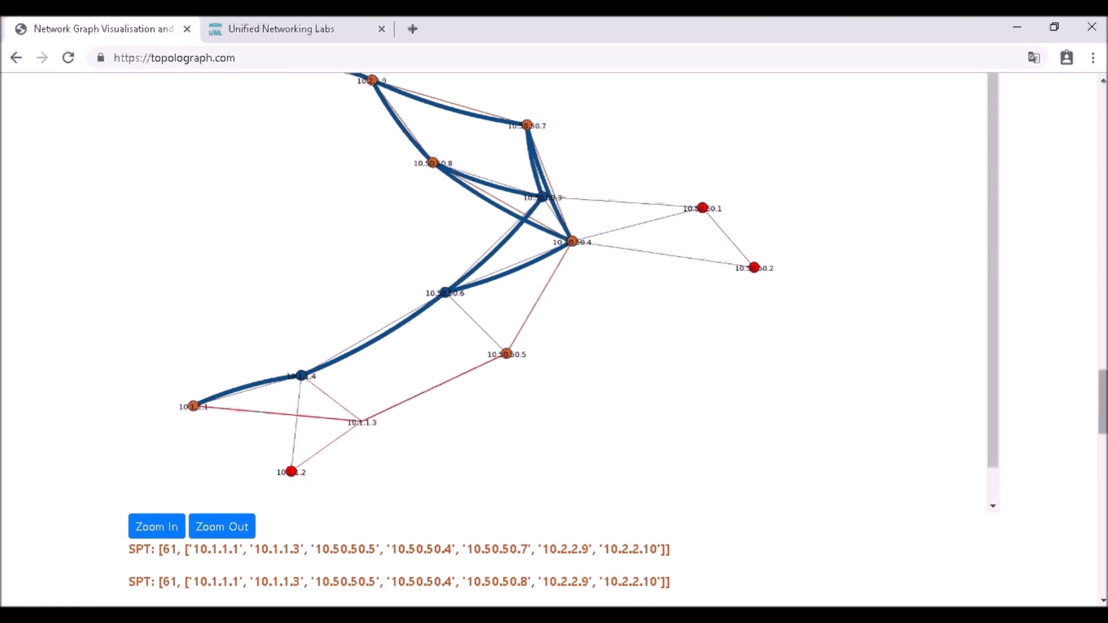
pyautogui.moveTo(362, 431)
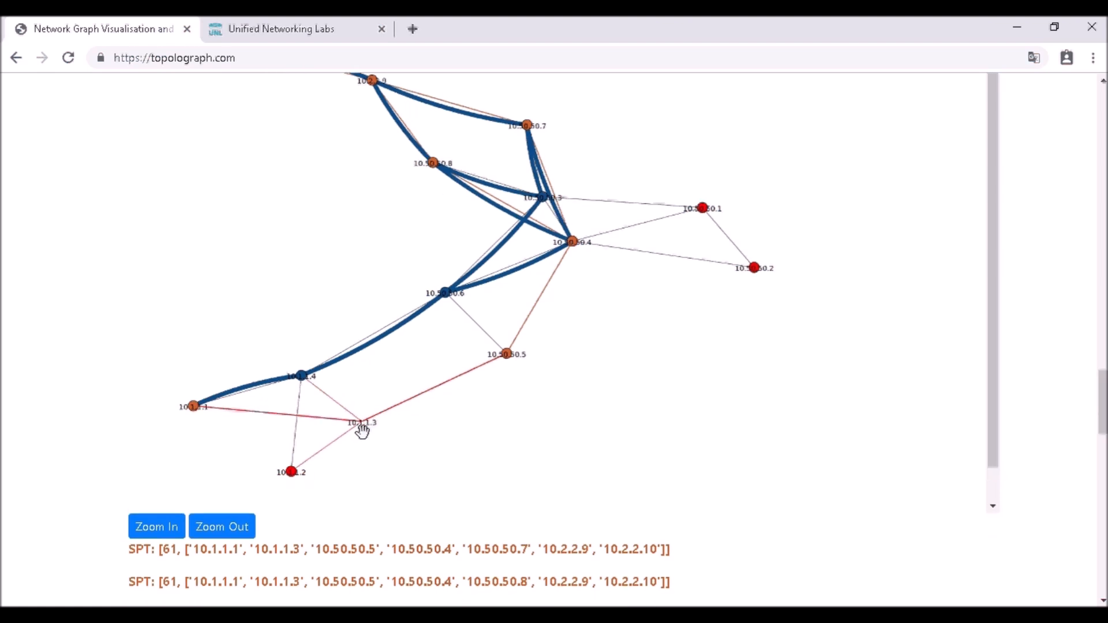
pyautogui.moveTo(343, 374)
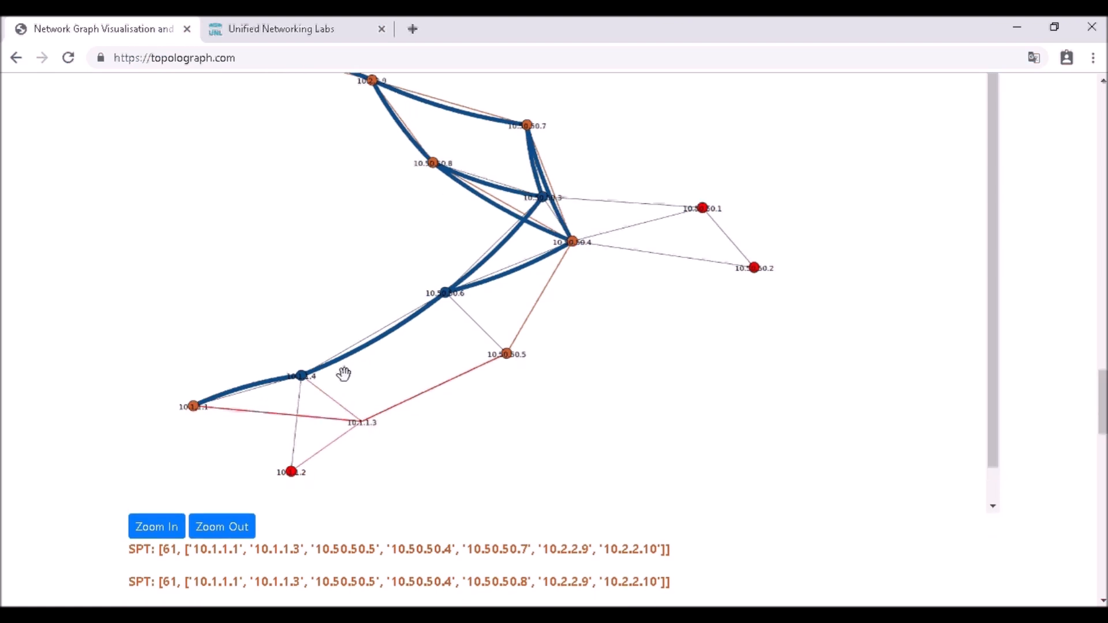
pyautogui.click(297, 29)
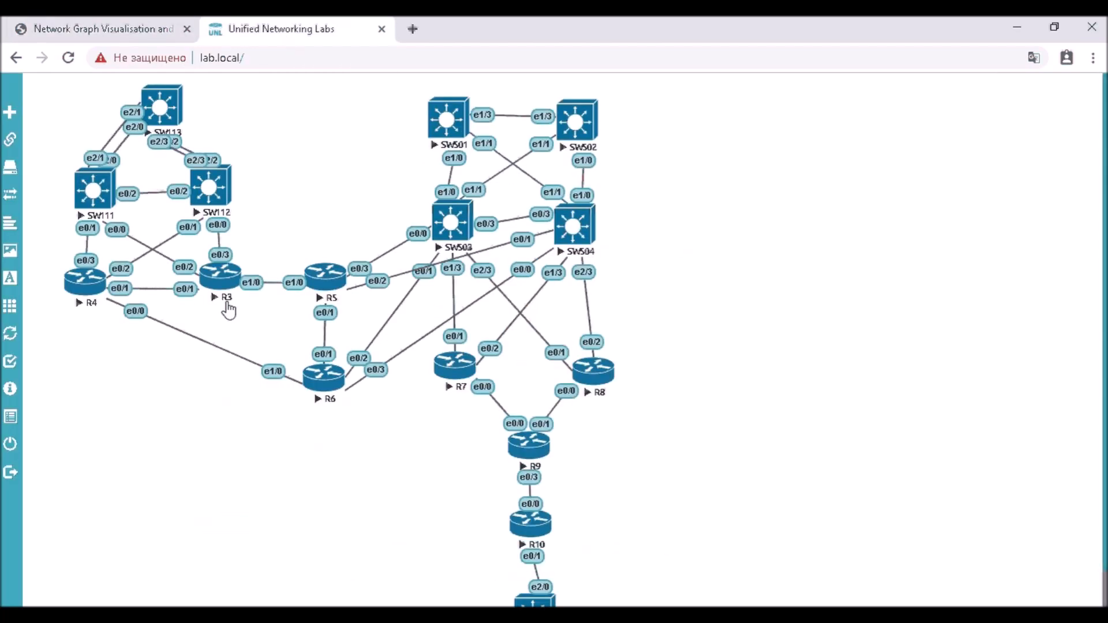
pyautogui.click(99, 29)
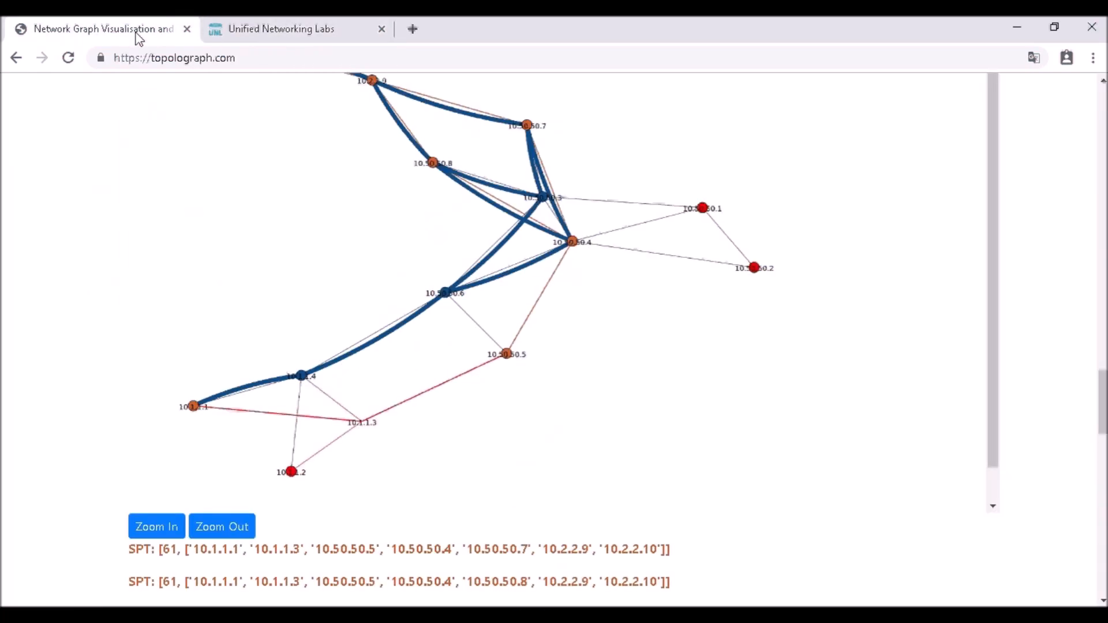
pyautogui.moveTo(327, 421)
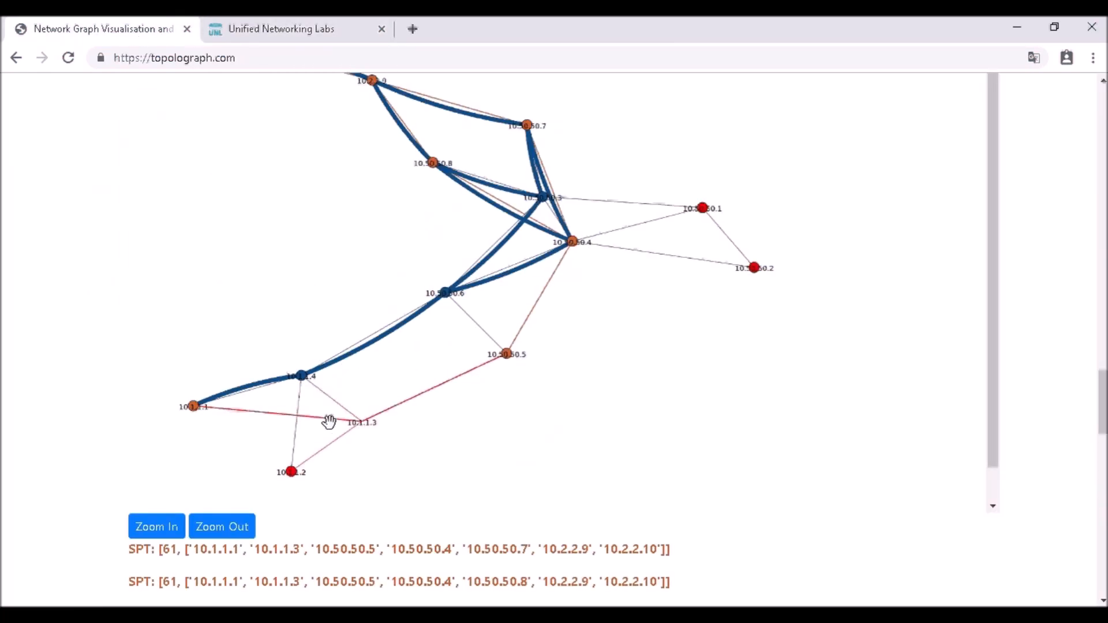
pyautogui.moveTo(400, 415)
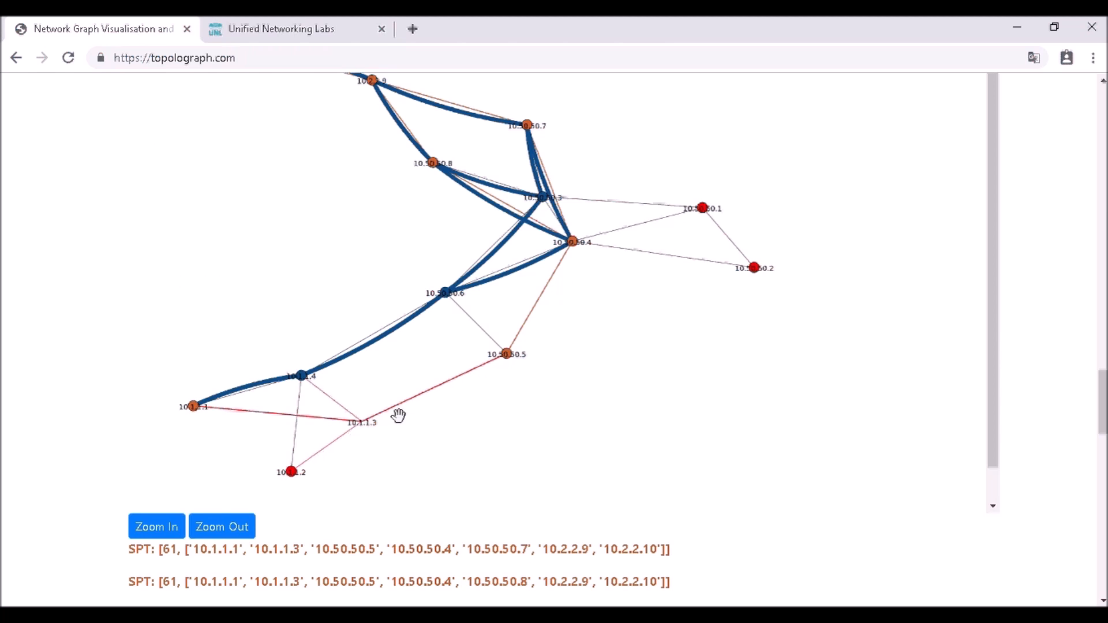
pyautogui.moveTo(484, 377)
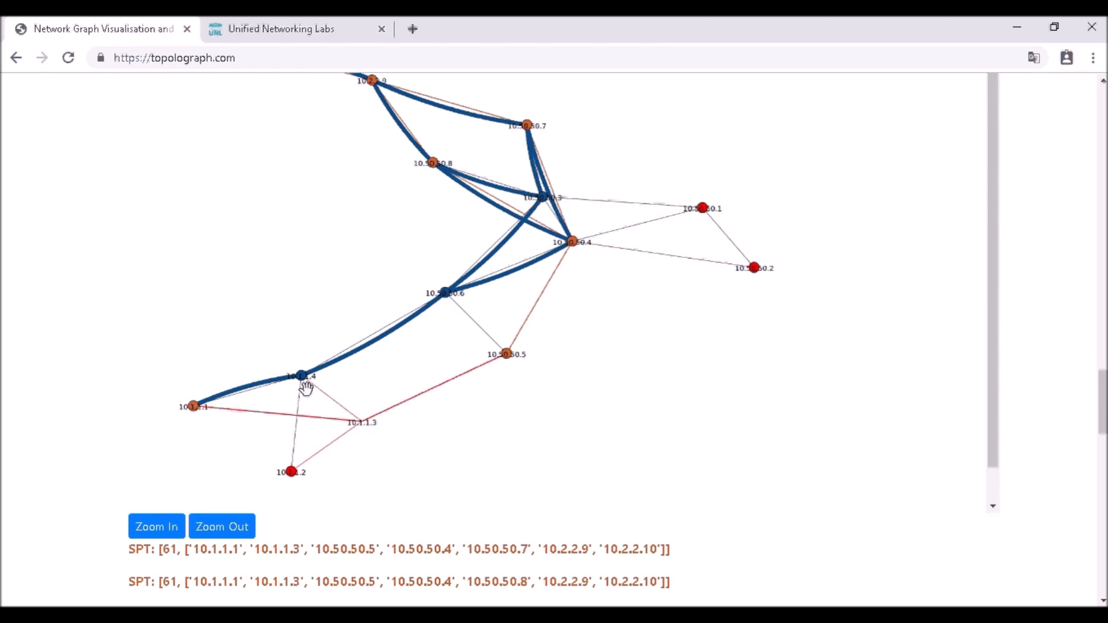
pyautogui.moveTo(320, 387)
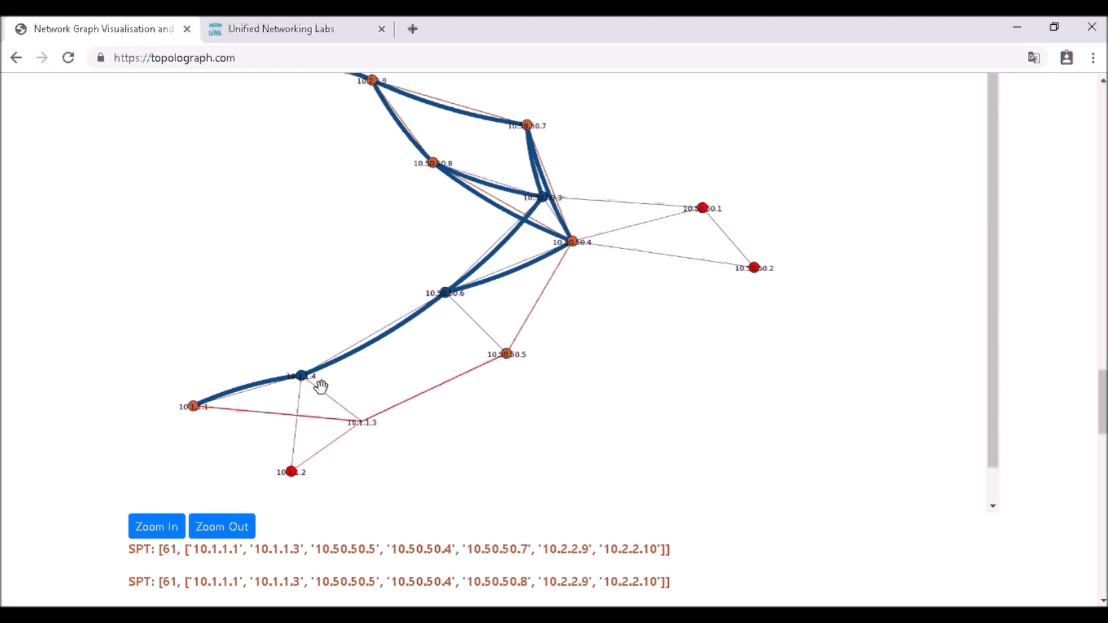
pyautogui.moveTo(1087, 364)
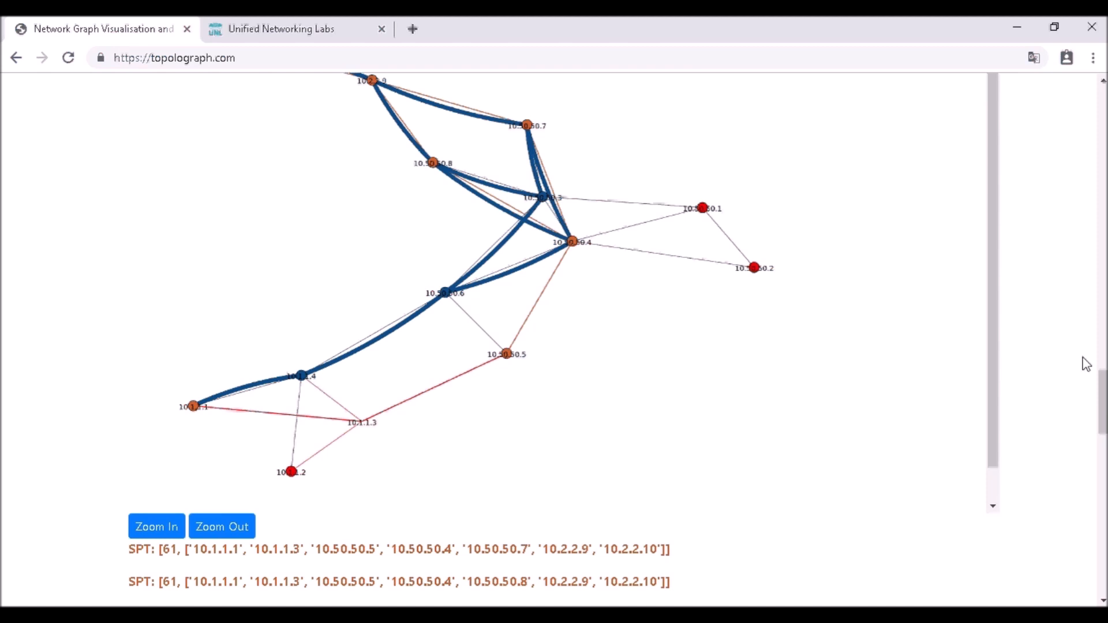
# Step: Scroll to the cost-71 backup path via 10.50.50.6 and compare with the UNL lab diagram
pyautogui.scroll(-3)
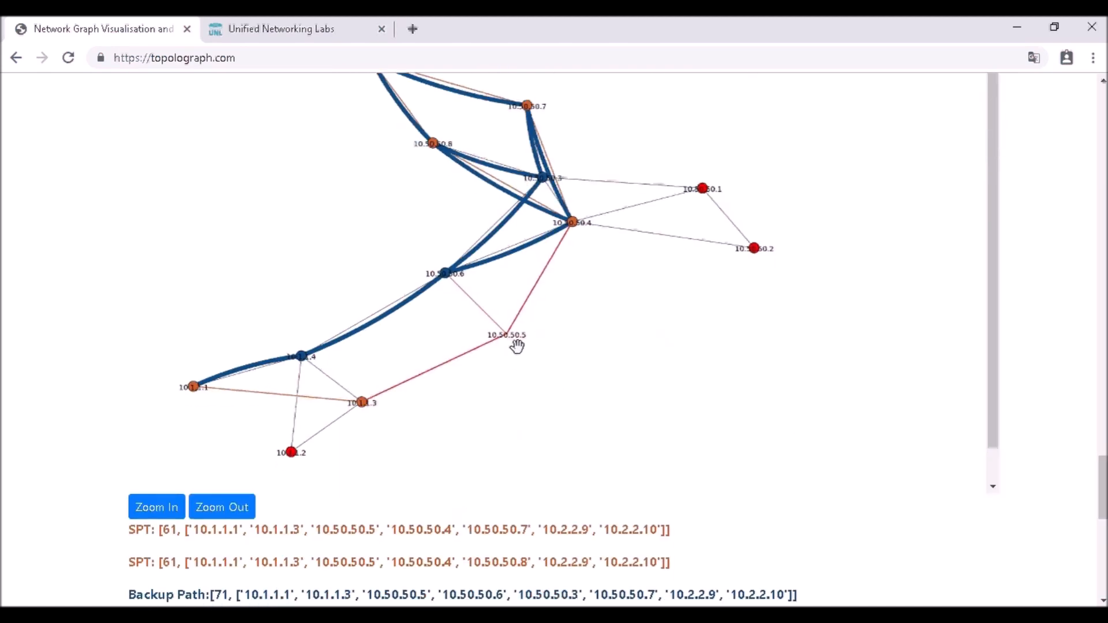
pyautogui.click(281, 29)
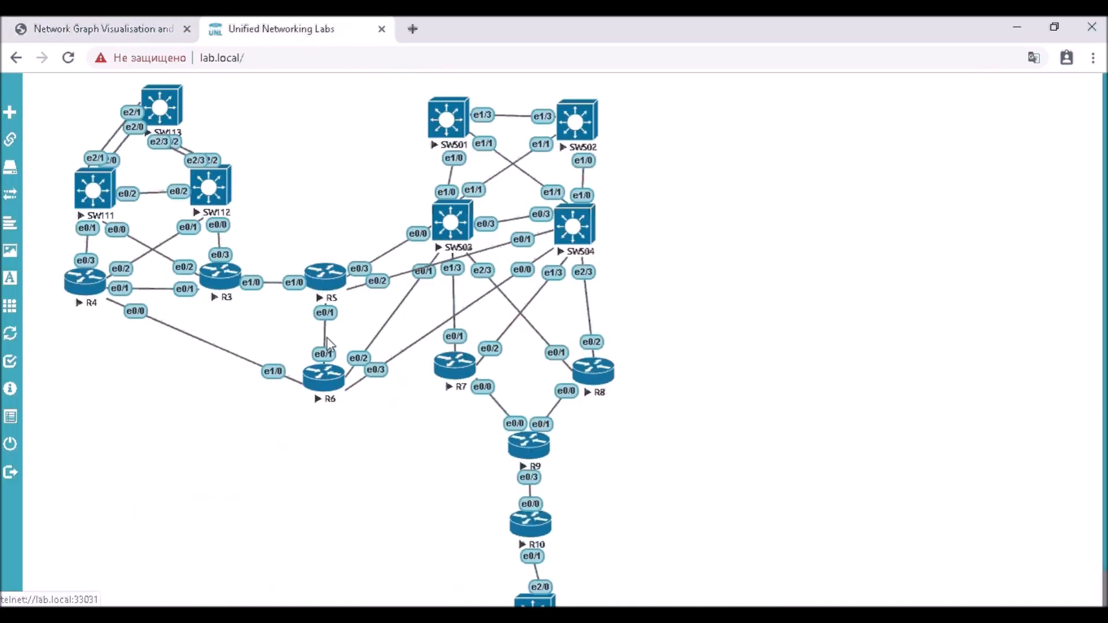
pyautogui.moveTo(170, 89)
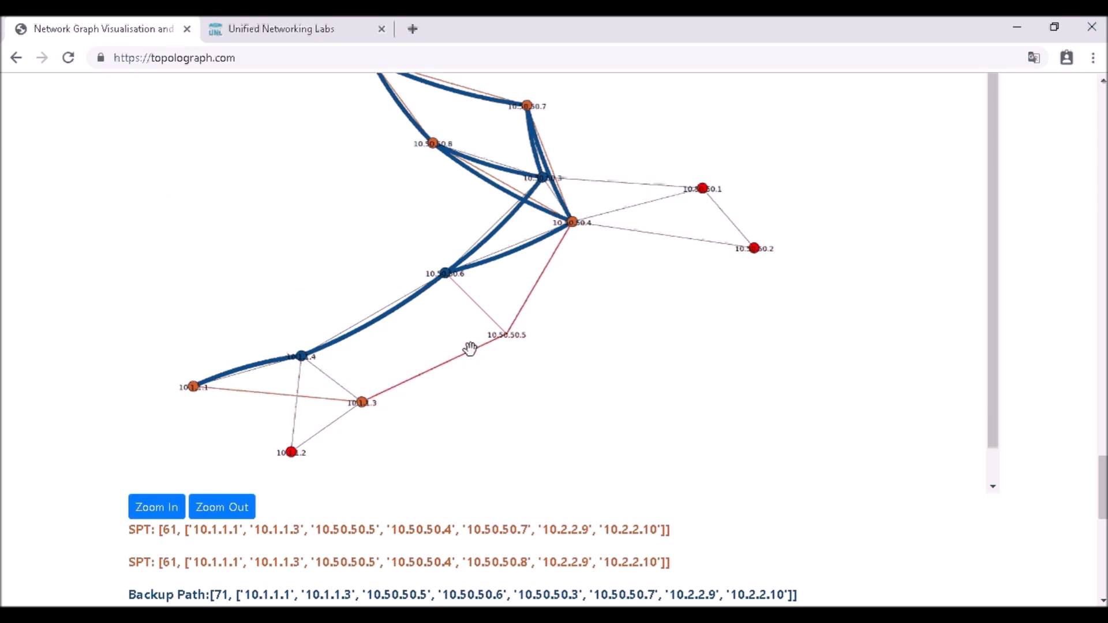
pyautogui.moveTo(554, 254)
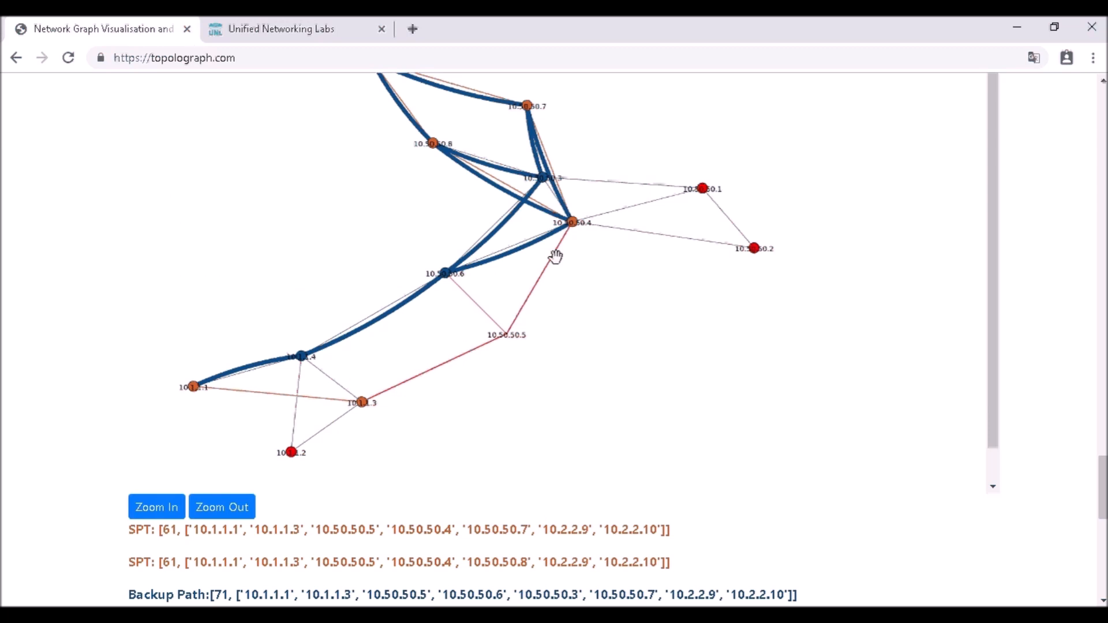
pyautogui.moveTo(422, 296)
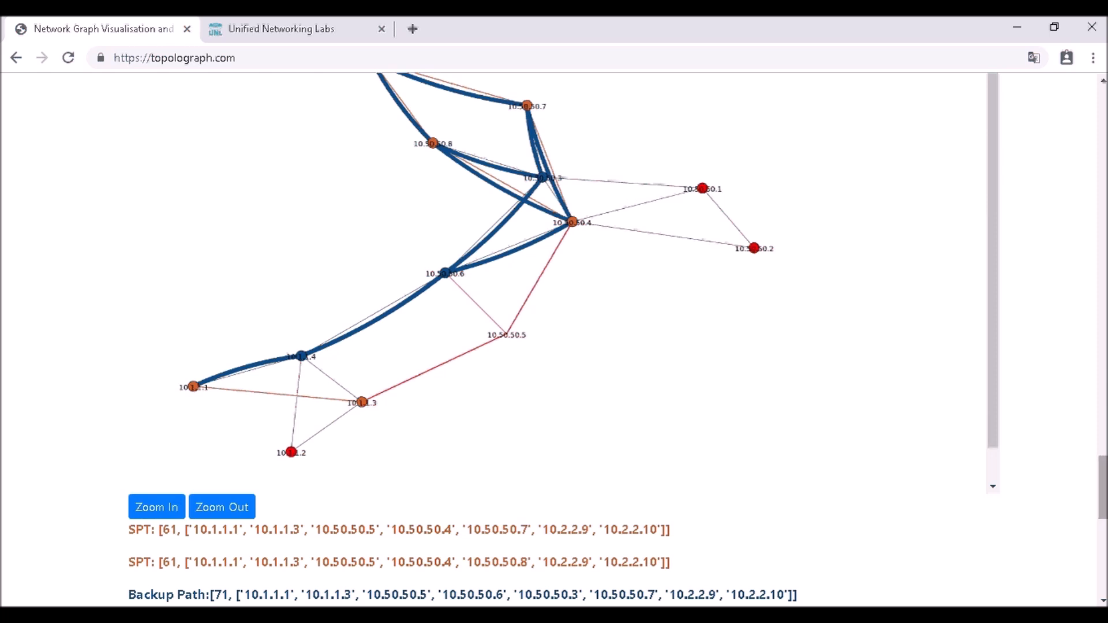
# Step: Scroll to the 10.50.50.4-deleted graph and its cost-101 backup path via 10.1.1.4
pyautogui.scroll(-3)
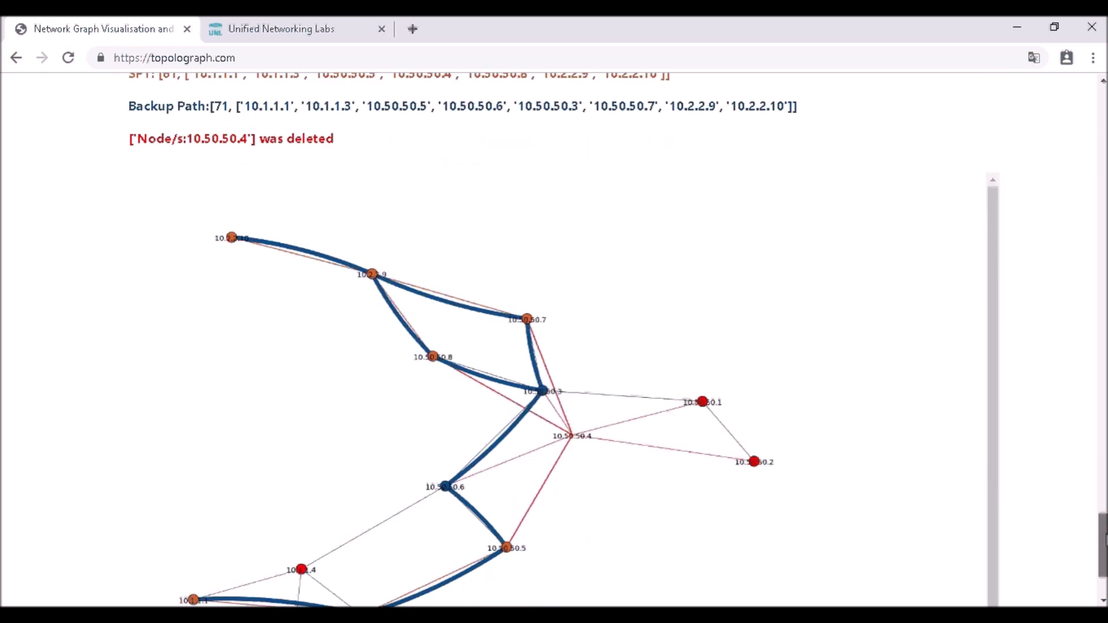
pyautogui.scroll(-3)
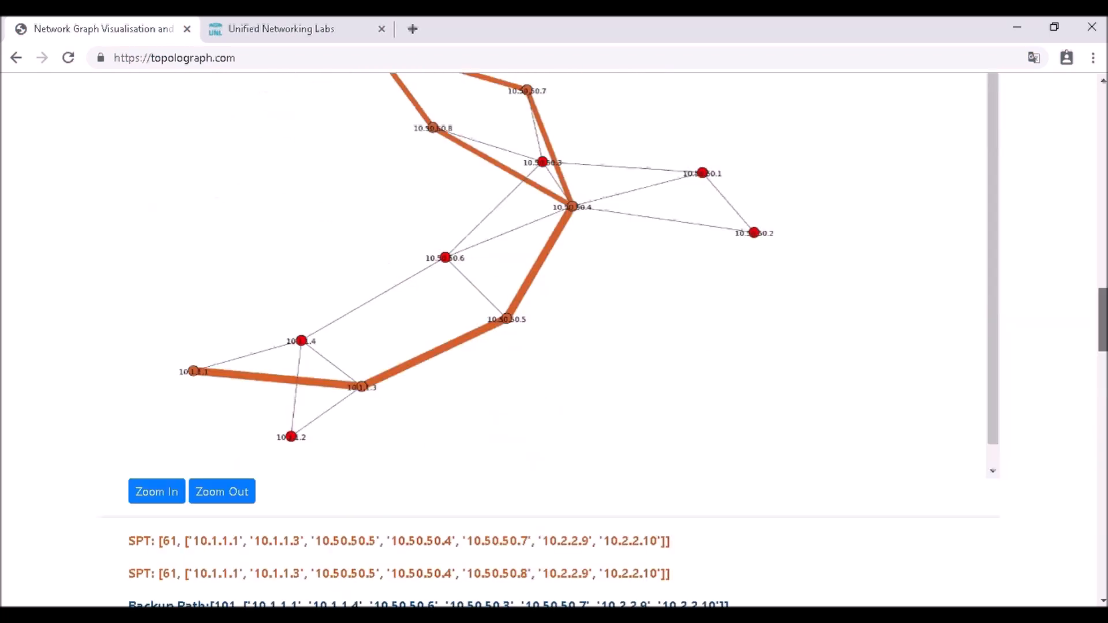